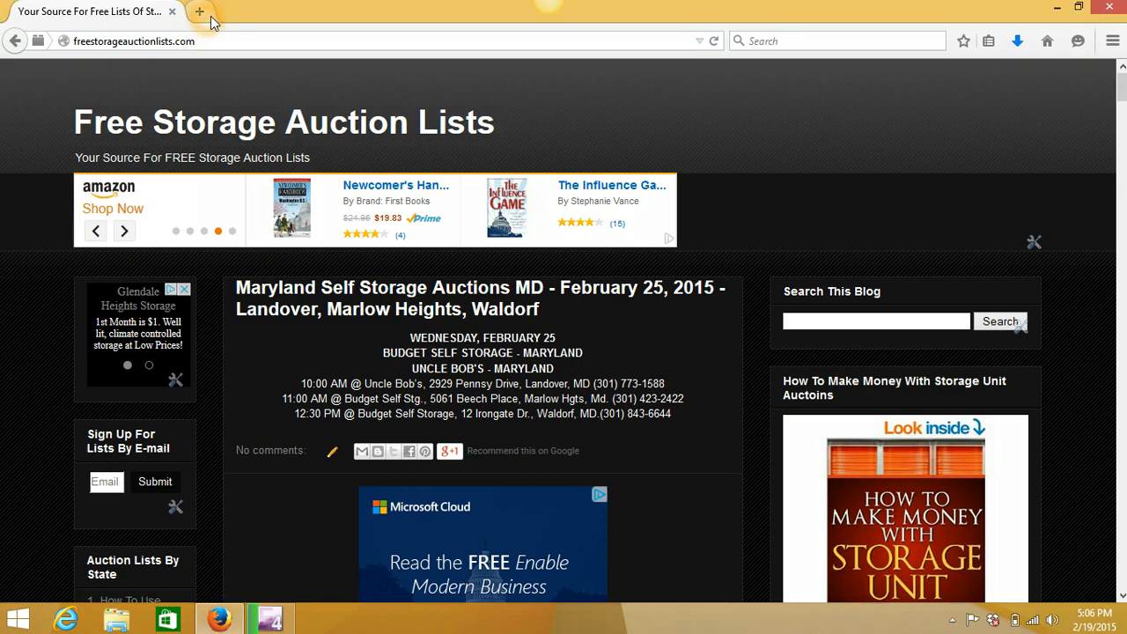
Step: Load auctionzip.com in a new Firefox tab alongside the Free Storage Auction Lists homepage
{"action": "left_click", "coordinate": [201, 11]}
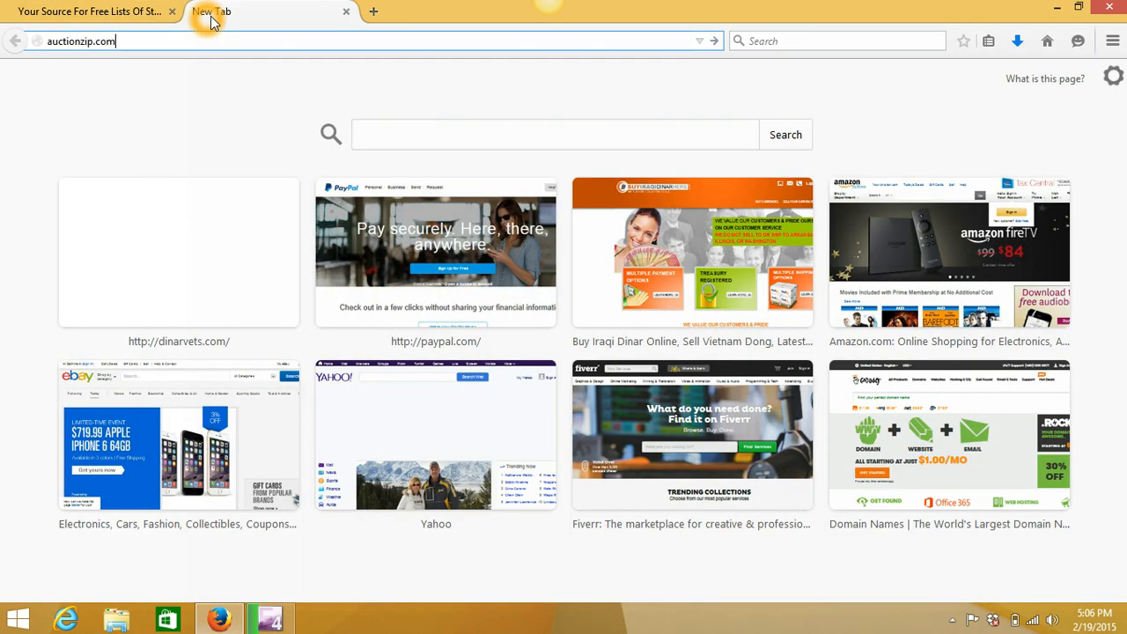
{"action": "key", "text": "Return"}
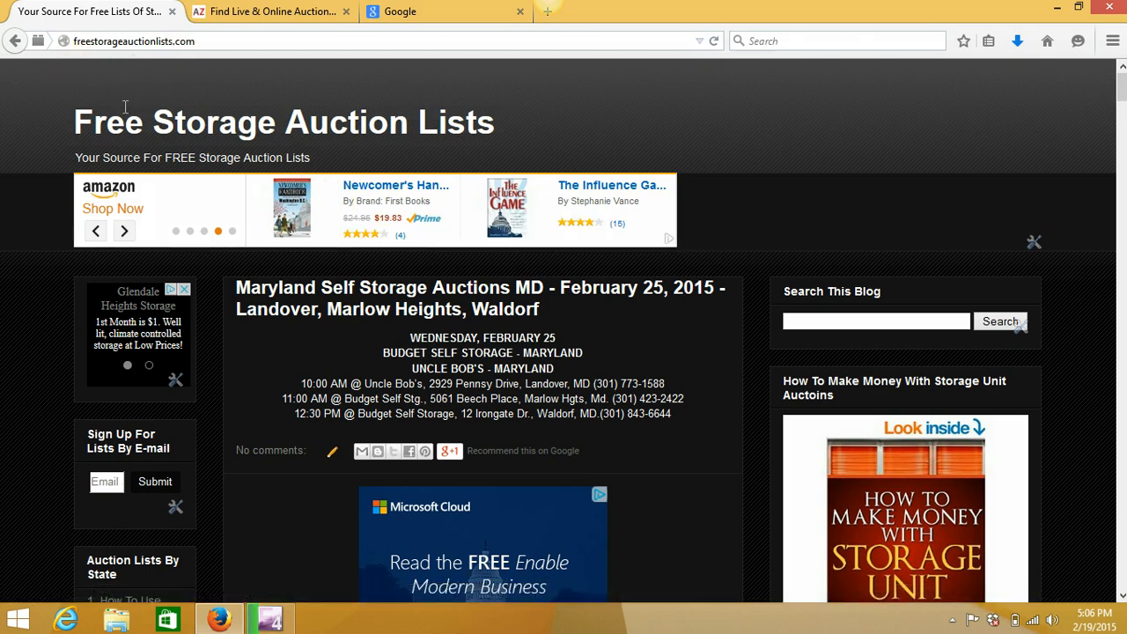
{"action": "mouse_move", "coordinate": [155, 173]}
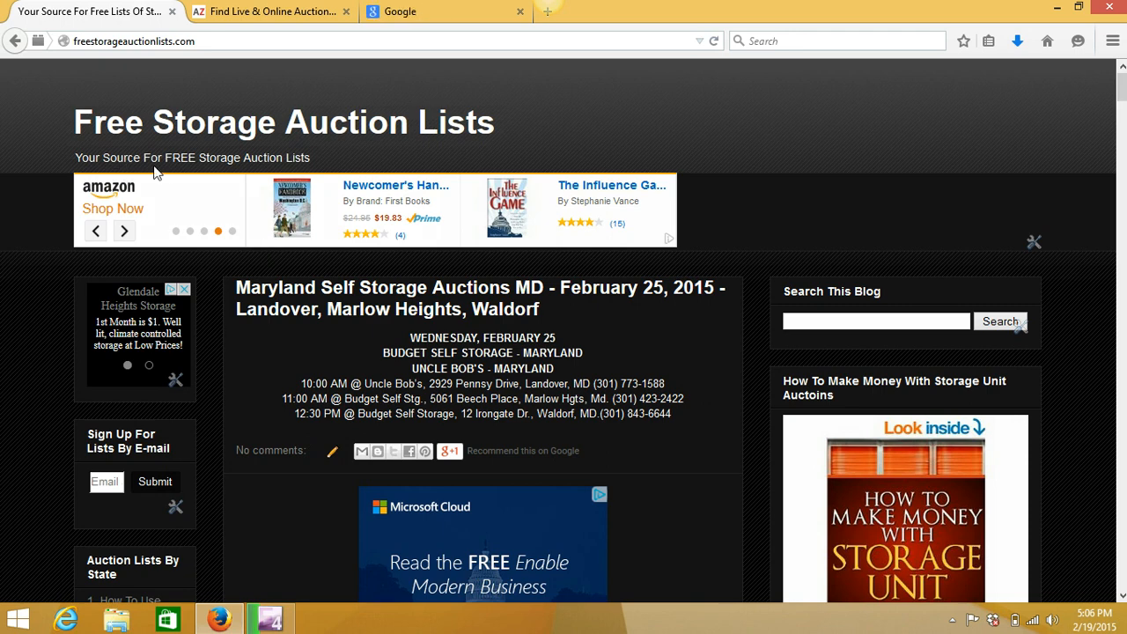
{"action": "mouse_move", "coordinate": [268, 173]}
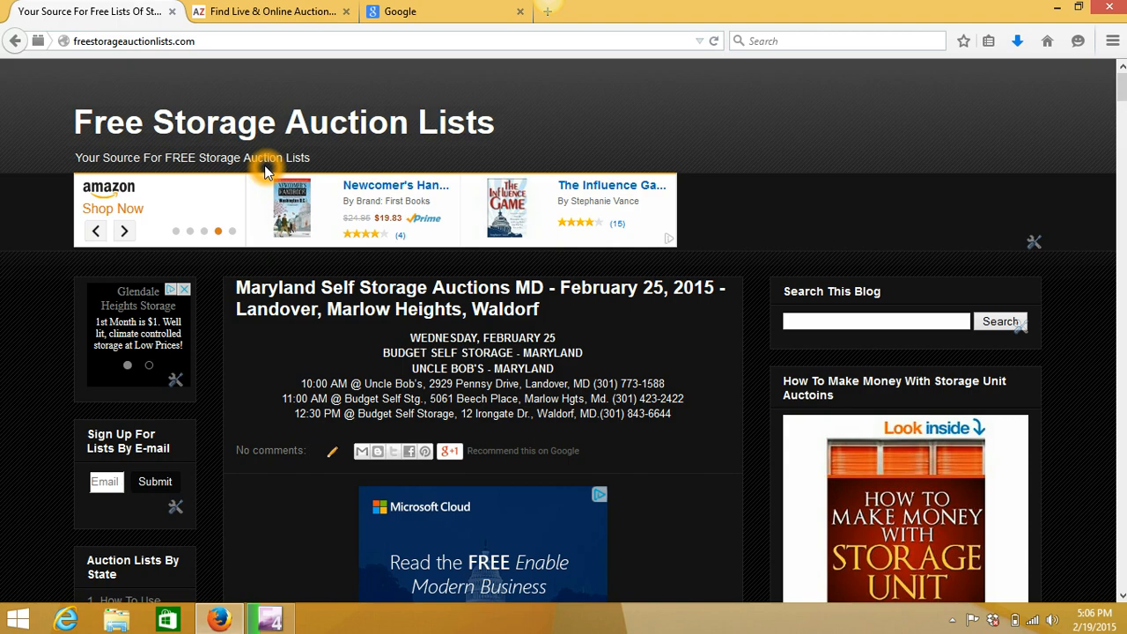
{"action": "mouse_move", "coordinate": [315, 162]}
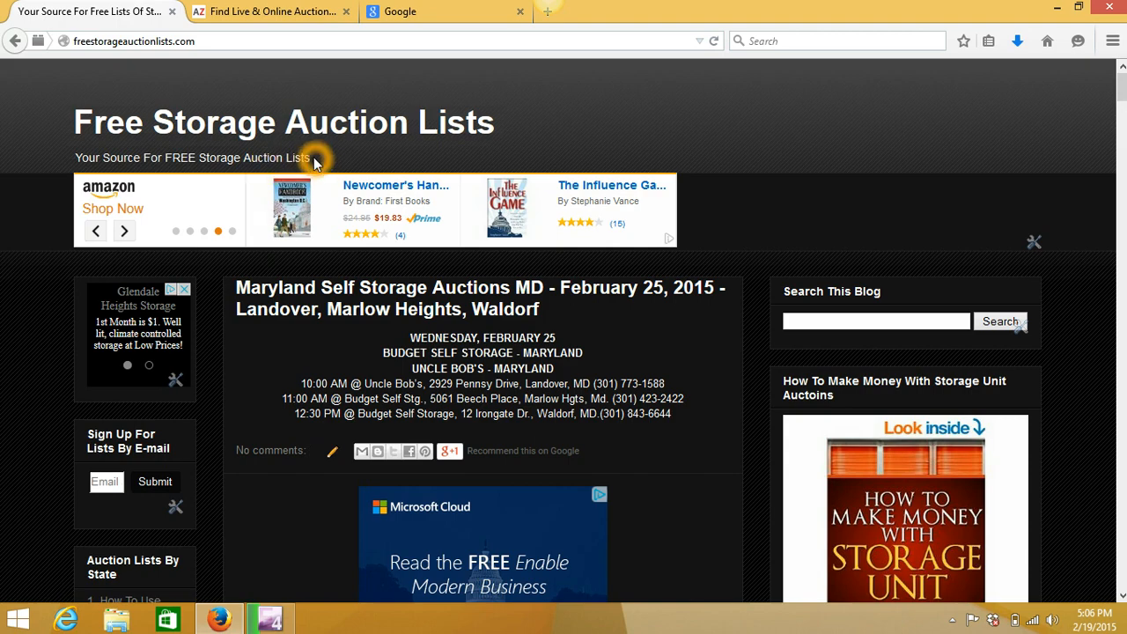
{"action": "scroll", "scroll_direction": "down", "scroll_amount": 3}
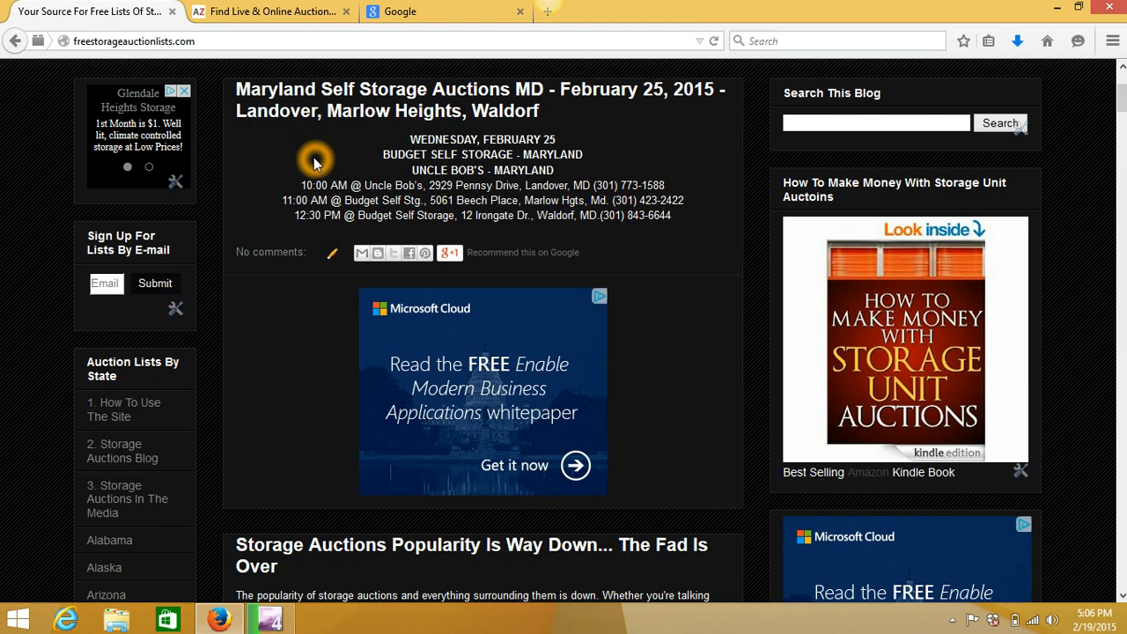
{"action": "scroll", "scroll_direction": "down", "scroll_amount": 3}
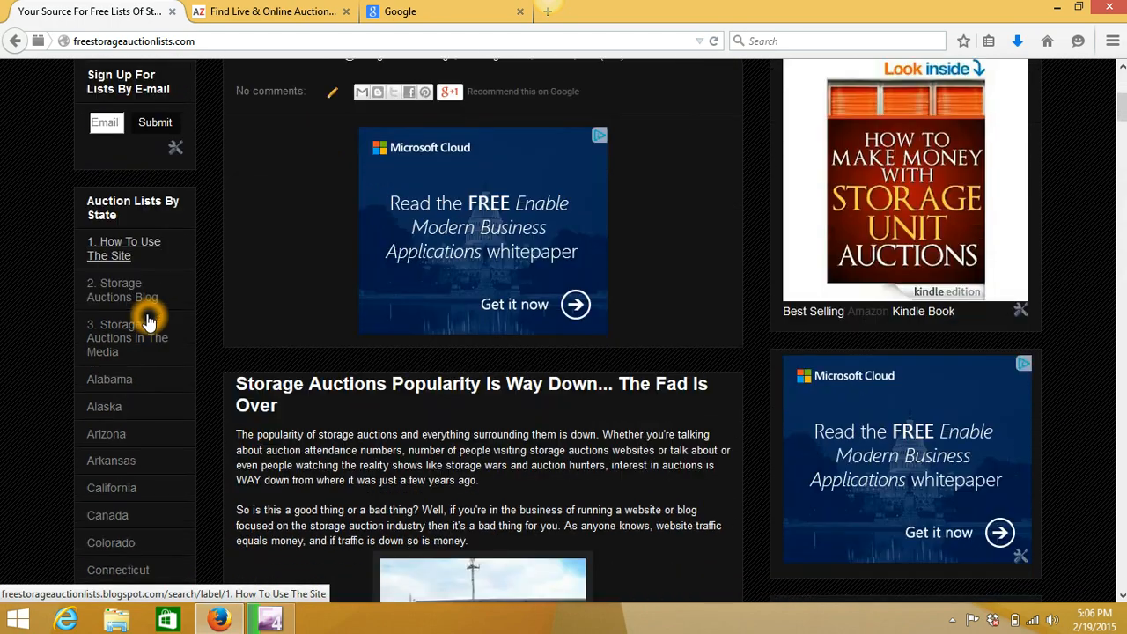
{"action": "scroll", "scroll_direction": "down", "scroll_amount": 3}
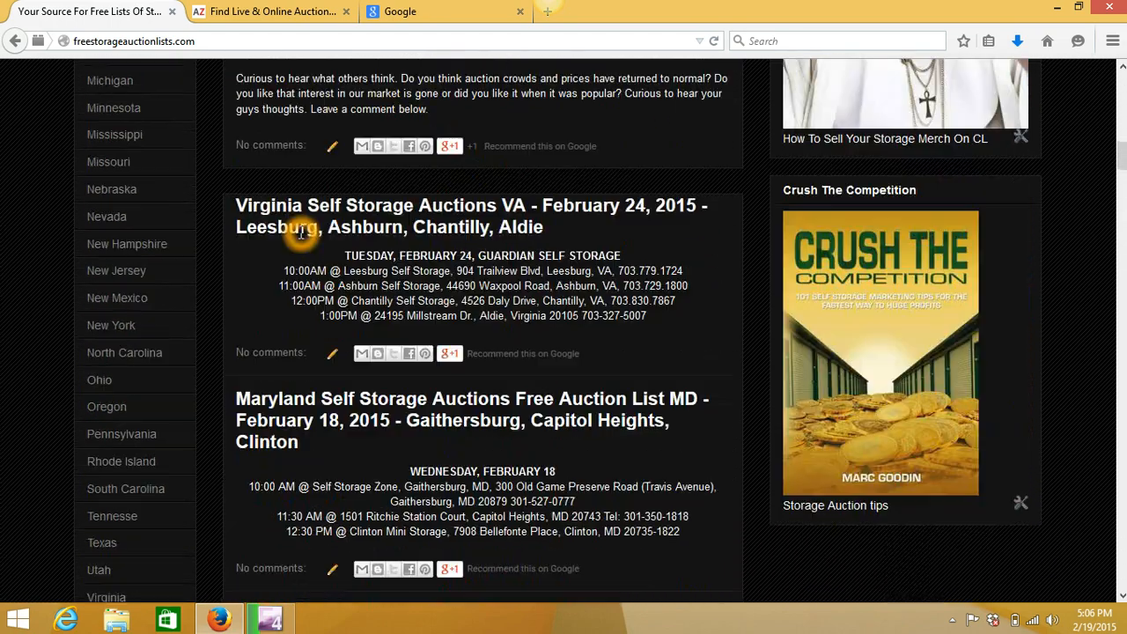
{"action": "scroll", "scroll_direction": "up", "scroll_amount": 3}
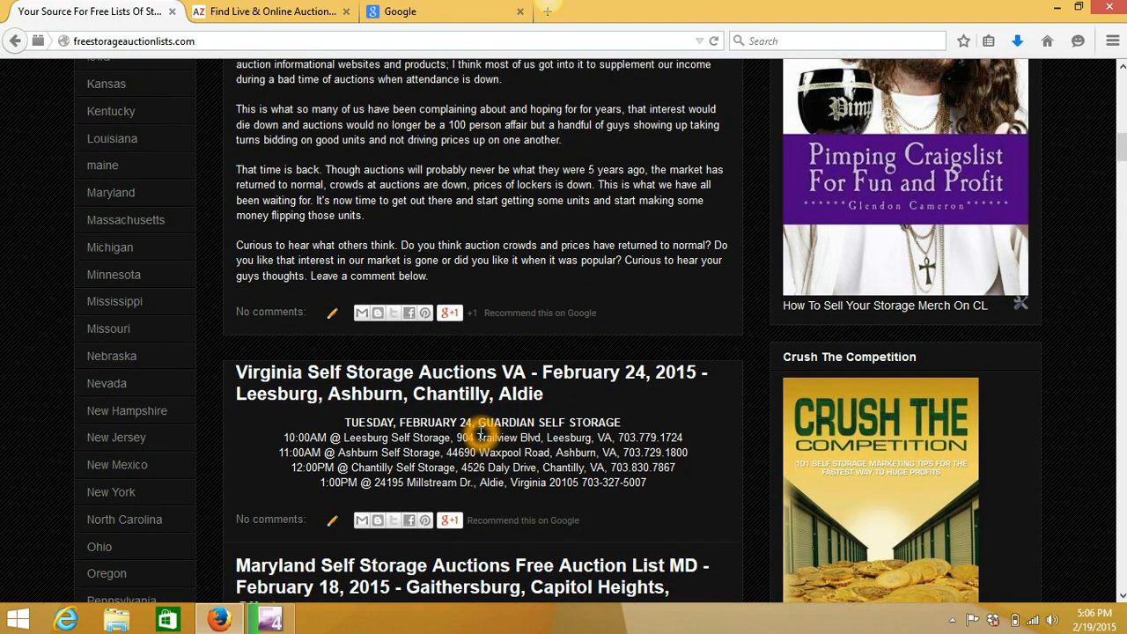
{"action": "scroll", "scroll_direction": "up", "scroll_amount": 3}
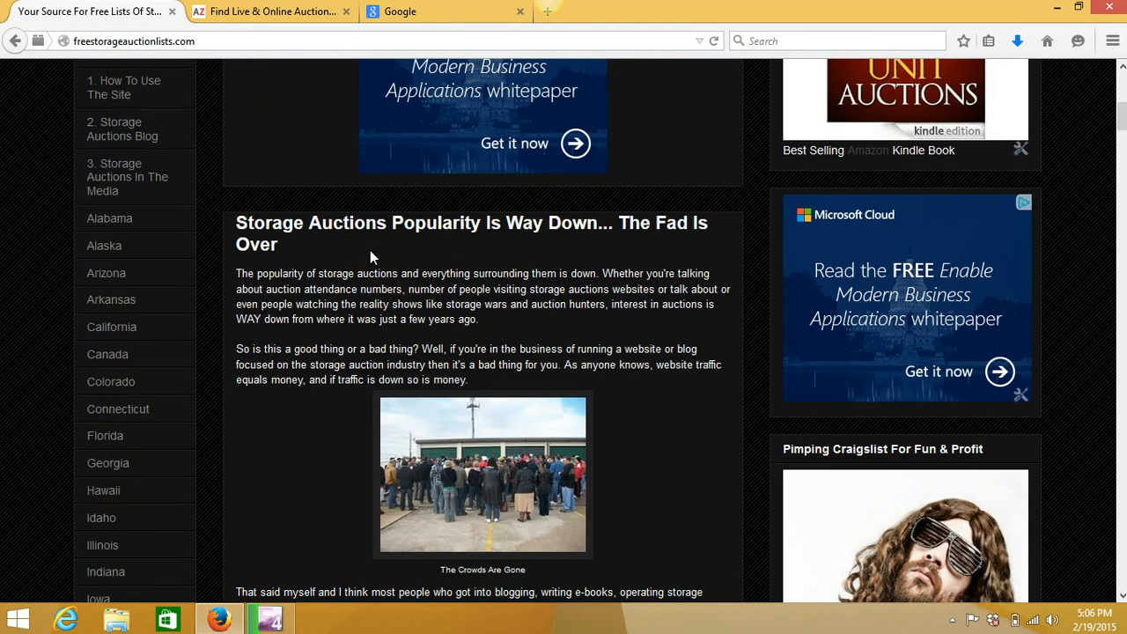
{"action": "mouse_move", "coordinate": [690, 230]}
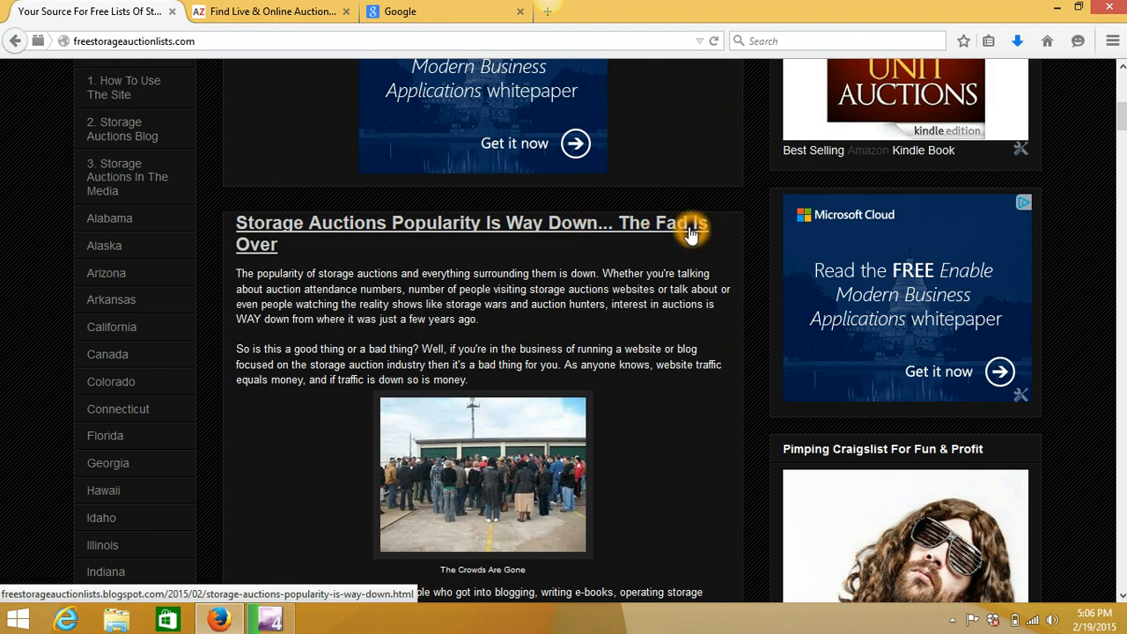
{"action": "scroll", "scroll_direction": "down", "scroll_amount": 3}
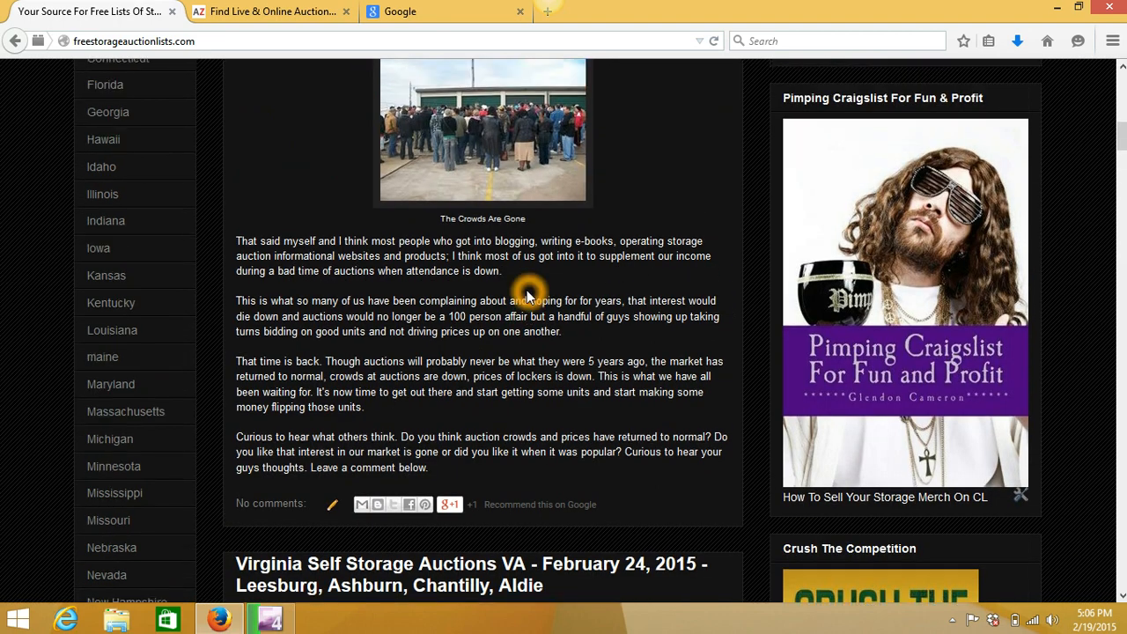
{"action": "scroll", "scroll_direction": "up", "scroll_amount": 3}
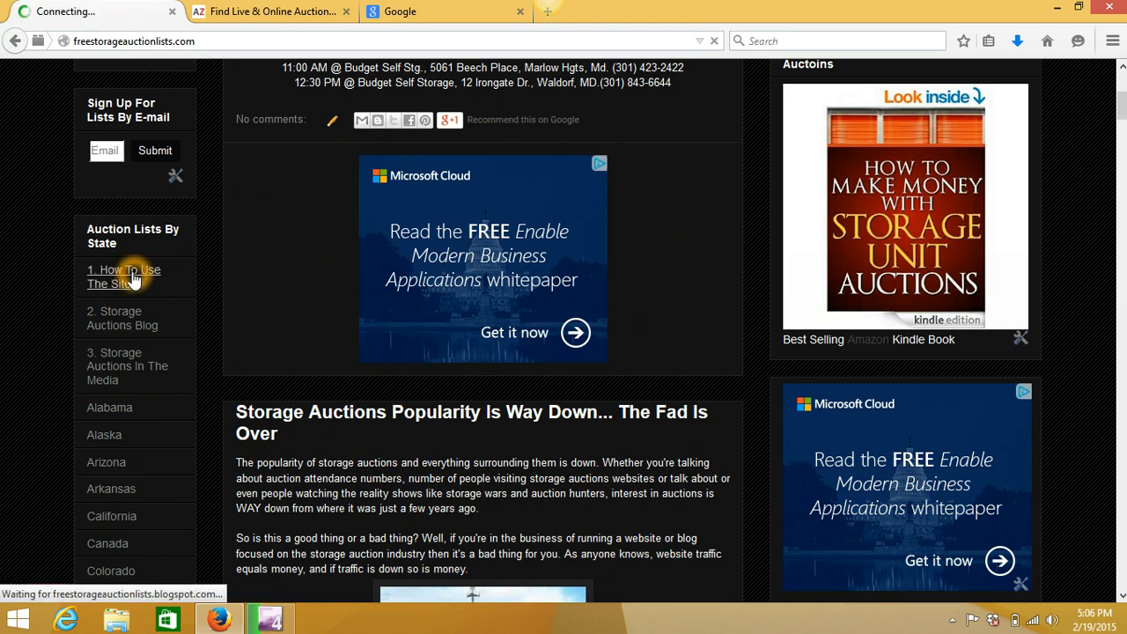
Step: View the How To Use The Site section and read through the Storage Auctions Blog post
{"action": "left_click", "coordinate": [123, 277]}
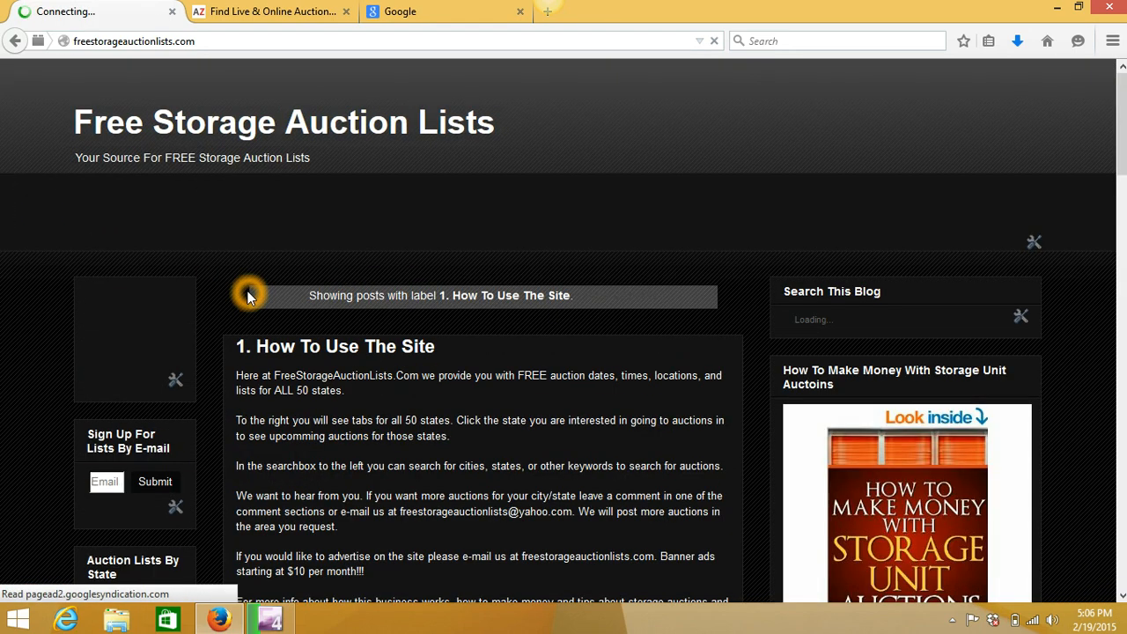
{"action": "scroll", "scroll_direction": "down", "scroll_amount": 3}
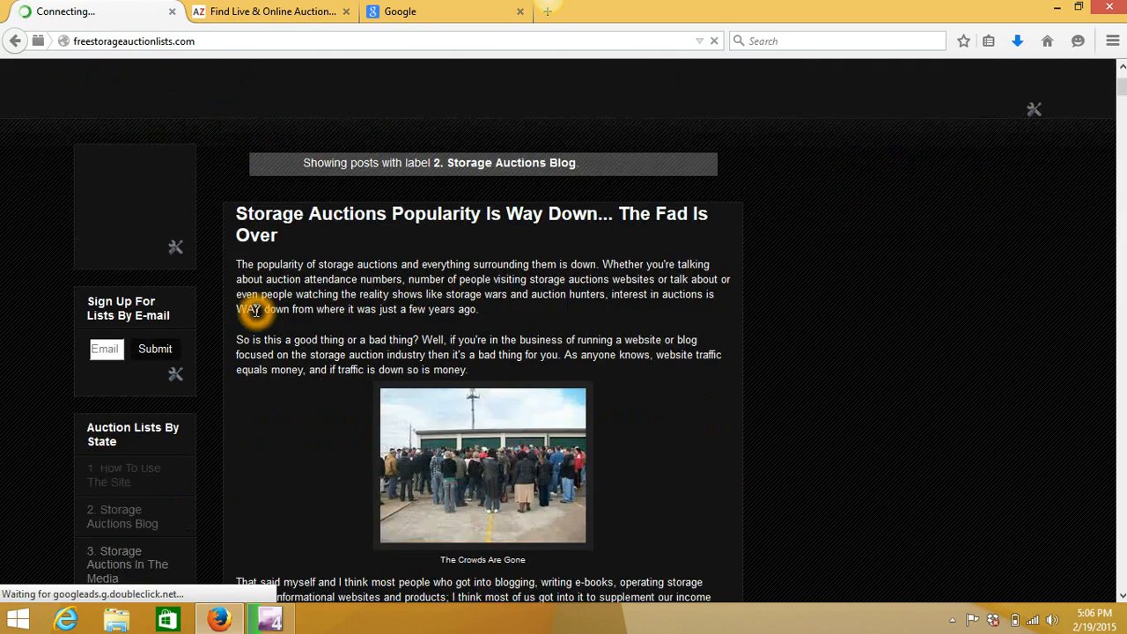
{"action": "scroll", "scroll_direction": "down", "scroll_amount": 3}
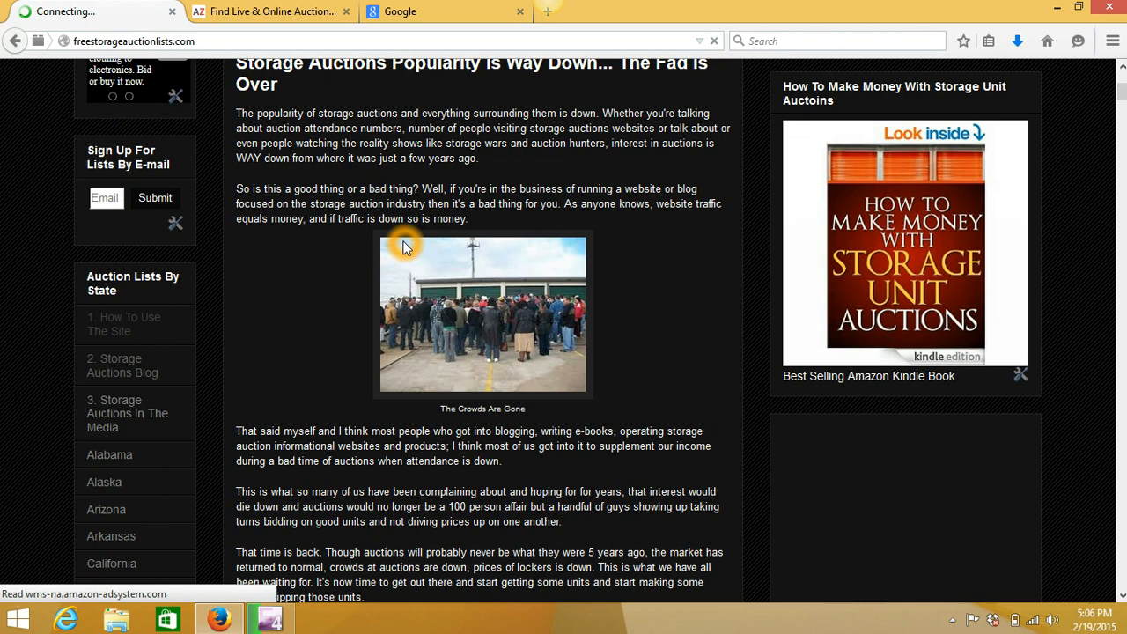
{"action": "scroll", "scroll_direction": "down", "scroll_amount": 3}
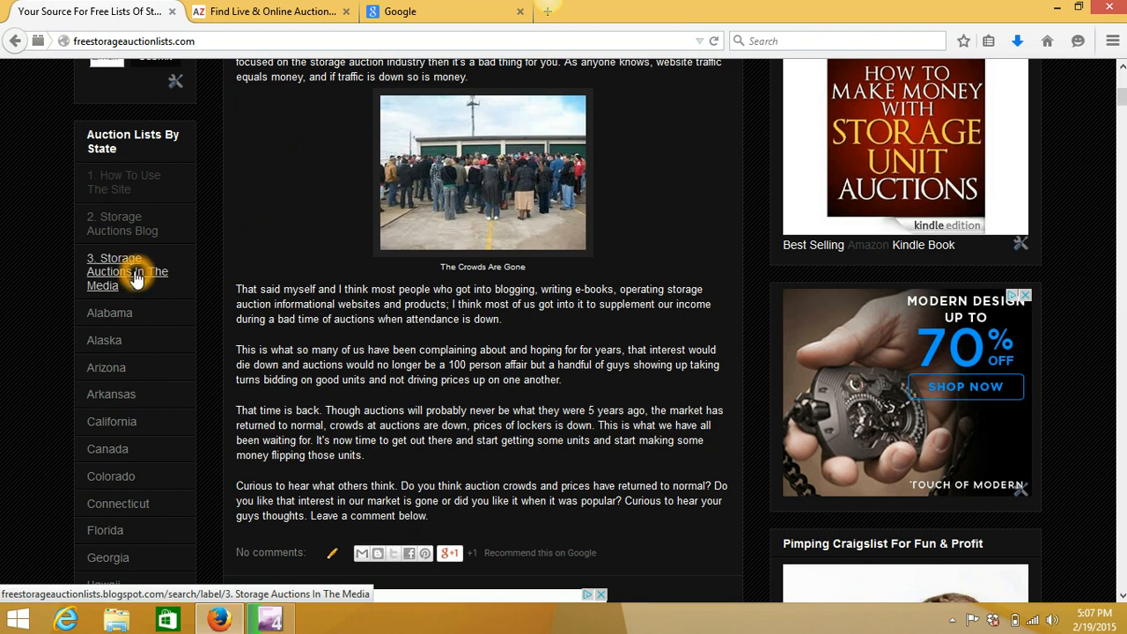
{"action": "scroll", "scroll_direction": "down", "scroll_amount": 3}
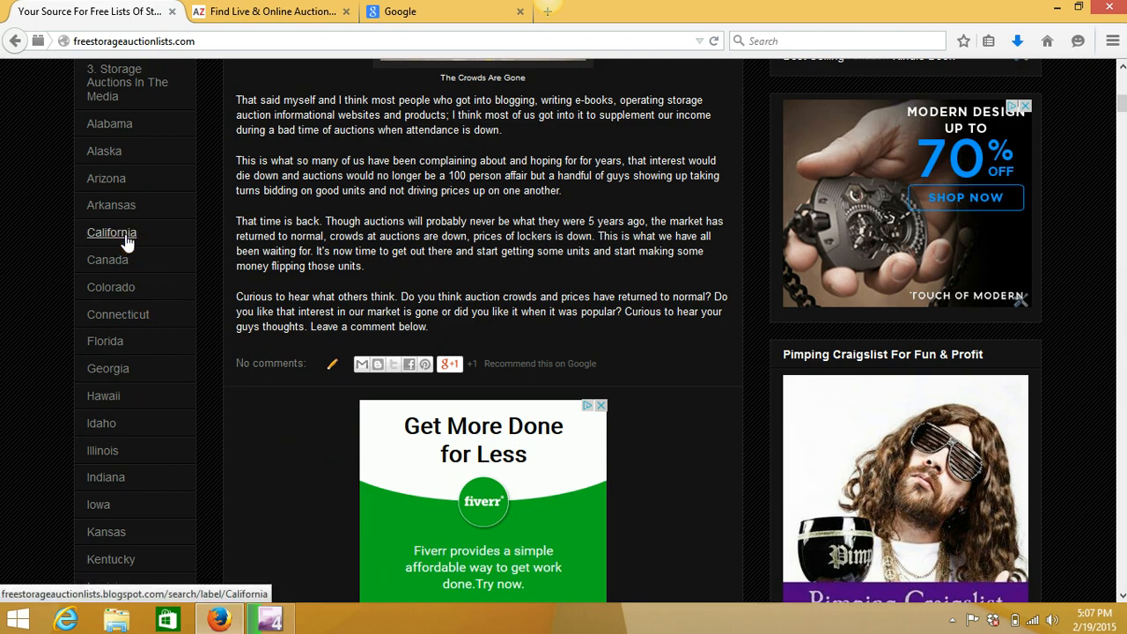
Step: Browse the California label page through the January 15 and January 13, 2015 auction lists
{"action": "left_click", "coordinate": [113, 233]}
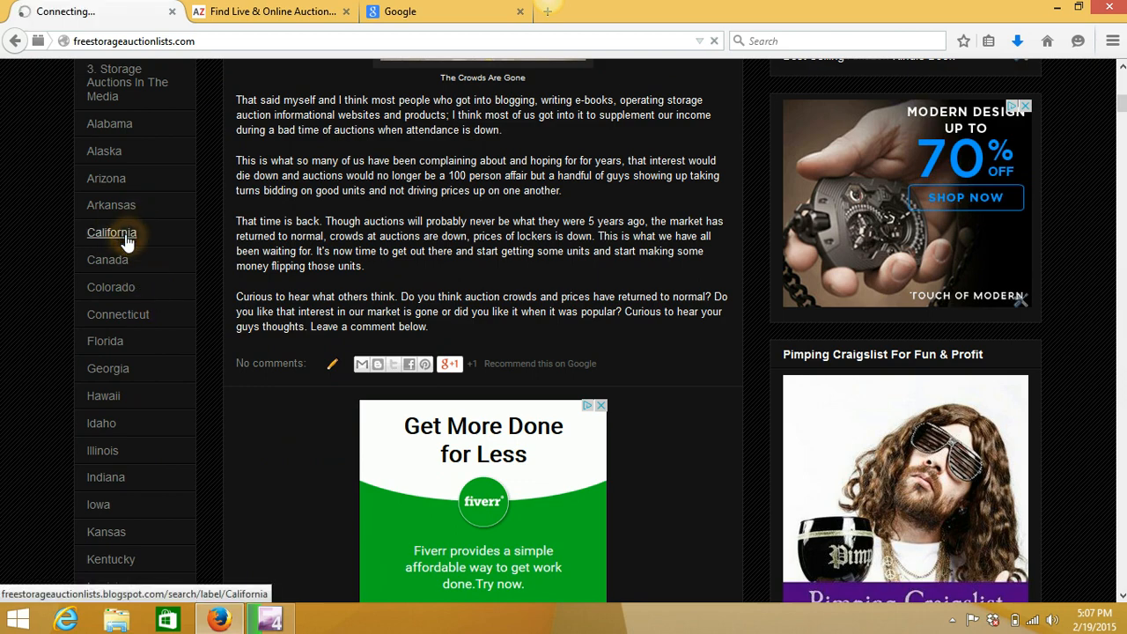
{"action": "left_click", "coordinate": [111, 232]}
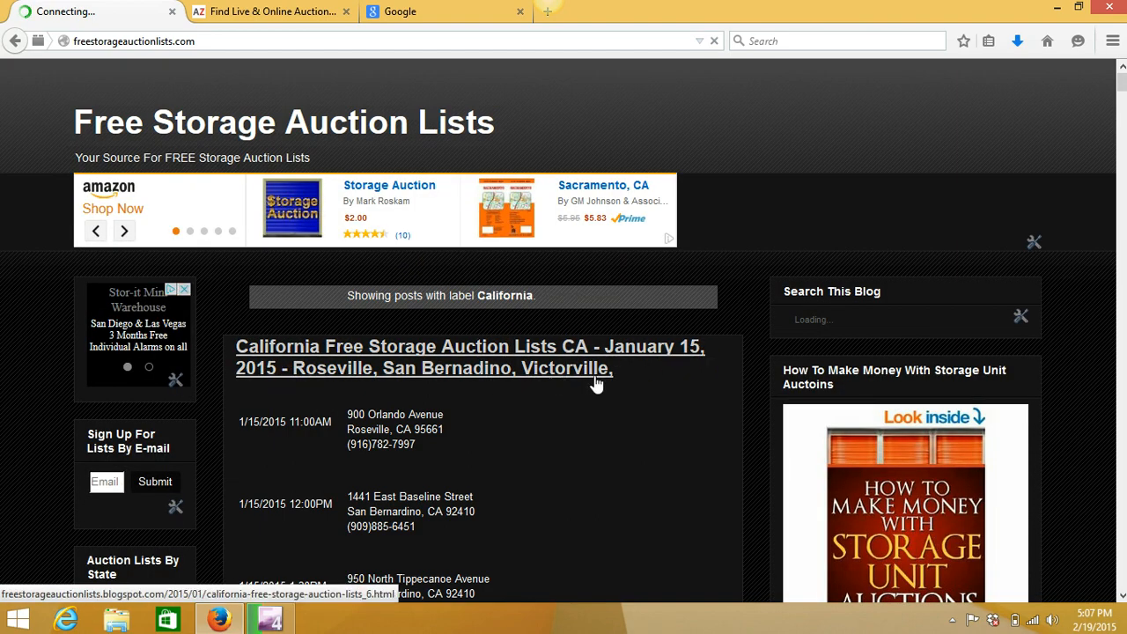
{"action": "scroll", "scroll_direction": "down", "scroll_amount": 3}
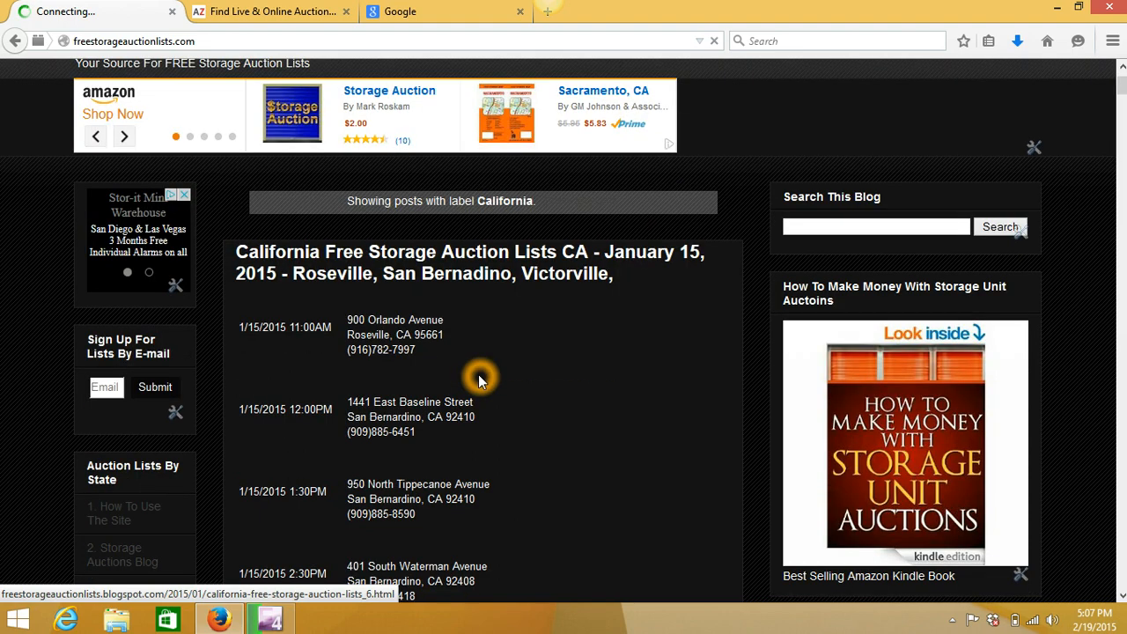
{"action": "scroll", "scroll_direction": "down", "scroll_amount": 3}
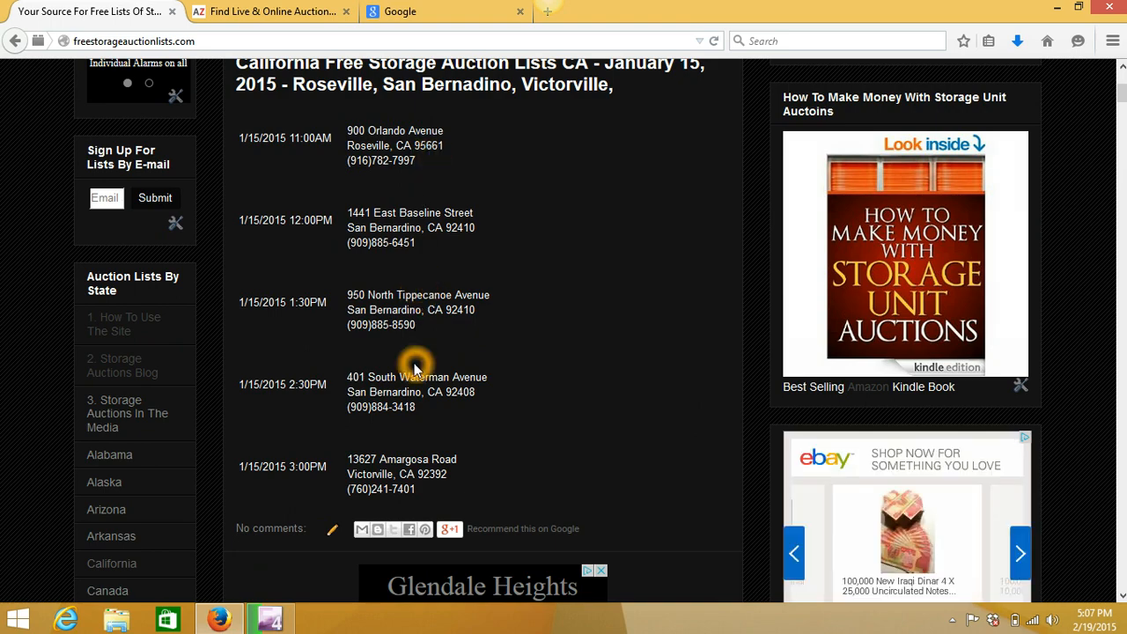
{"action": "scroll", "scroll_direction": "up", "scroll_amount": 3}
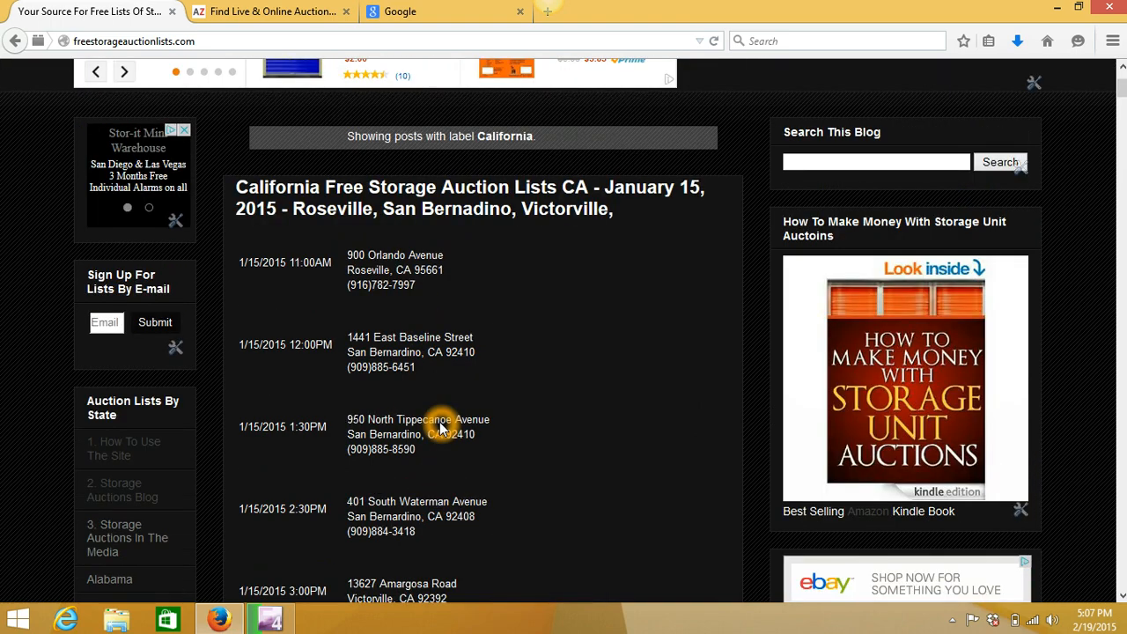
{"action": "scroll", "scroll_direction": "down", "scroll_amount": 3}
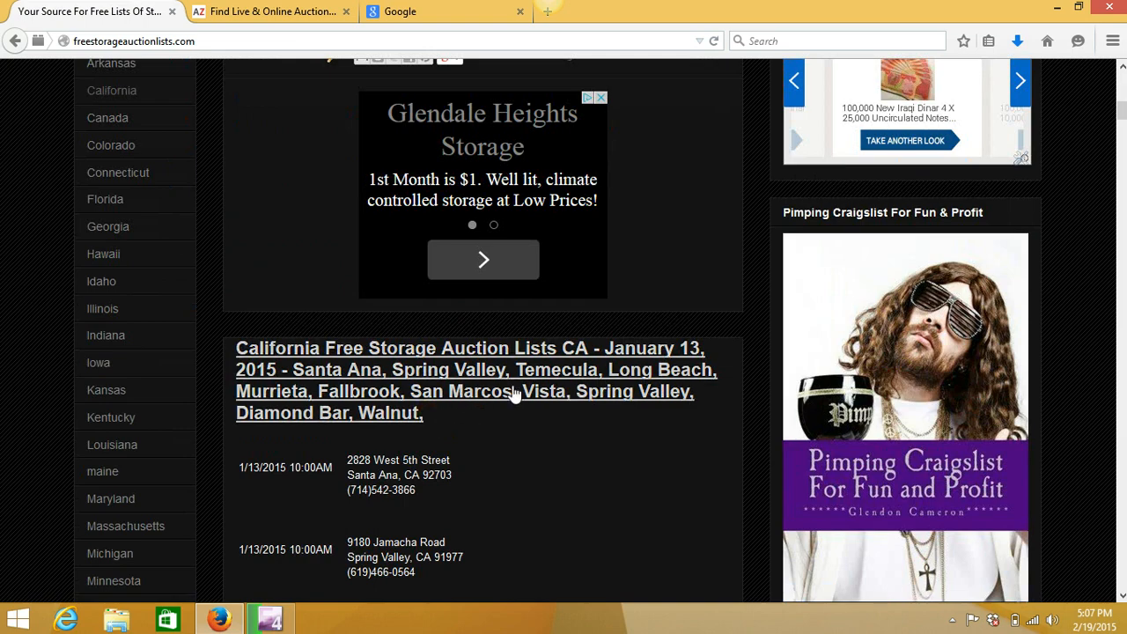
{"action": "scroll", "scroll_direction": "down", "scroll_amount": 3}
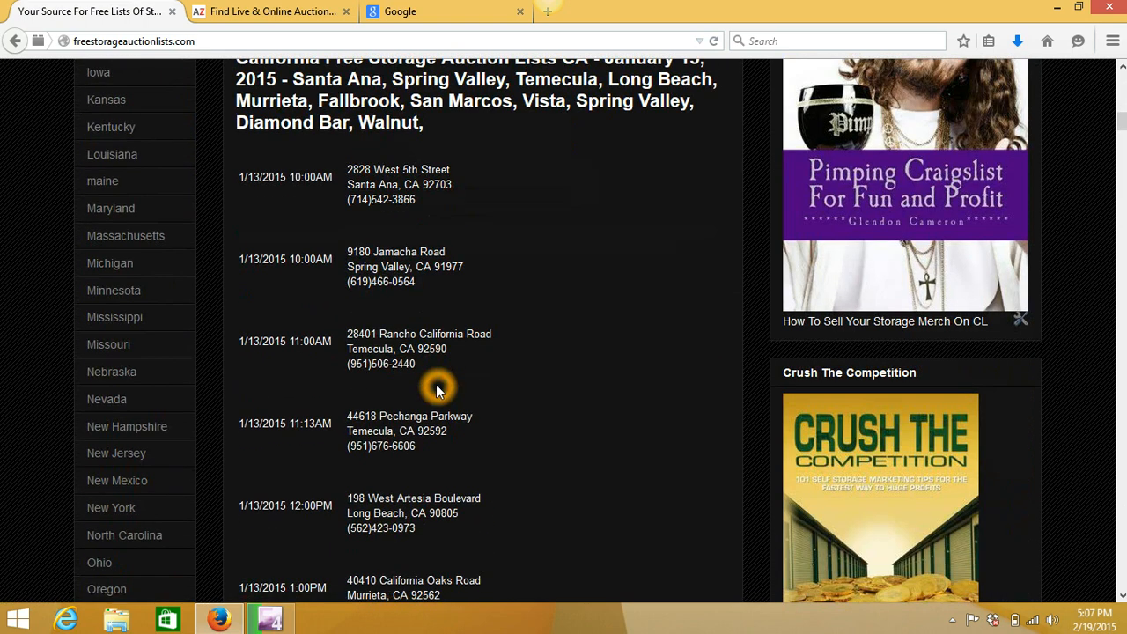
{"action": "scroll", "scroll_direction": "down", "scroll_amount": 3}
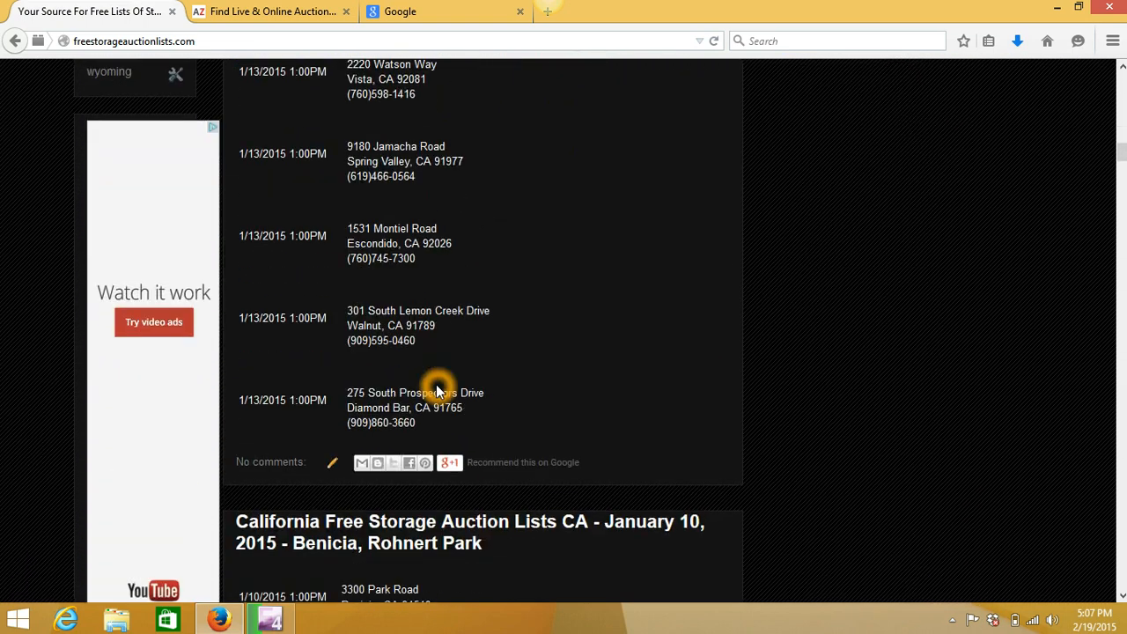
{"action": "scroll", "scroll_direction": "down", "scroll_amount": 3}
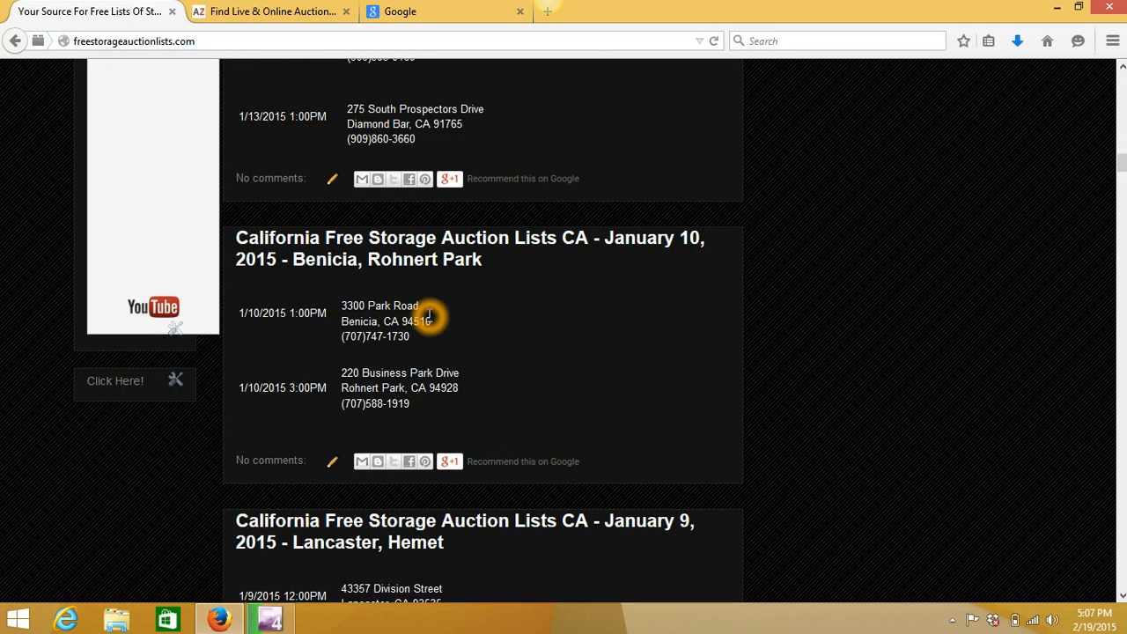
{"action": "scroll", "scroll_direction": "up", "scroll_amount": 3}
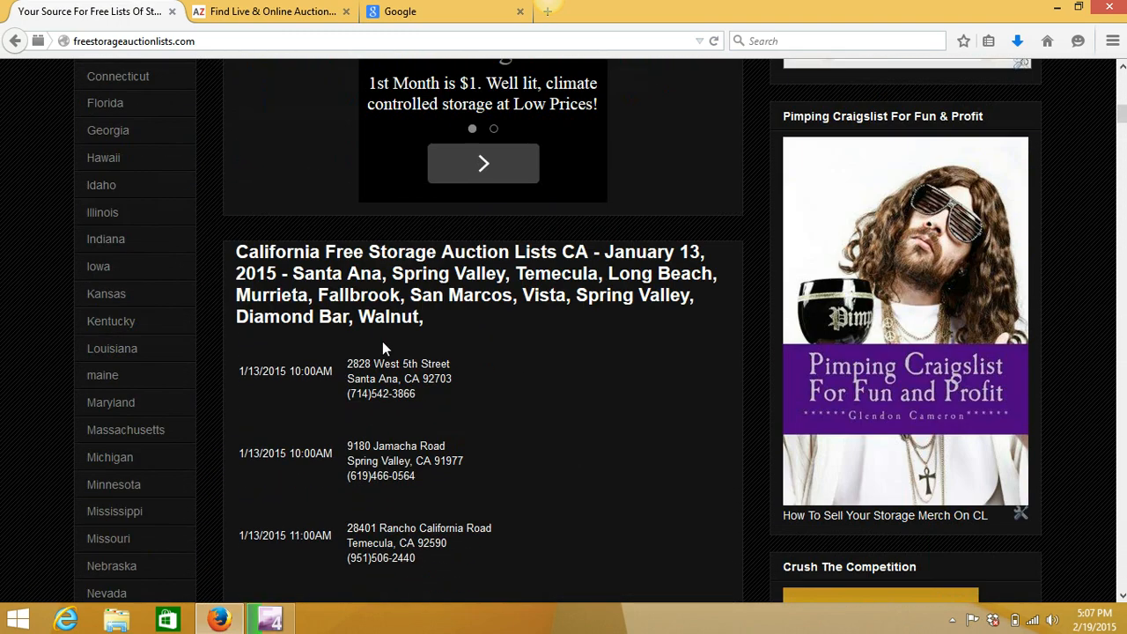
Step: Browse the Illinois label page with its December 2013 storage auction list
{"action": "left_click", "coordinate": [105, 240]}
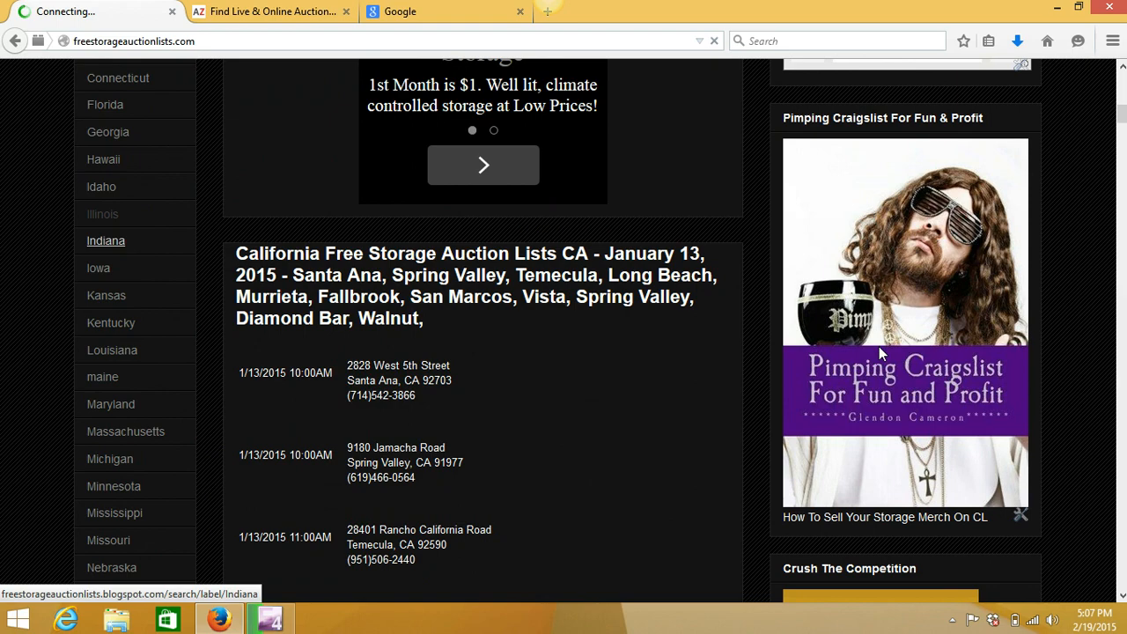
{"action": "left_click", "coordinate": [102, 215]}
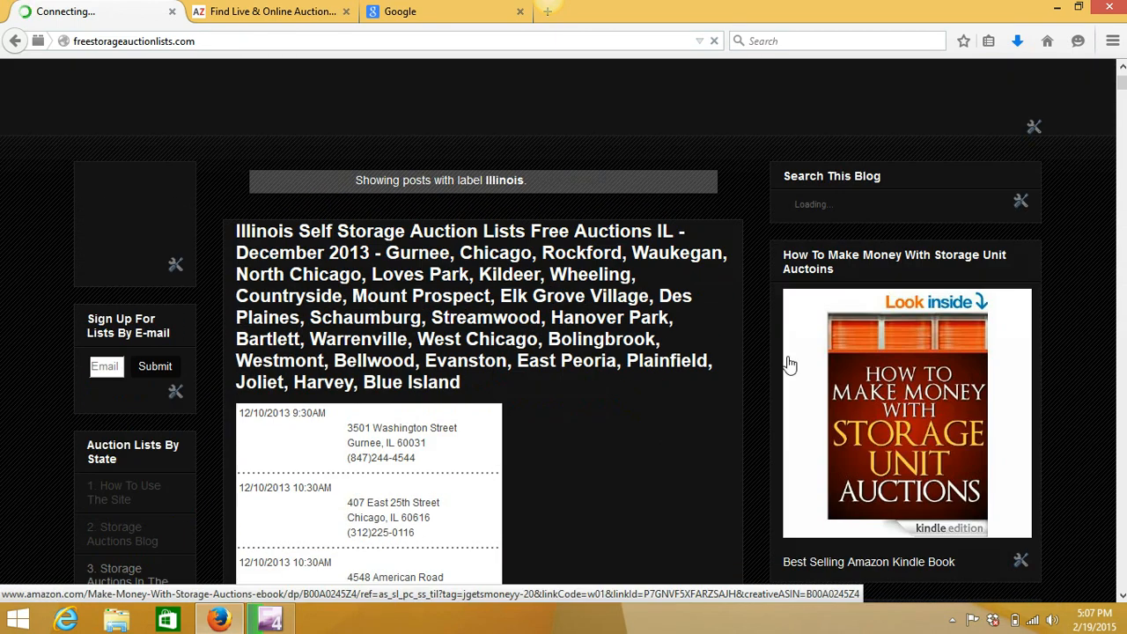
{"action": "scroll", "scroll_direction": "down", "scroll_amount": 3}
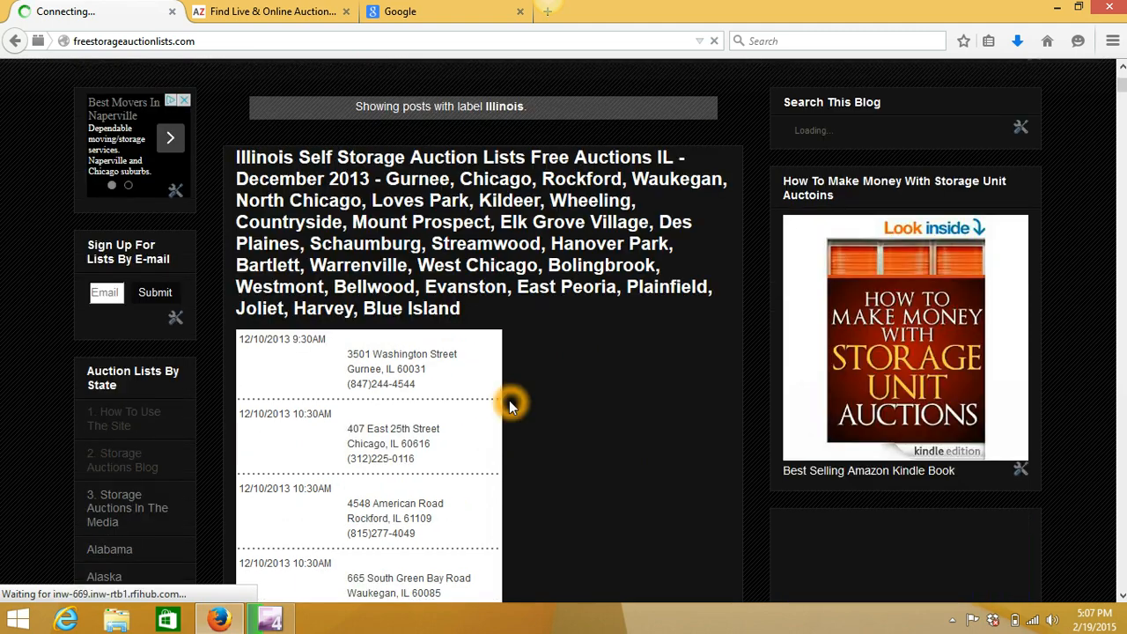
{"action": "scroll", "scroll_direction": "up", "scroll_amount": 3}
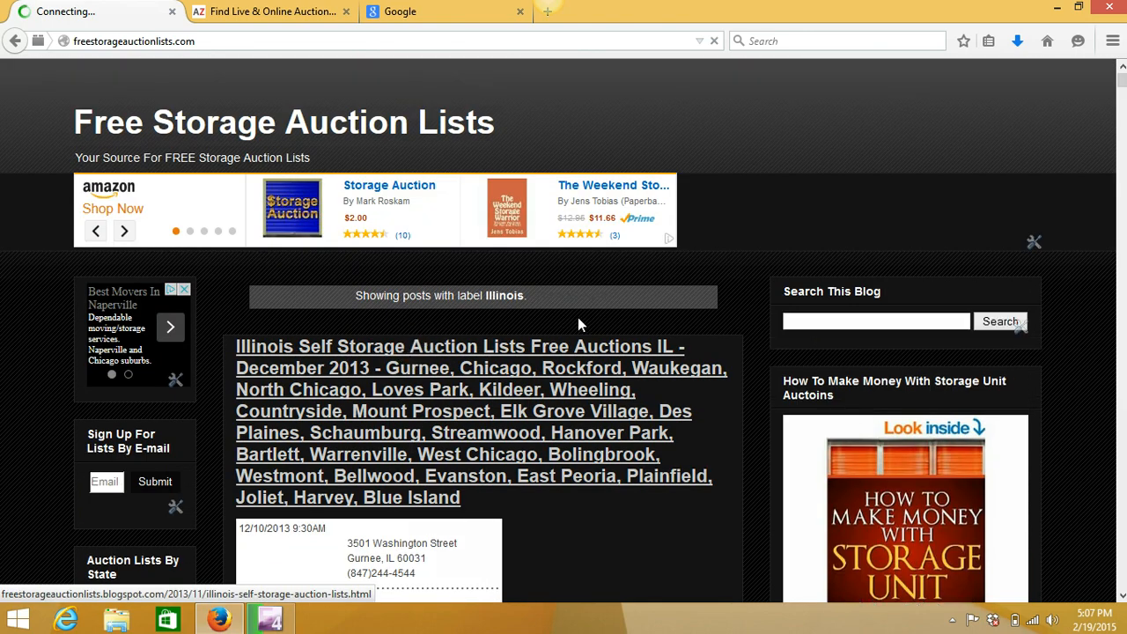
{"action": "scroll", "scroll_direction": "down", "scroll_amount": 3}
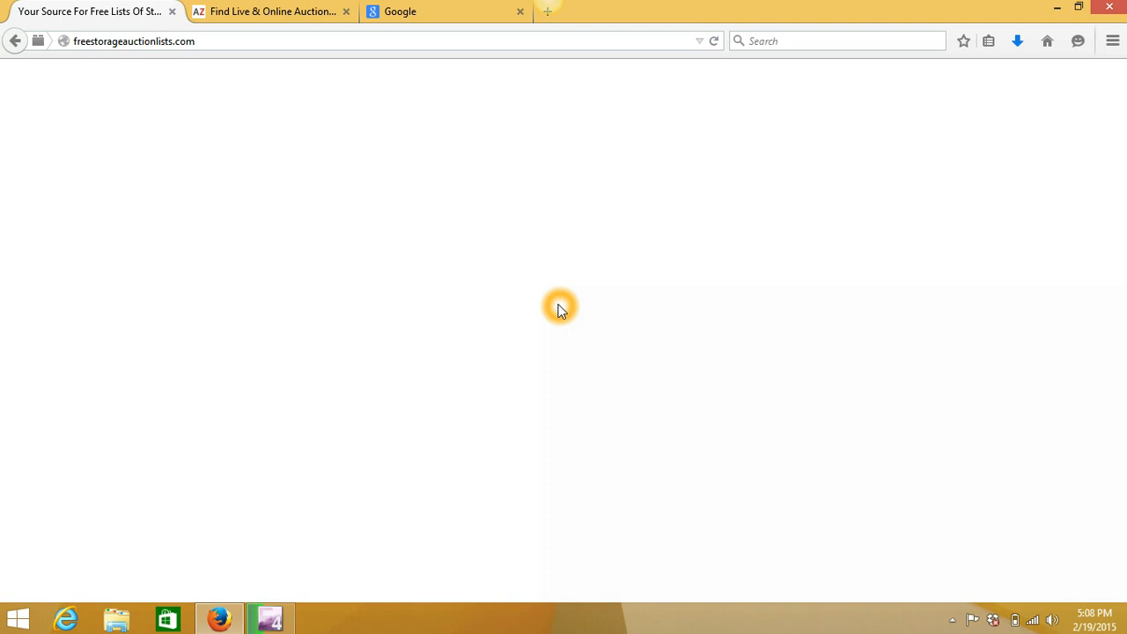
{"action": "mouse_move", "coordinate": [546, 315]}
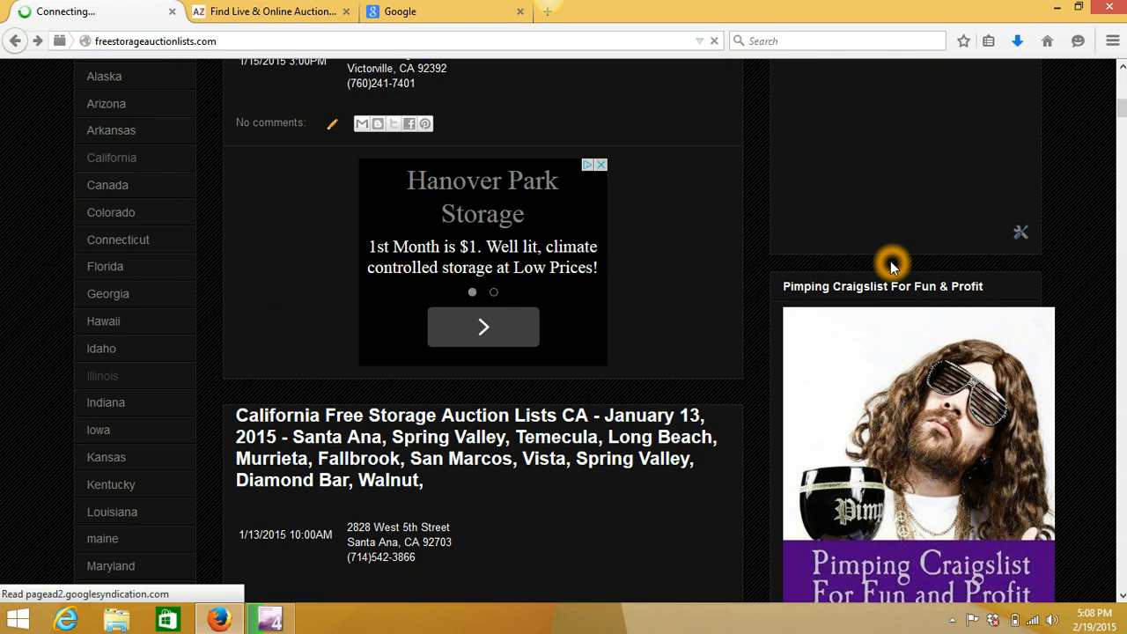
{"action": "scroll", "scroll_direction": "up", "scroll_amount": 3}
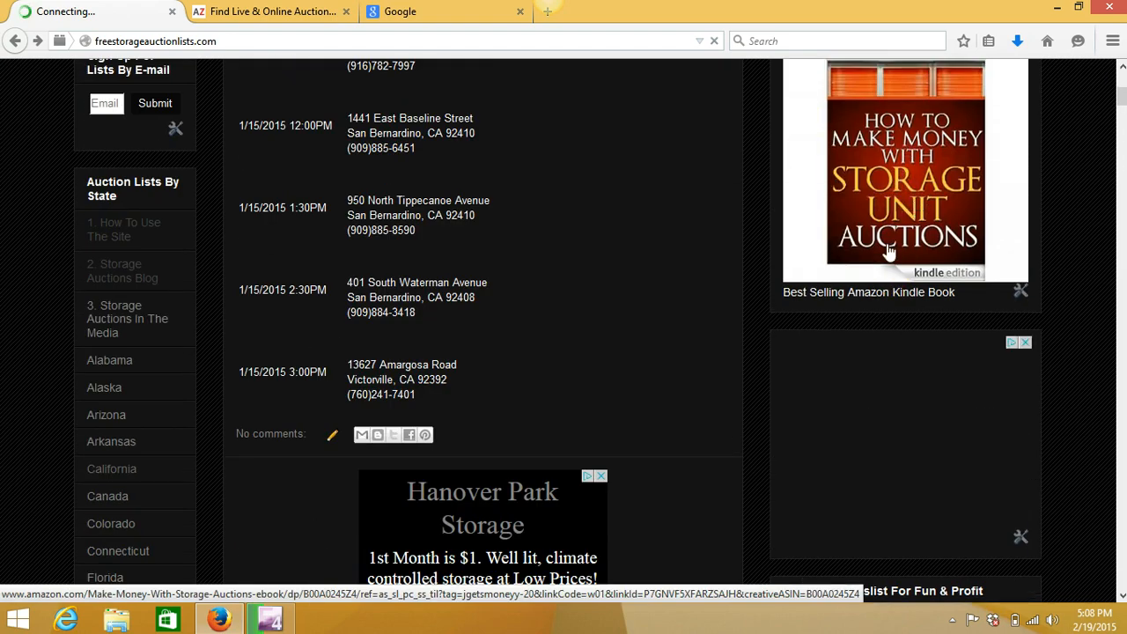
{"action": "scroll", "scroll_direction": "up", "scroll_amount": 3}
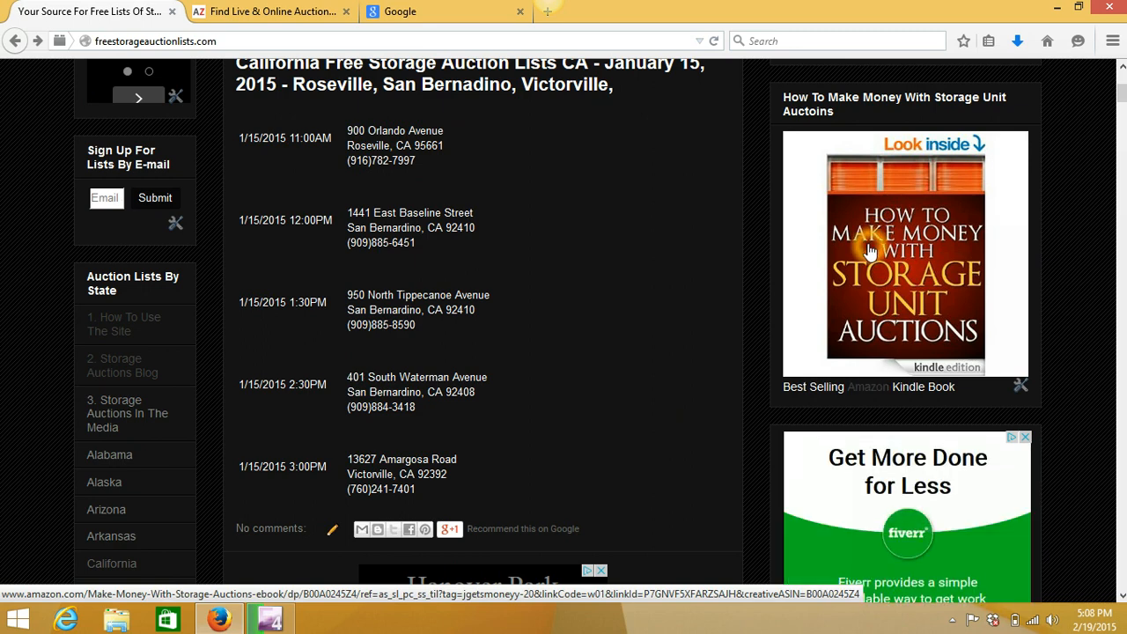
{"action": "mouse_move", "coordinate": [902, 260]}
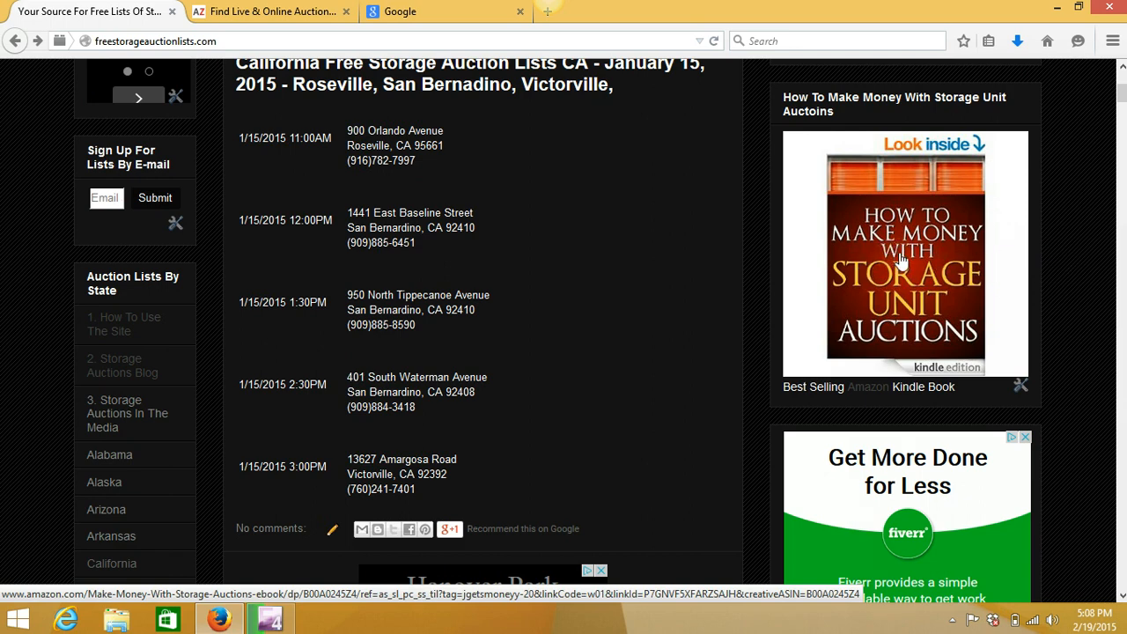
{"action": "mouse_move", "coordinate": [986, 307]}
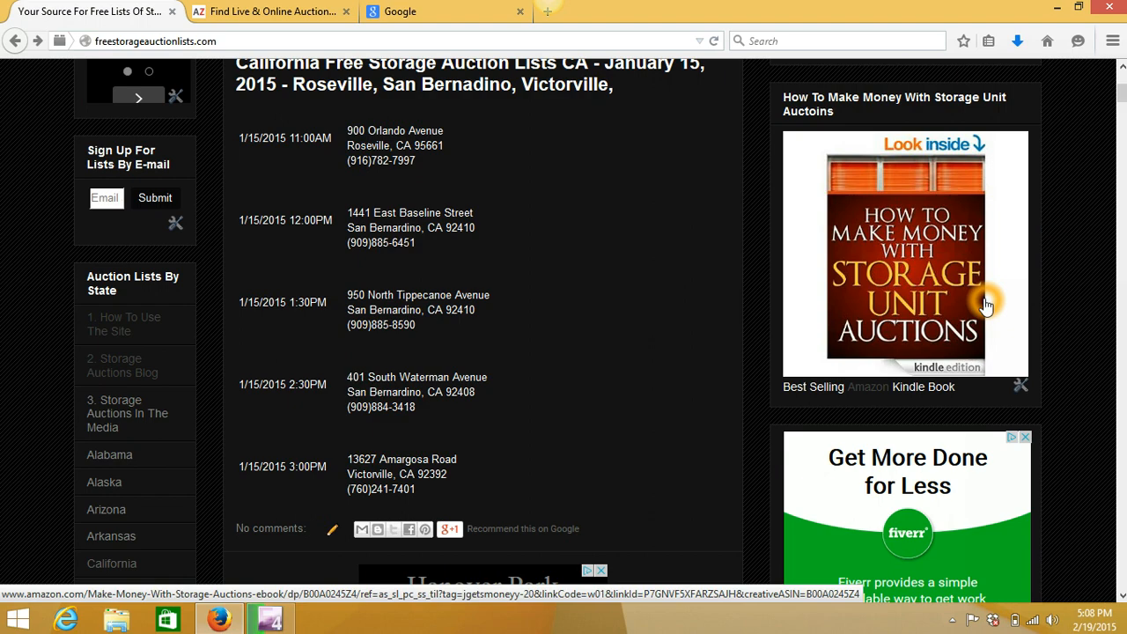
{"action": "scroll", "scroll_direction": "down", "scroll_amount": 3}
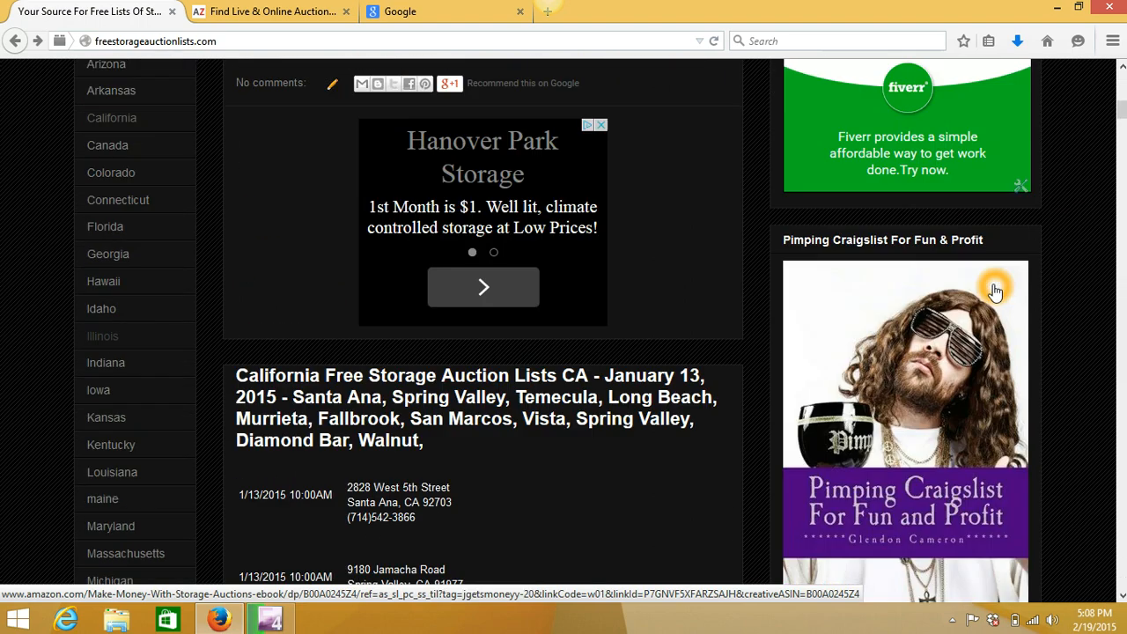
{"action": "scroll", "scroll_direction": "down", "scroll_amount": 3}
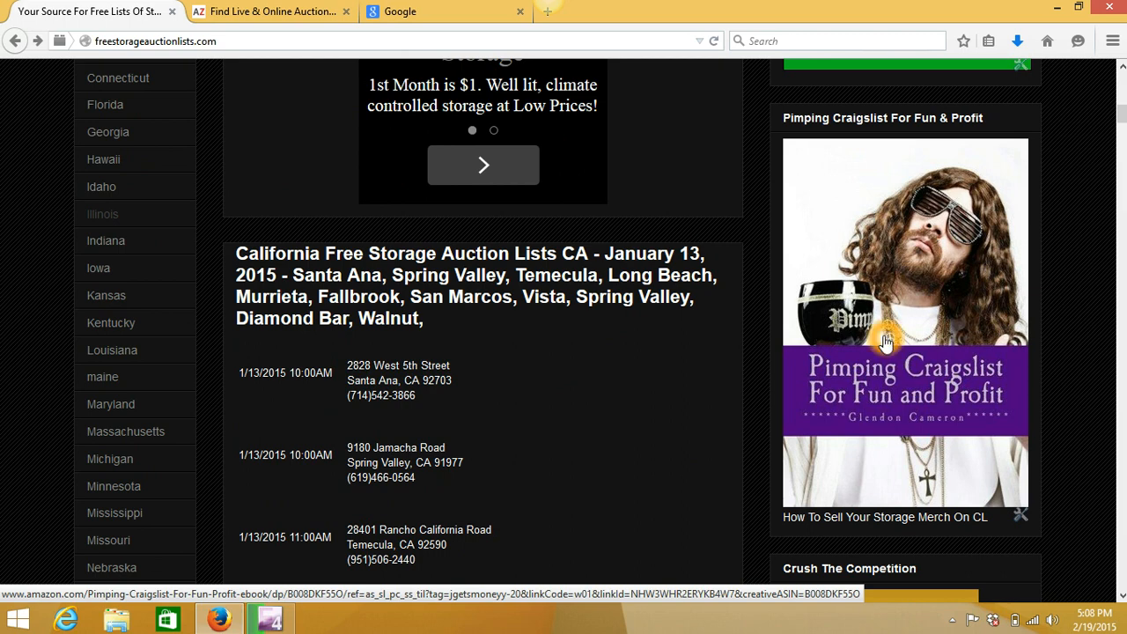
{"action": "mouse_move", "coordinate": [950, 429]}
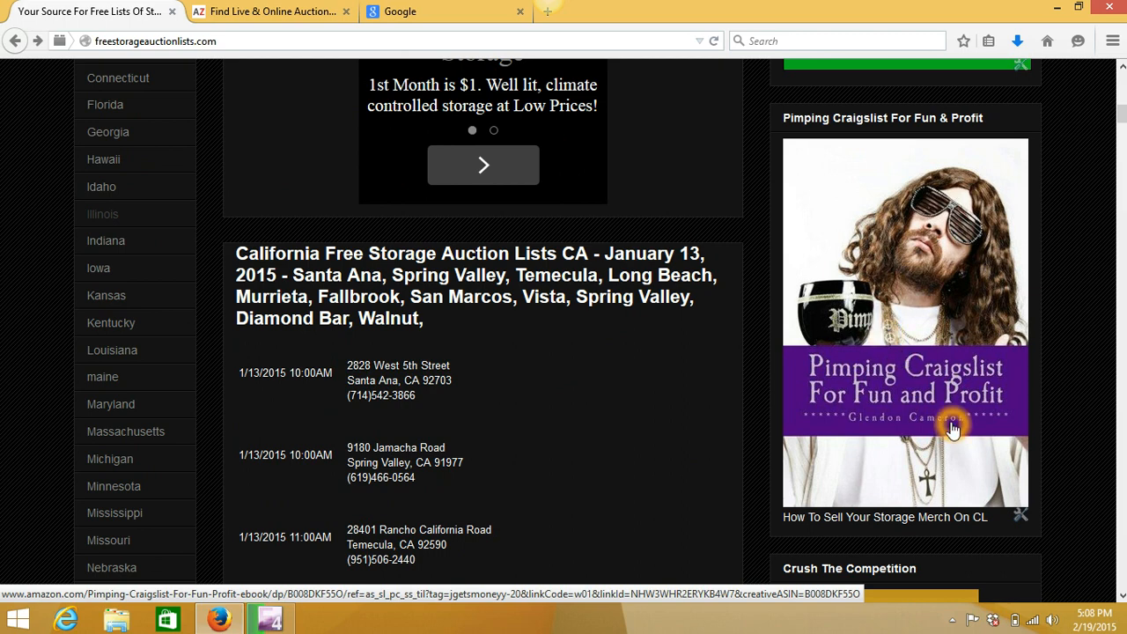
{"action": "mouse_move", "coordinate": [993, 389]}
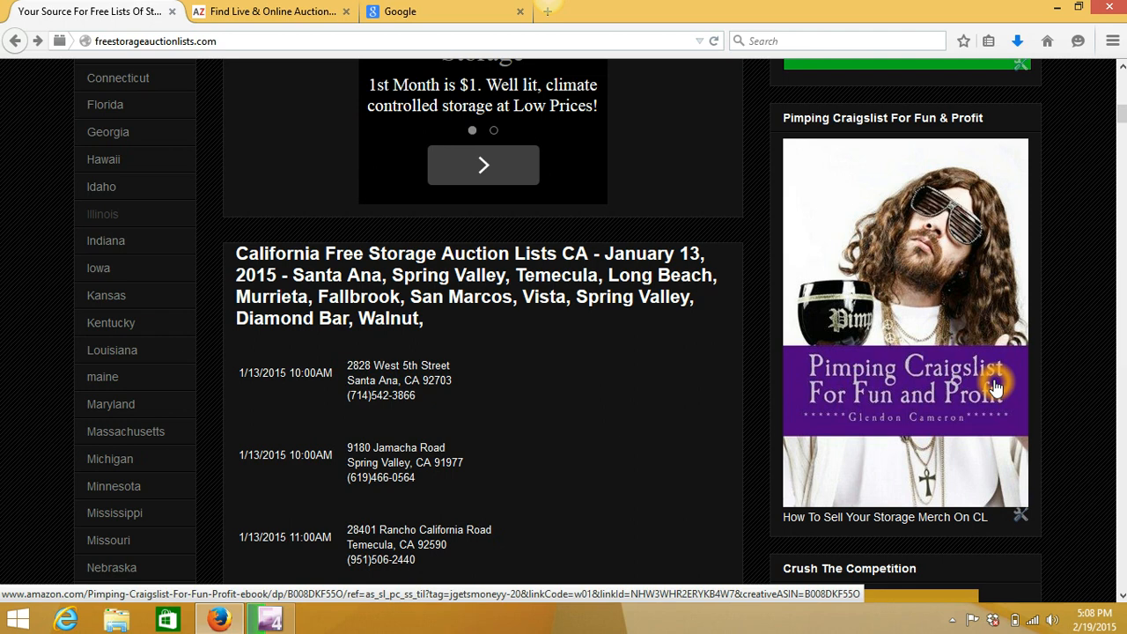
{"action": "mouse_move", "coordinate": [905, 324]}
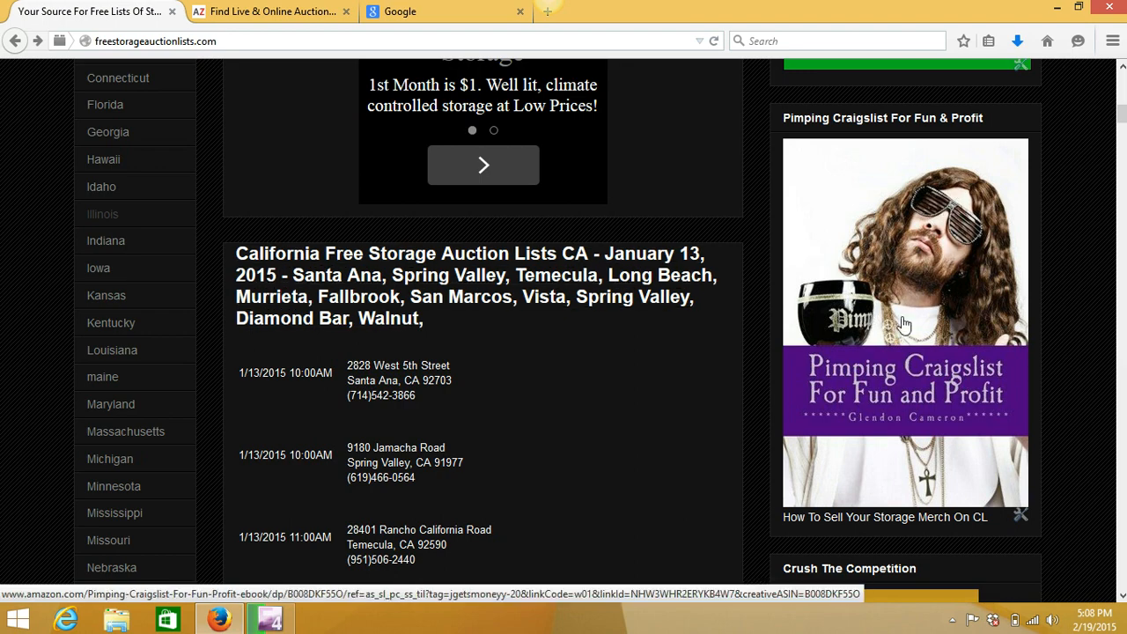
{"action": "mouse_move", "coordinate": [958, 268]}
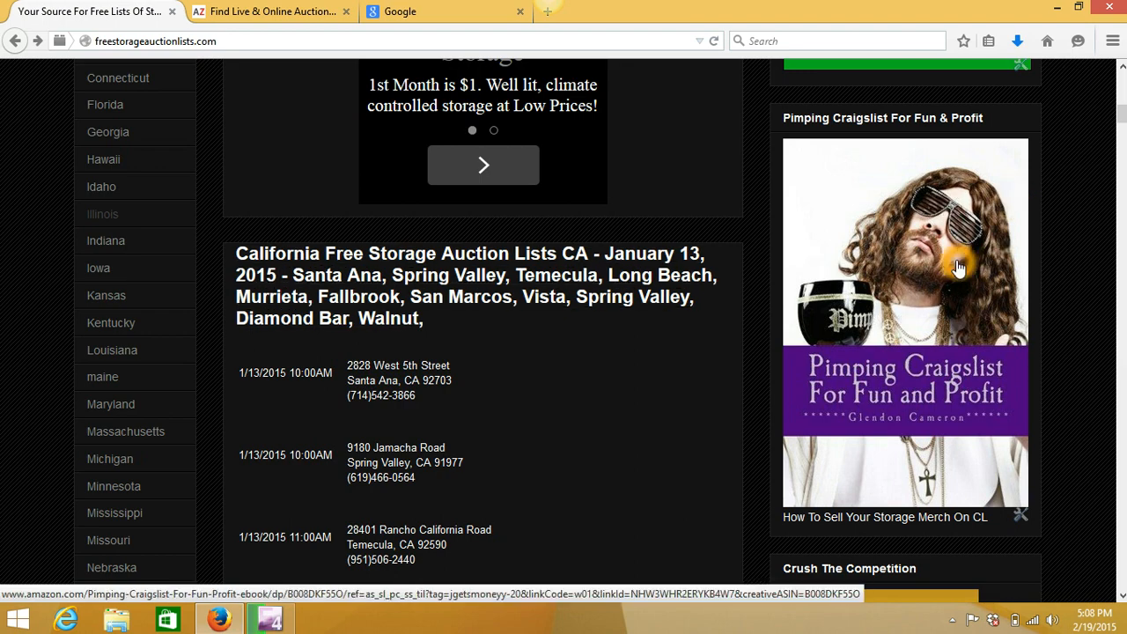
{"action": "mouse_move", "coordinate": [896, 268]}
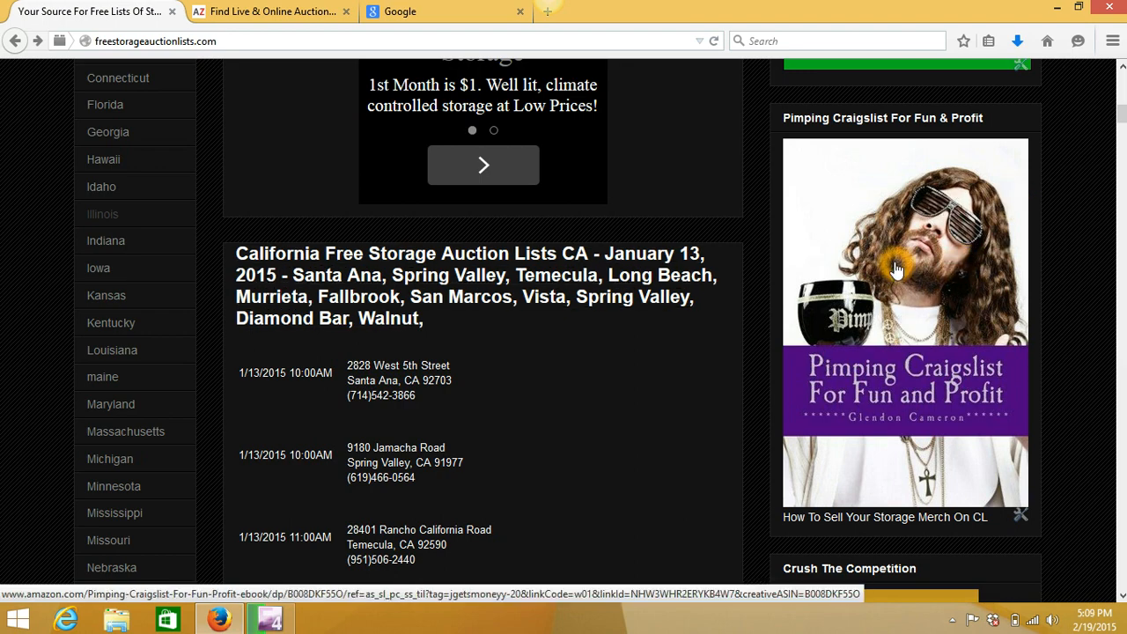
{"action": "mouse_move", "coordinate": [891, 272]}
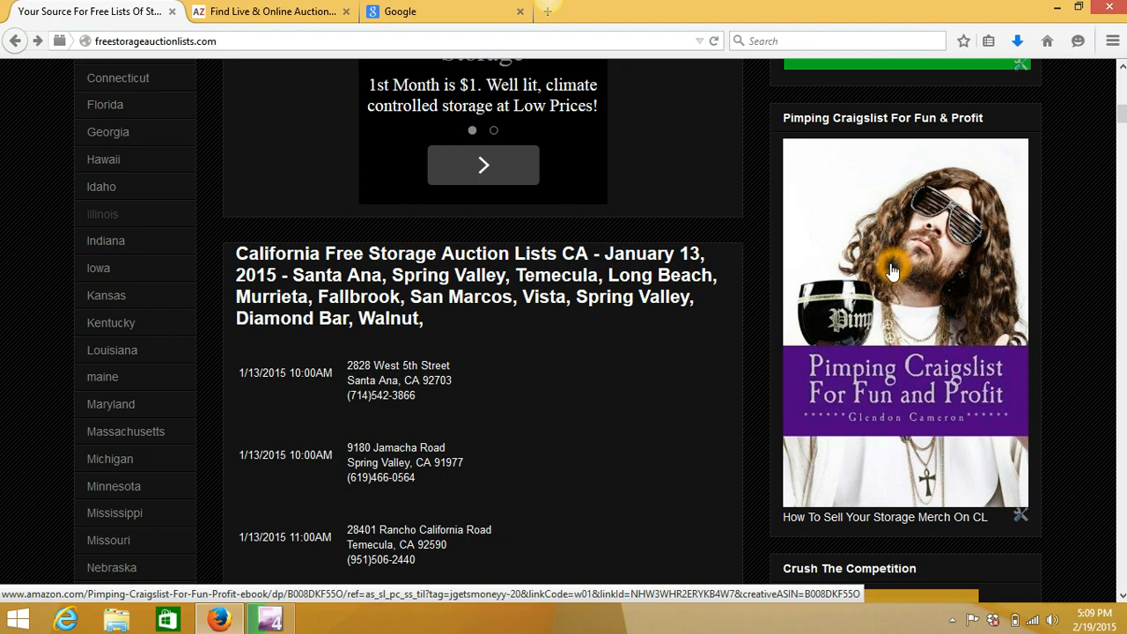
{"action": "scroll", "scroll_direction": "down", "scroll_amount": 3}
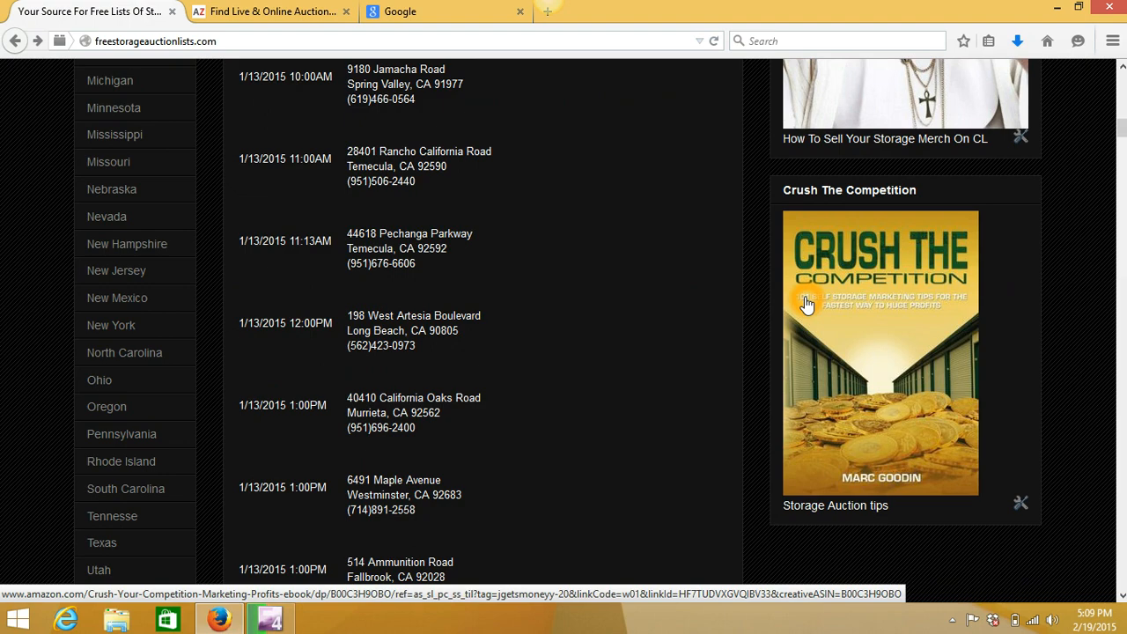
{"action": "mouse_move", "coordinate": [1054, 280]}
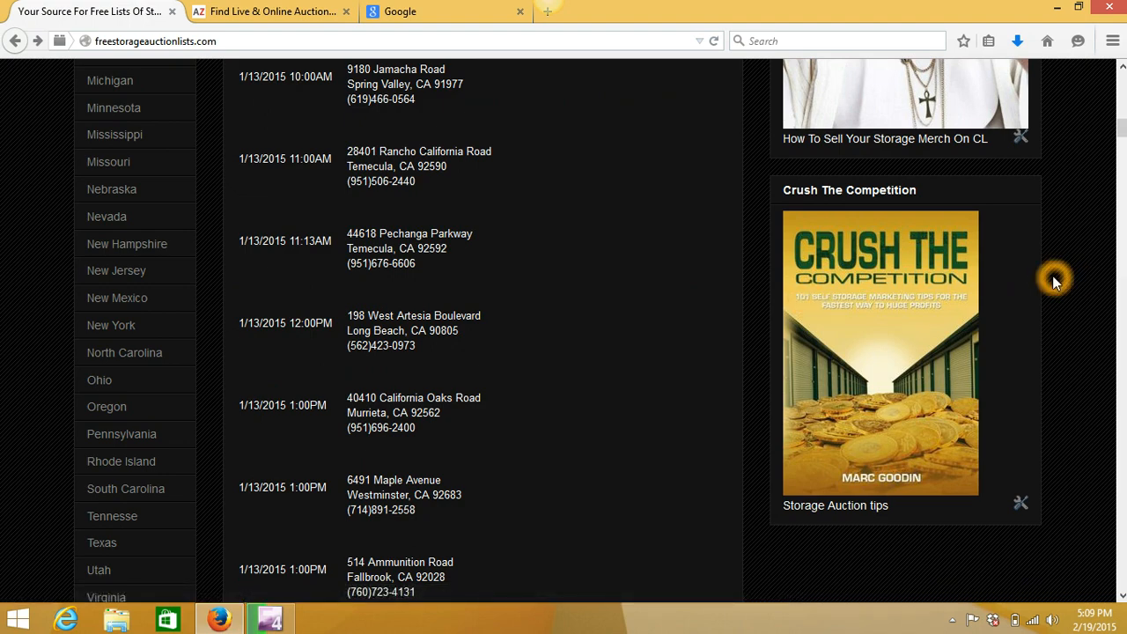
{"action": "scroll", "scroll_direction": "up", "scroll_amount": 3}
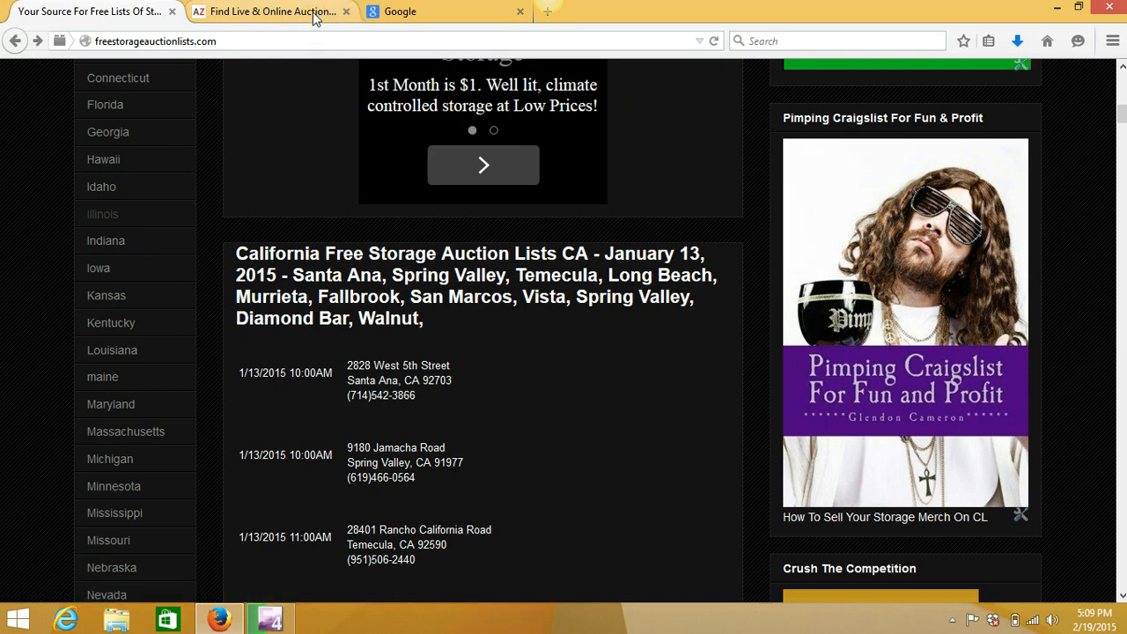
Step: Bring AuctionZip's zip-code auction search into view with the email signup popup dismissed
{"action": "left_click", "coordinate": [272, 10]}
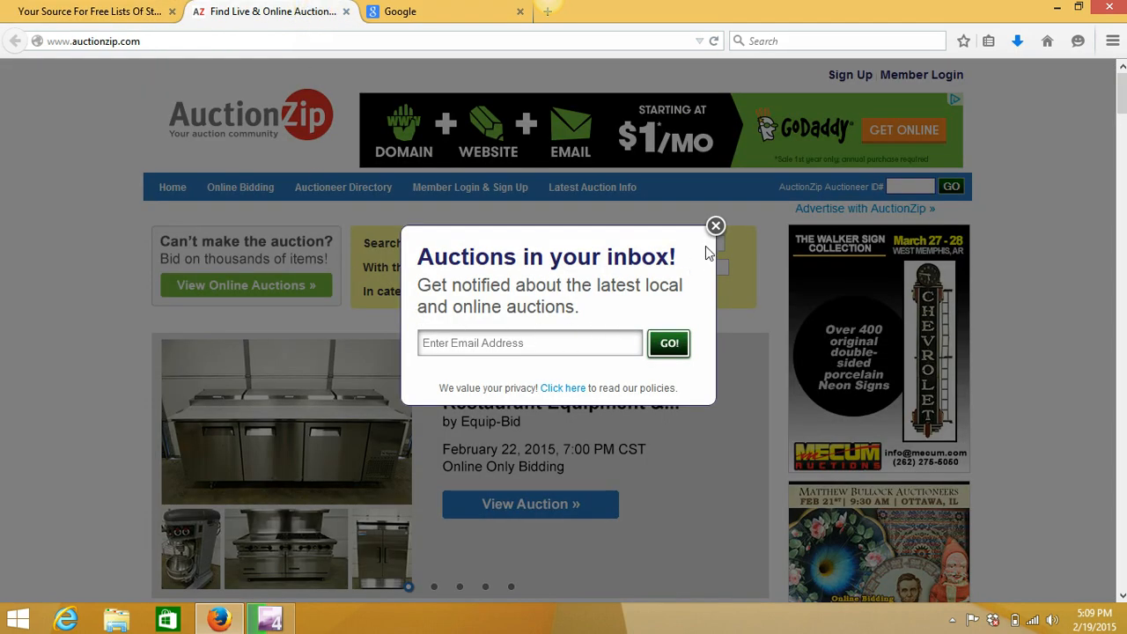
{"action": "left_click", "coordinate": [715, 226]}
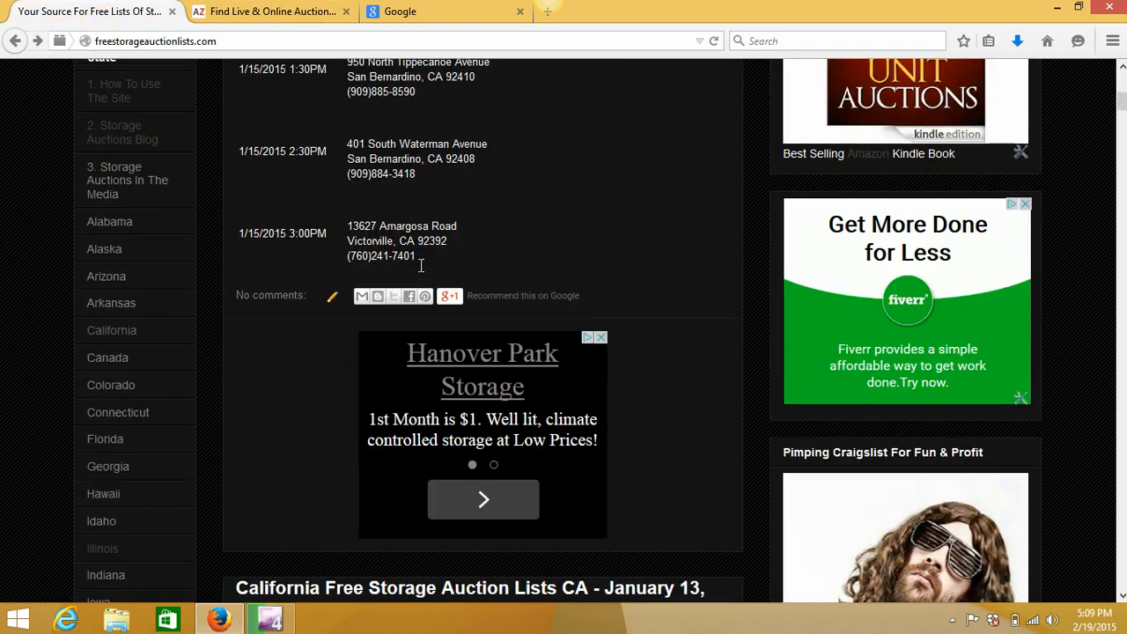
{"action": "scroll", "scroll_direction": "up", "scroll_amount": 3}
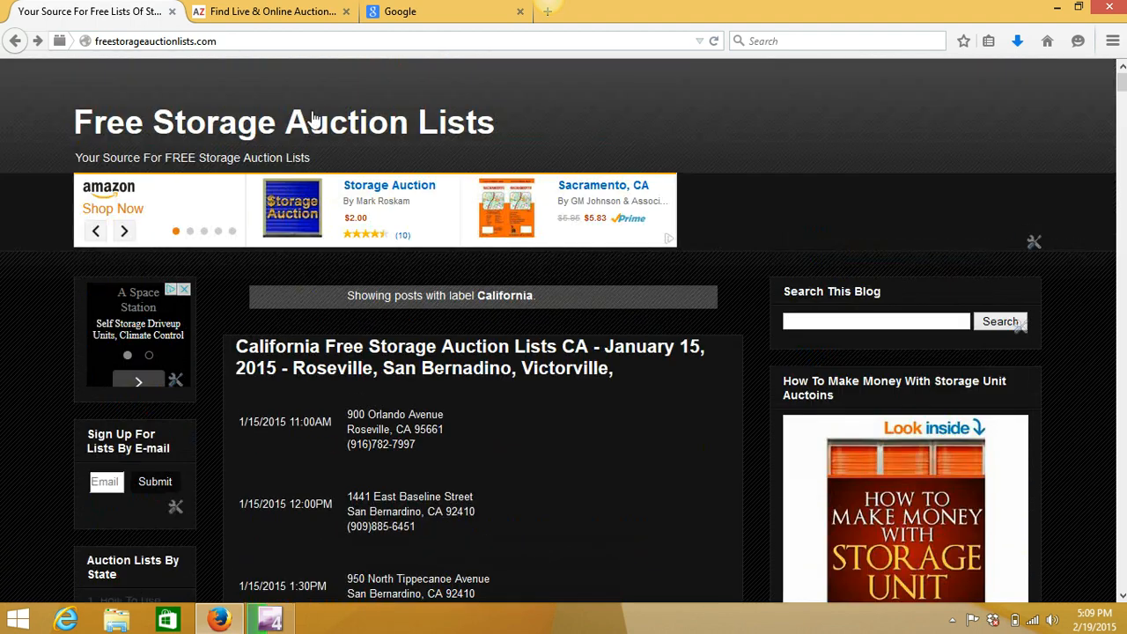
{"action": "left_click", "coordinate": [273, 11]}
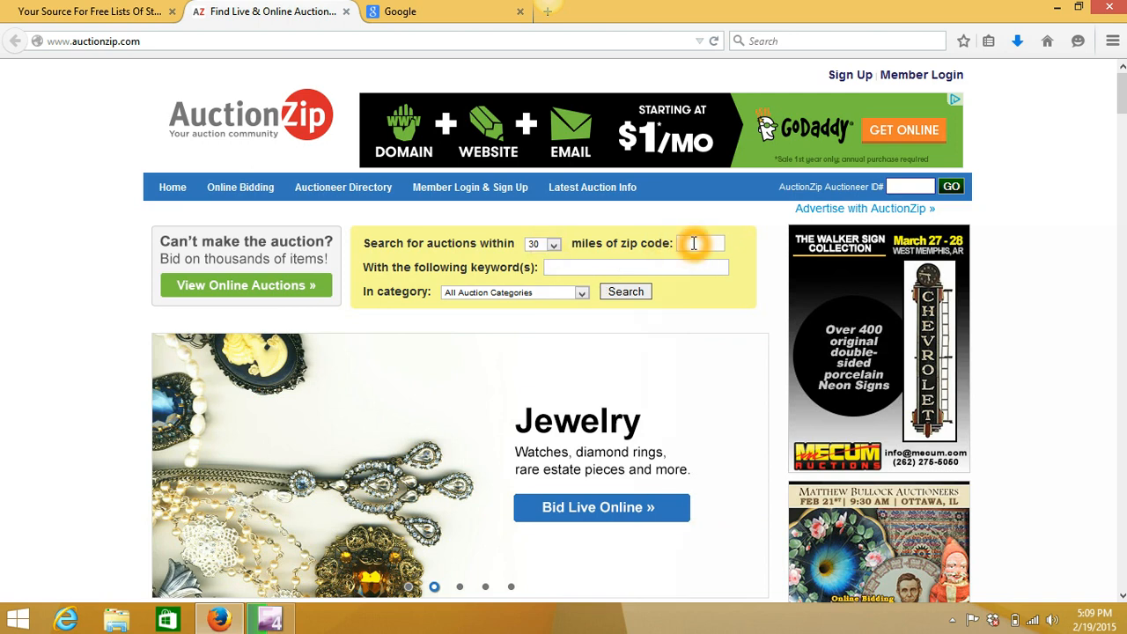
Step: Search AuctionZip for Storage Auctions near zip code 90210, yielding a February 2015 calendar
{"action": "type", "text": "90210"}
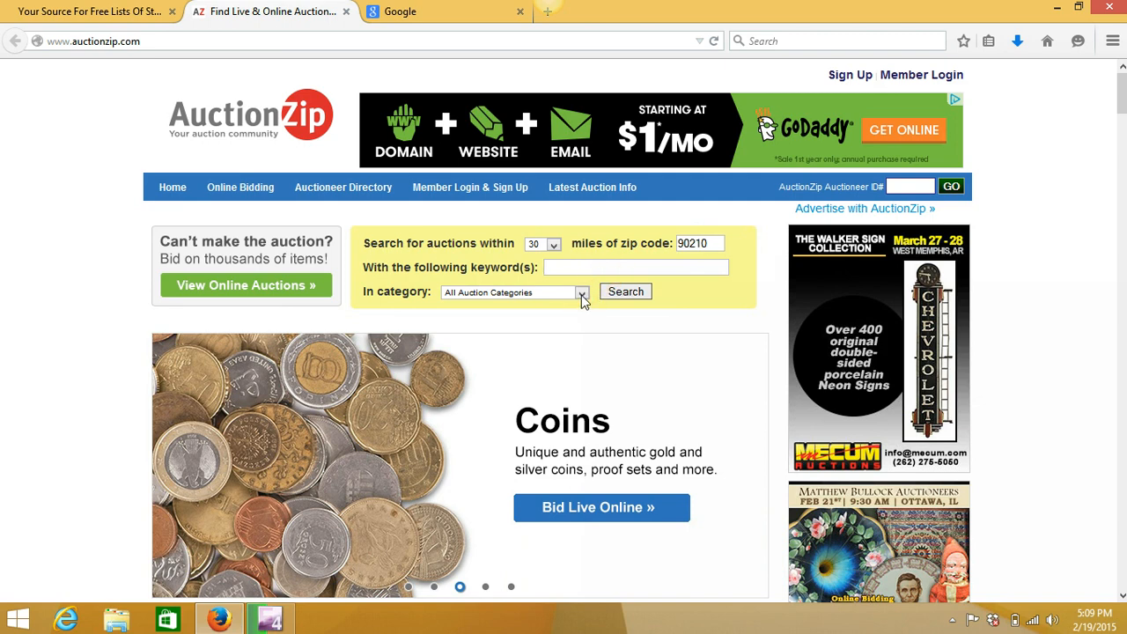
{"action": "left_click", "coordinate": [583, 292]}
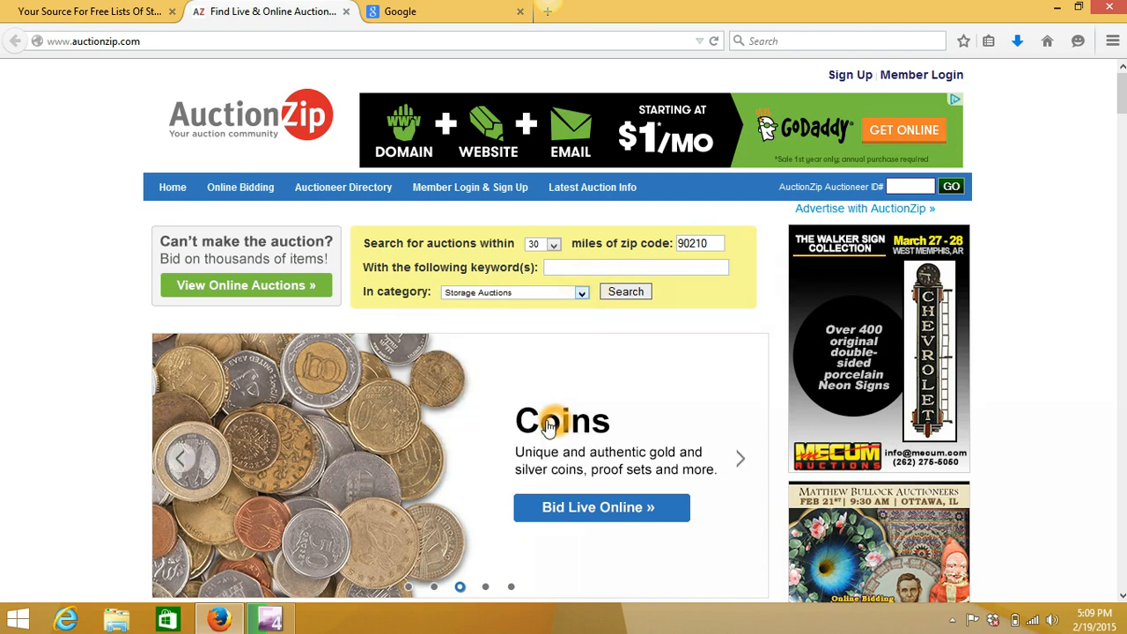
{"action": "left_click", "coordinate": [625, 293]}
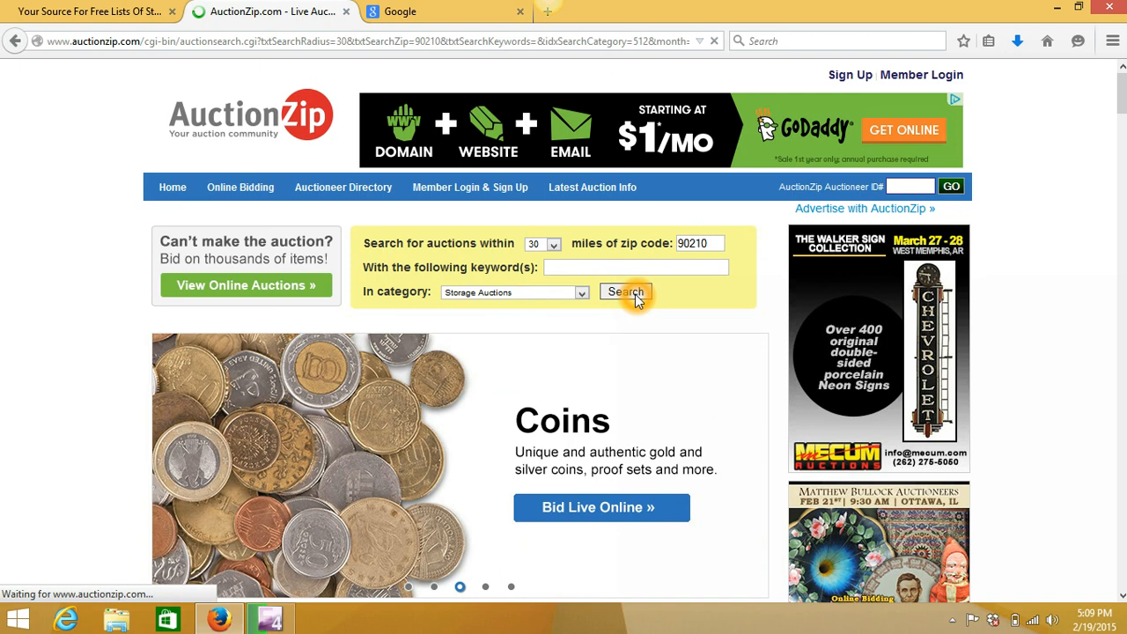
{"action": "left_click", "coordinate": [626, 292]}
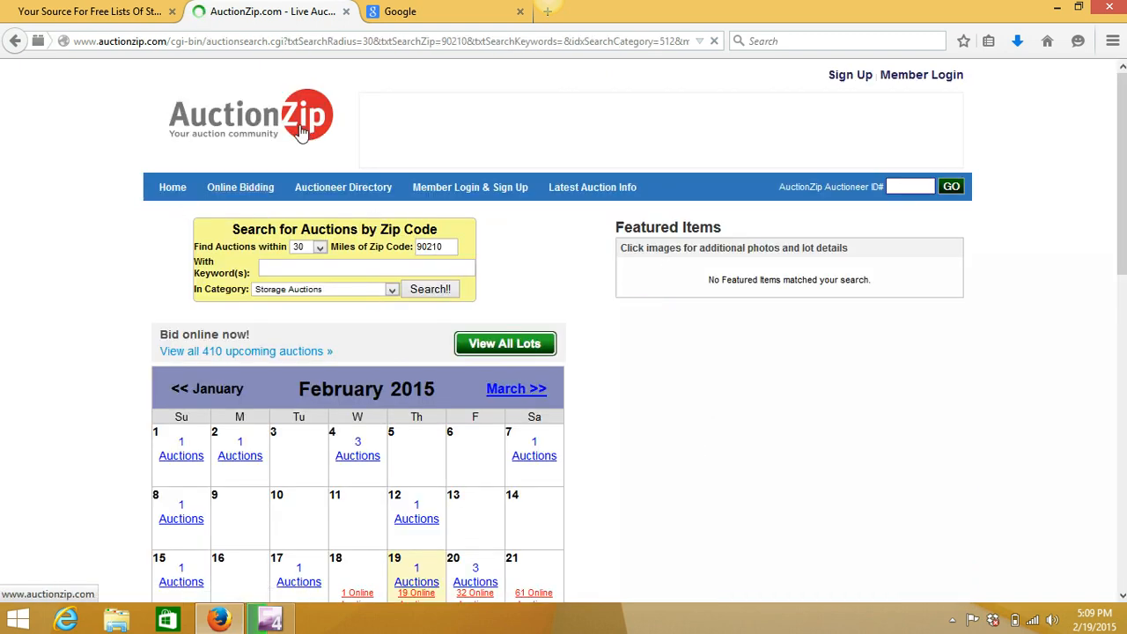
Step: View the February 4 auctions and read American Auctioneers' Azusa listing at 1110 W. Foothill Blvd
{"action": "scroll", "scroll_direction": "down", "scroll_amount": 3}
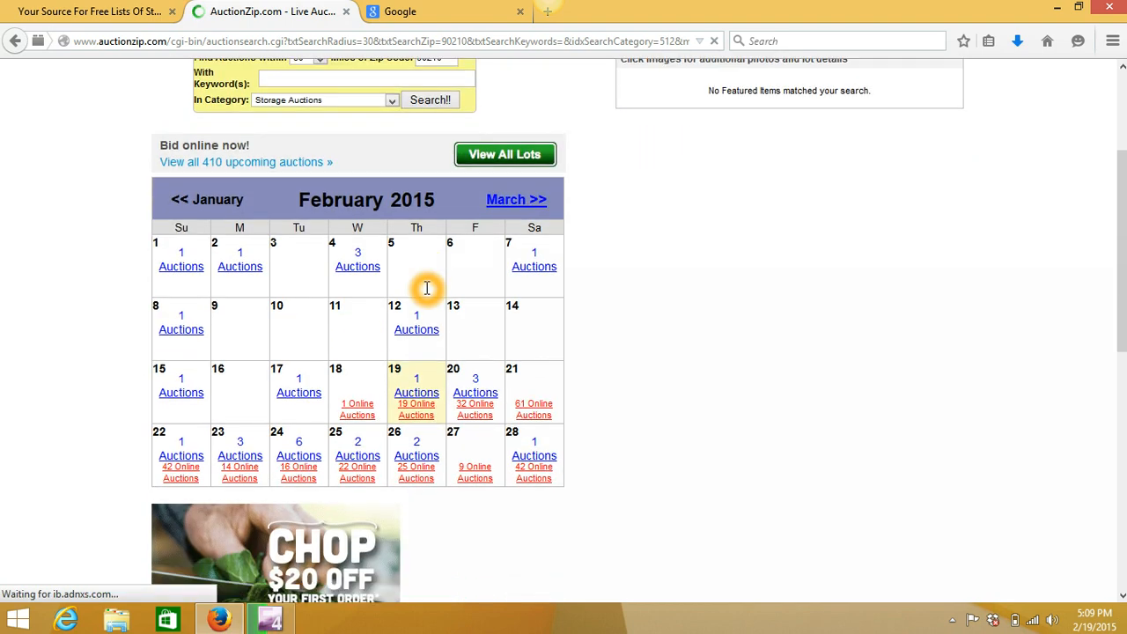
{"action": "left_click", "coordinate": [356, 266]}
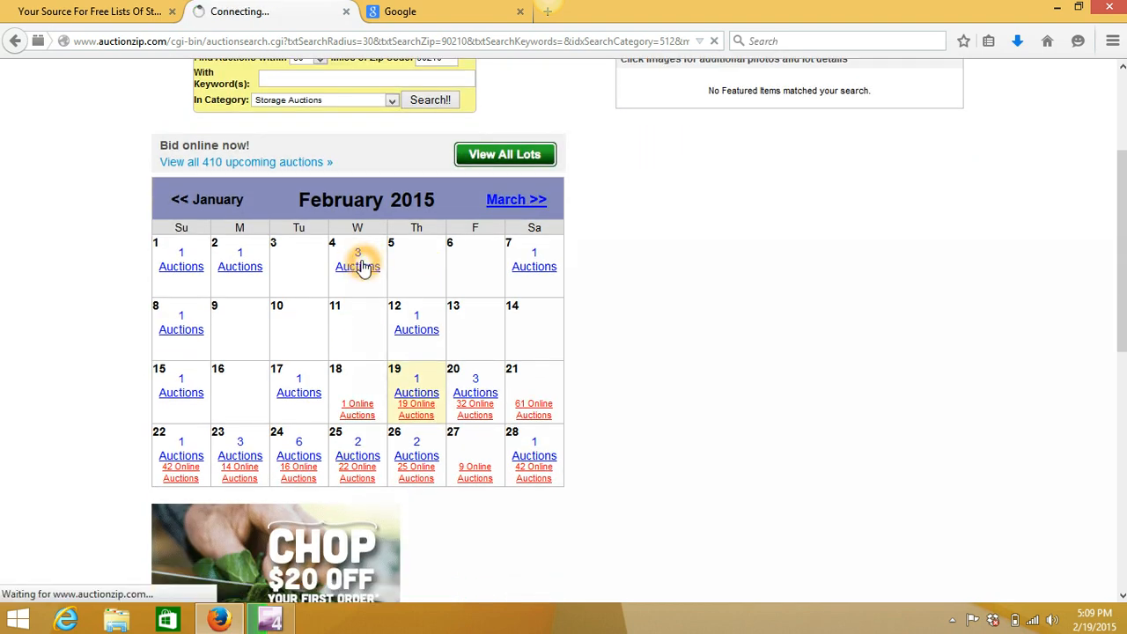
{"action": "left_click", "coordinate": [355, 267]}
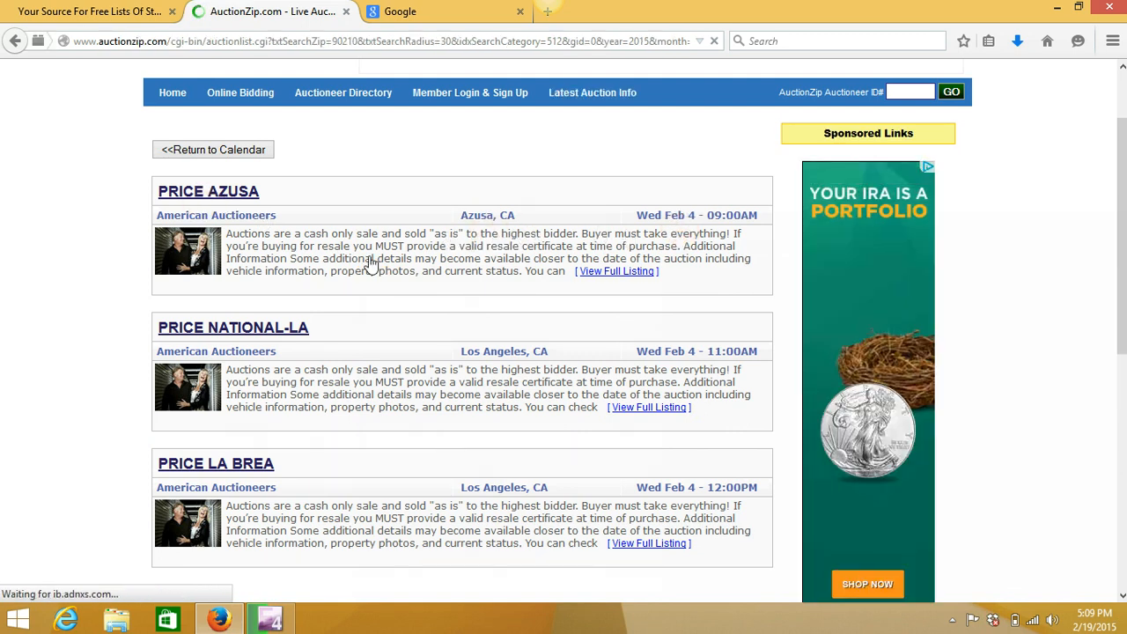
{"action": "left_click", "coordinate": [616, 271]}
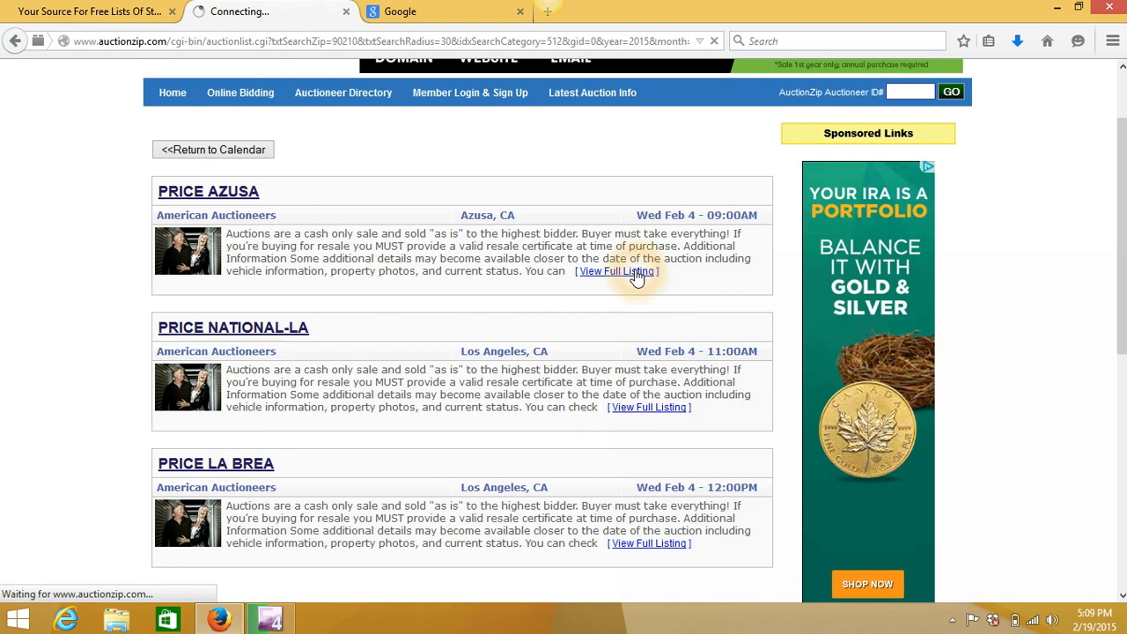
{"action": "left_click", "coordinate": [613, 271]}
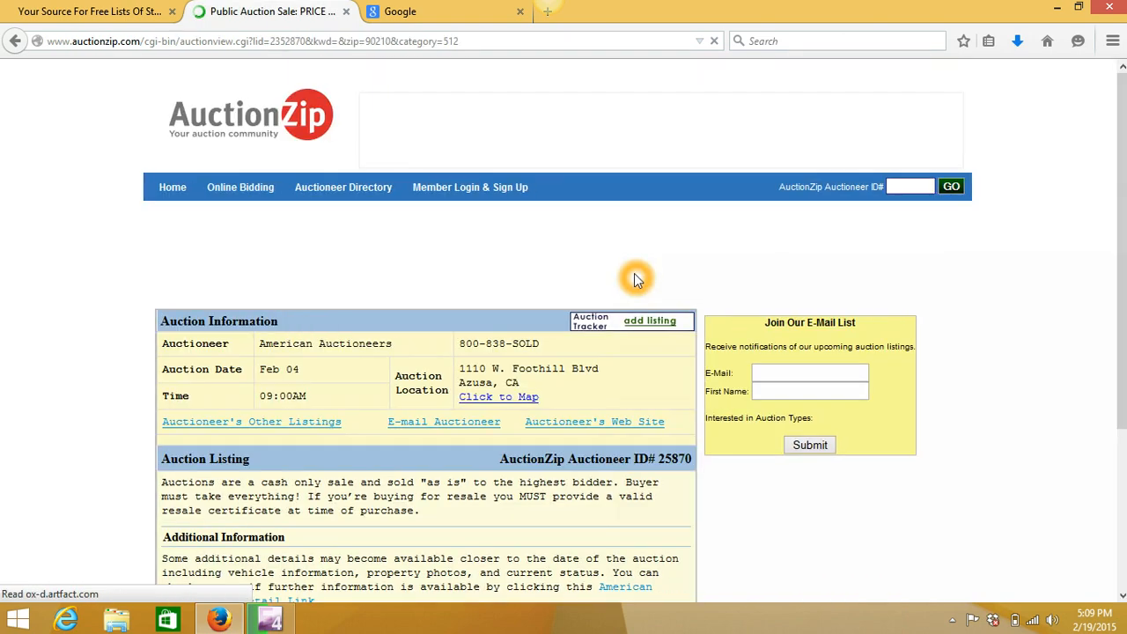
{"action": "scroll", "scroll_direction": "down", "scroll_amount": 3}
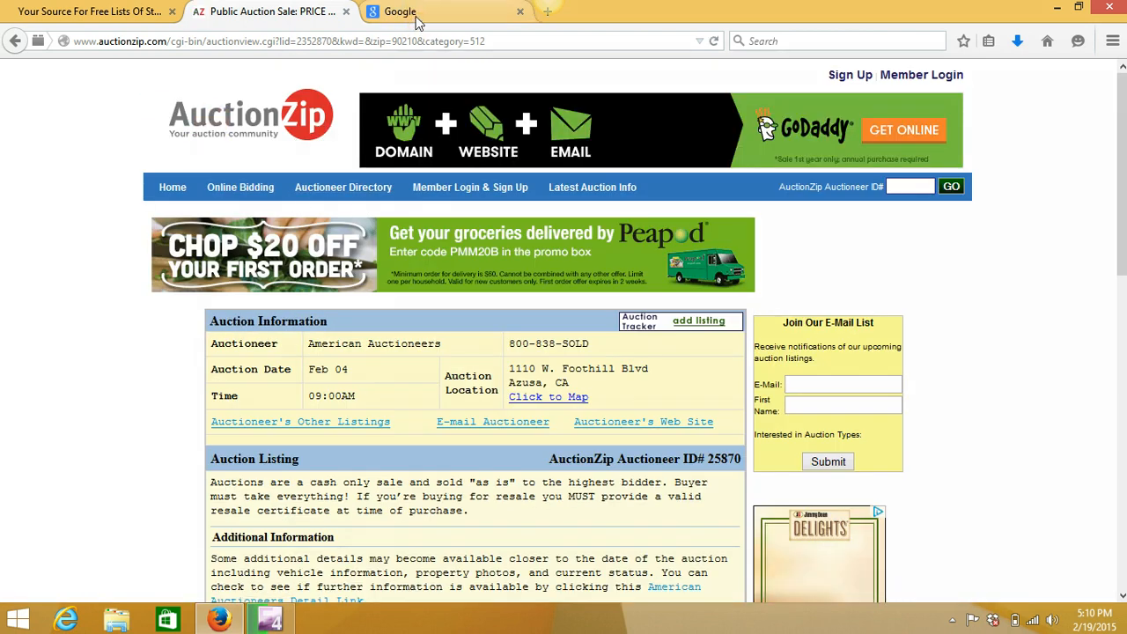
Step: Search Google for 'storage auction forums' and reach the Online Storage Auctions forum index
{"action": "left_click", "coordinate": [398, 10]}
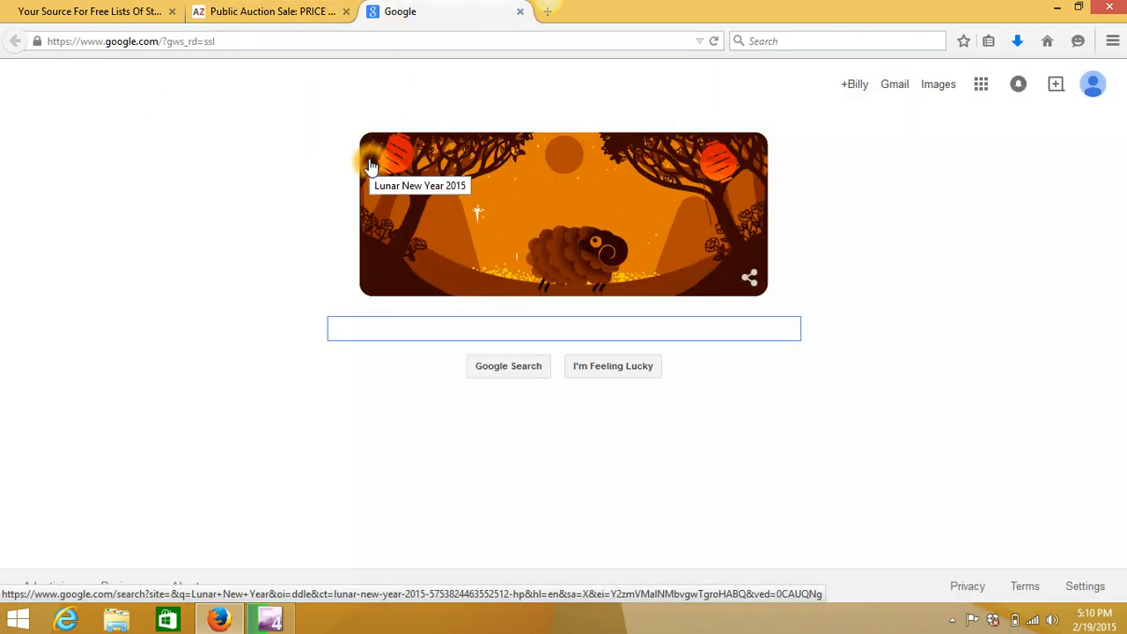
{"action": "type", "text": "str"}
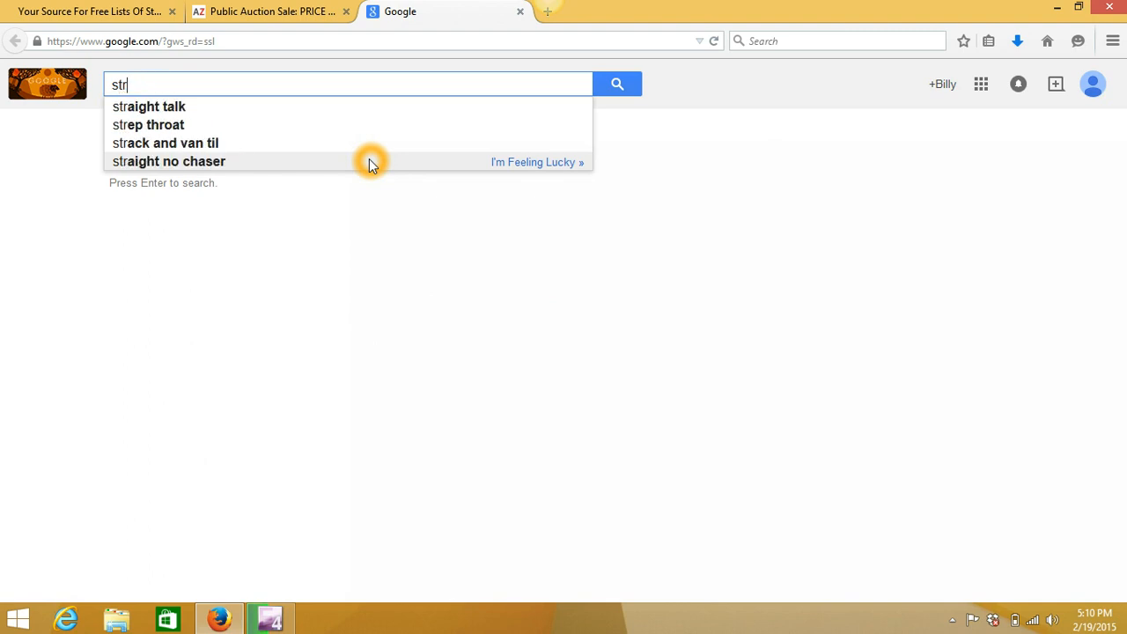
{"action": "type", "text": "storage auction forums"}
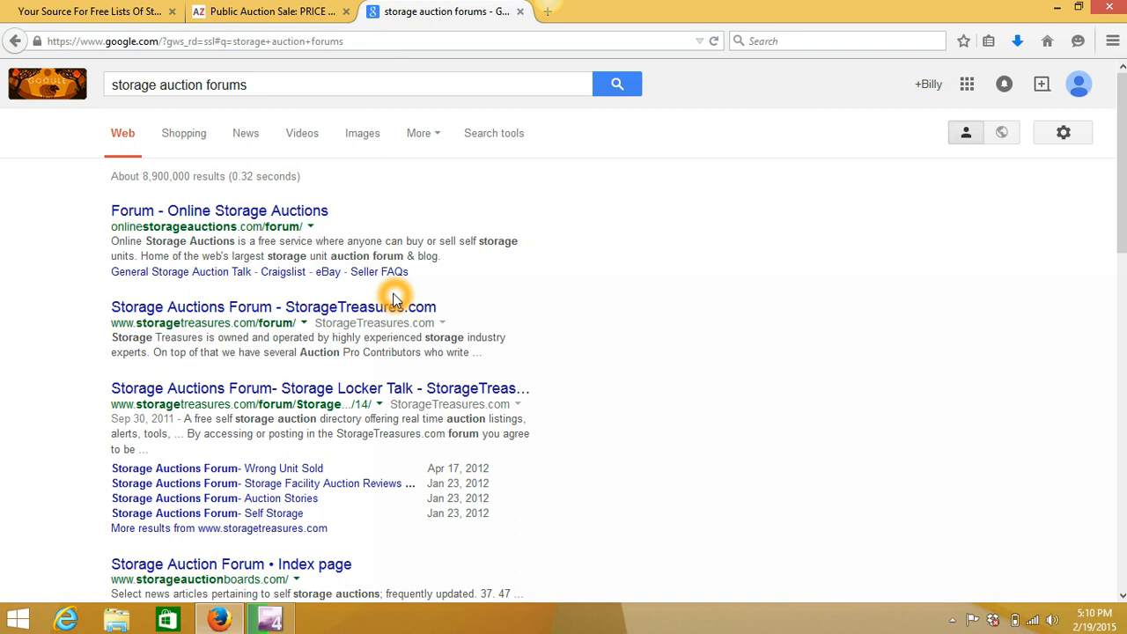
{"action": "mouse_move", "coordinate": [298, 178]}
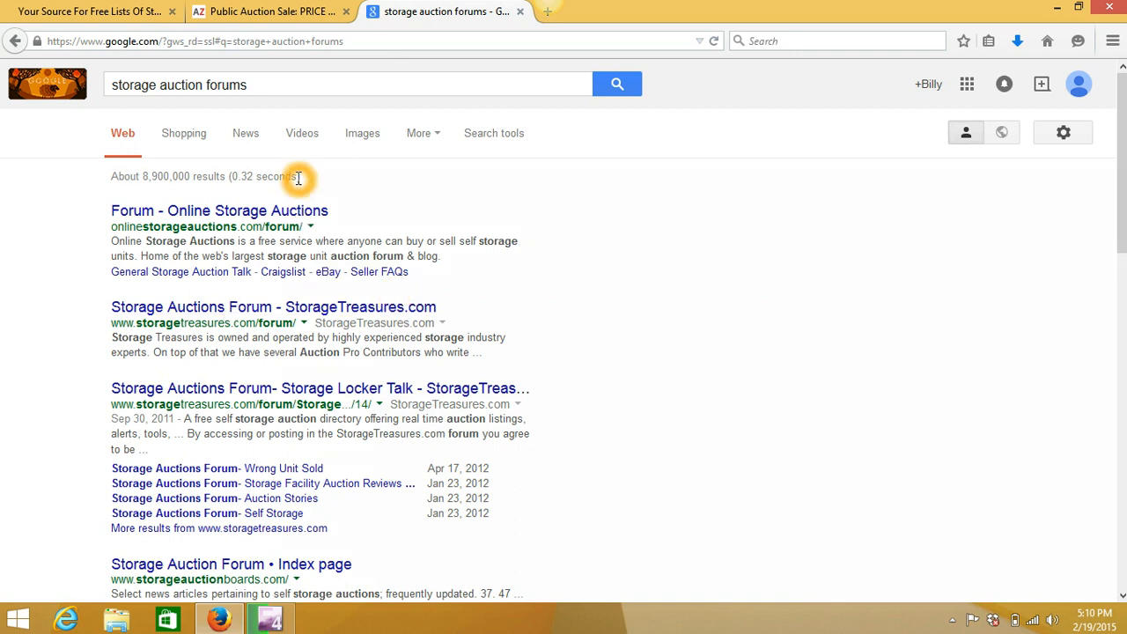
{"action": "mouse_move", "coordinate": [296, 215]}
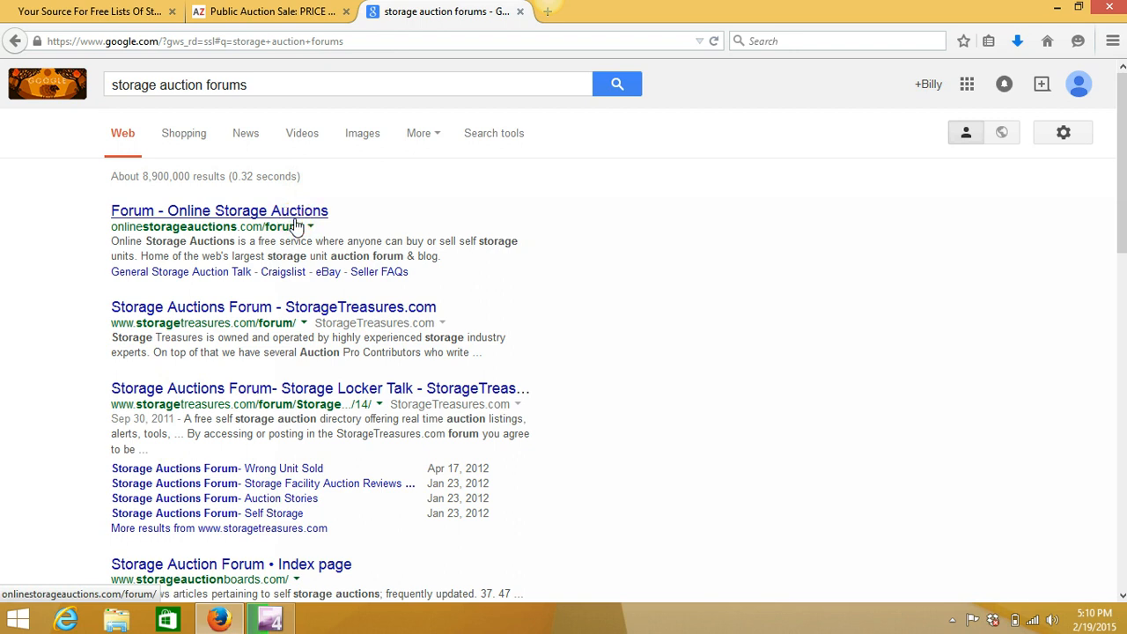
{"action": "left_click", "coordinate": [219, 211]}
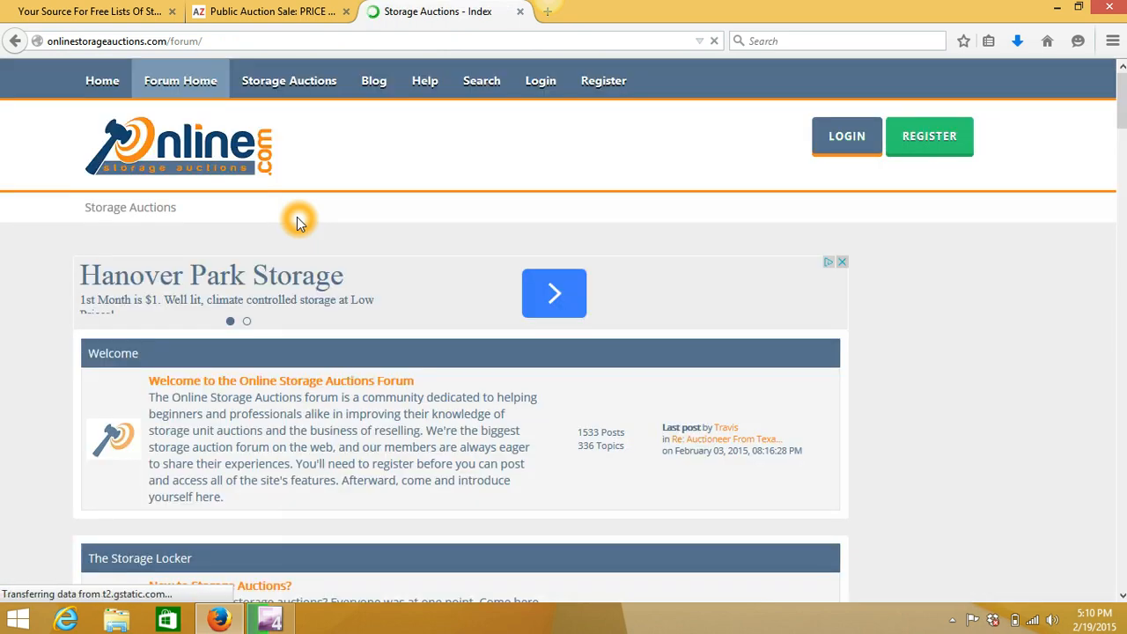
{"action": "scroll", "scroll_direction": "down", "scroll_amount": 3}
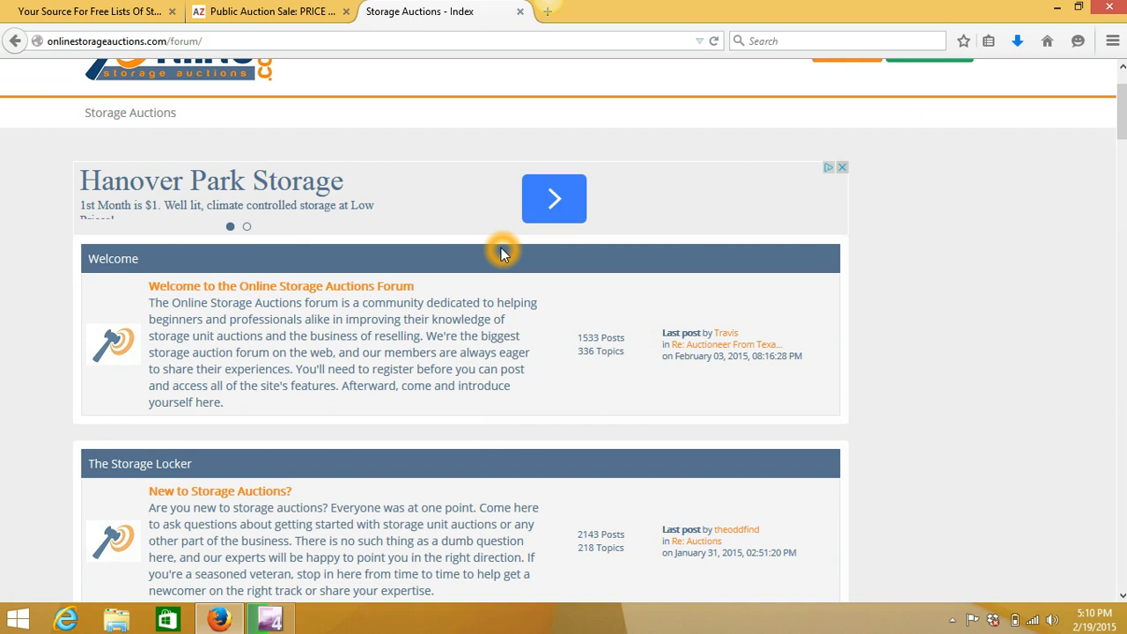
{"action": "mouse_move", "coordinate": [213, 292]}
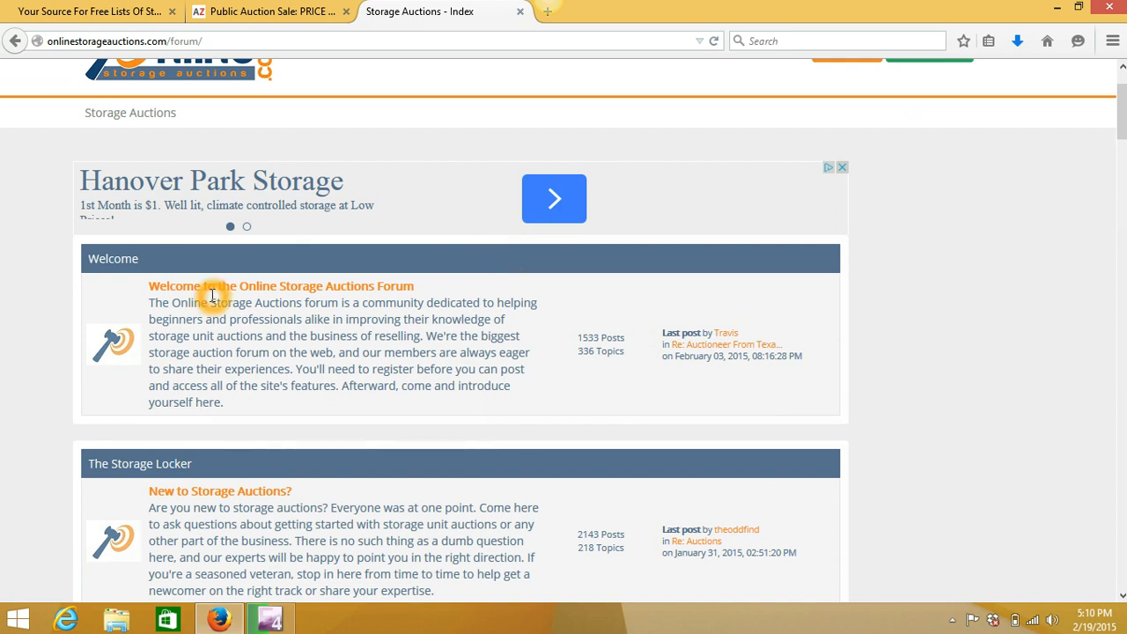
{"action": "scroll", "scroll_direction": "down", "scroll_amount": 3}
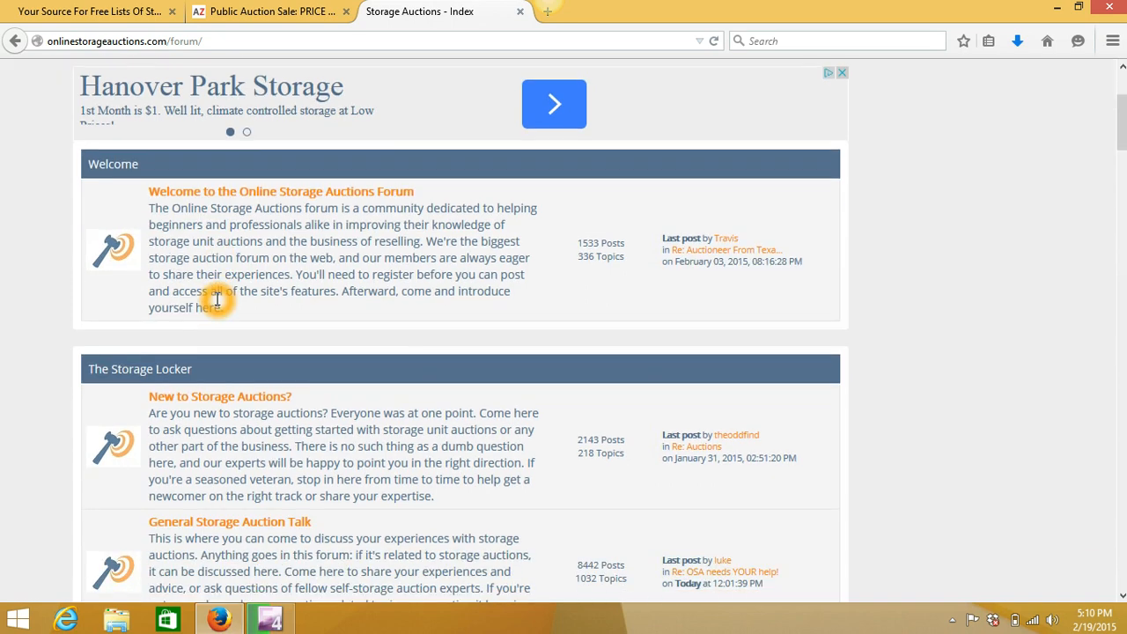
{"action": "scroll", "scroll_direction": "down", "scroll_amount": 3}
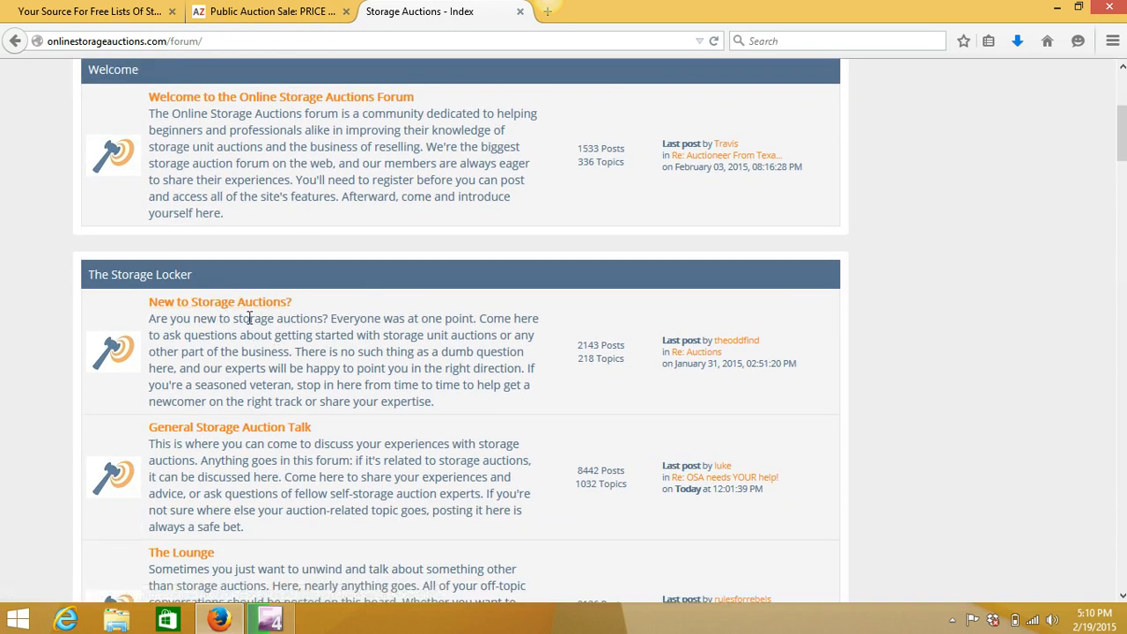
{"action": "scroll", "scroll_direction": "down", "scroll_amount": 3}
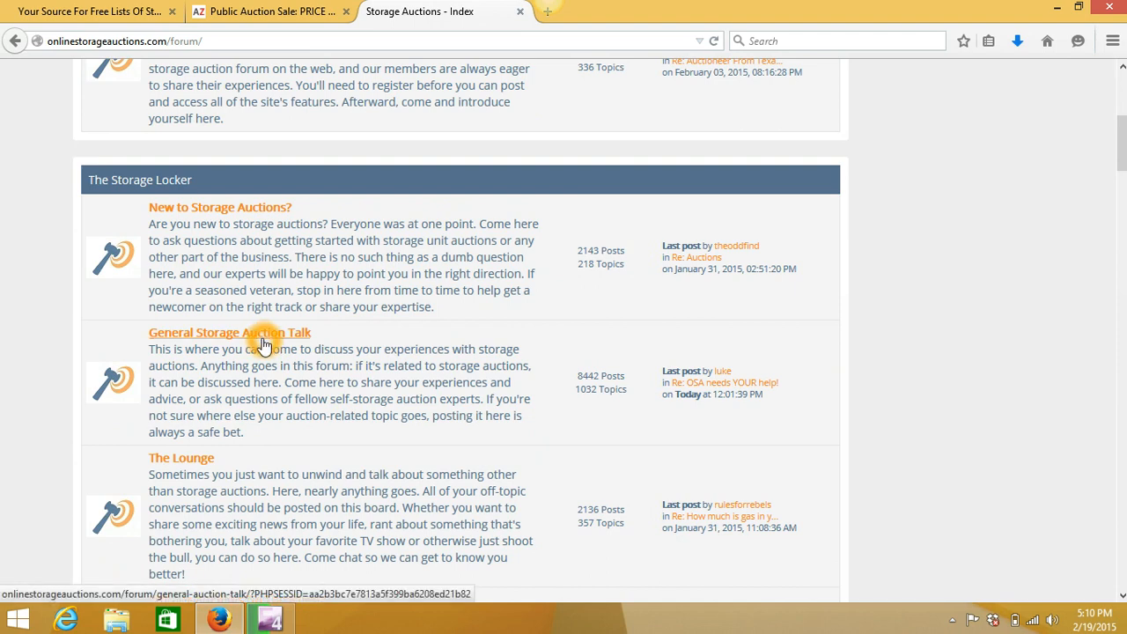
{"action": "scroll", "scroll_direction": "down", "scroll_amount": 3}
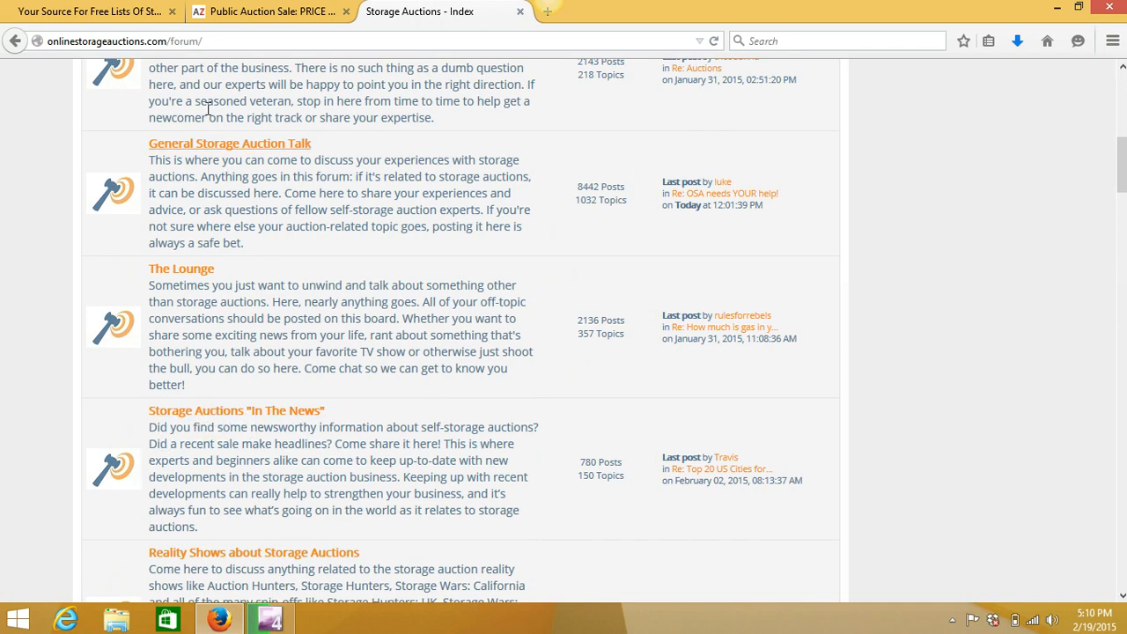
{"action": "left_click", "coordinate": [88, 11]}
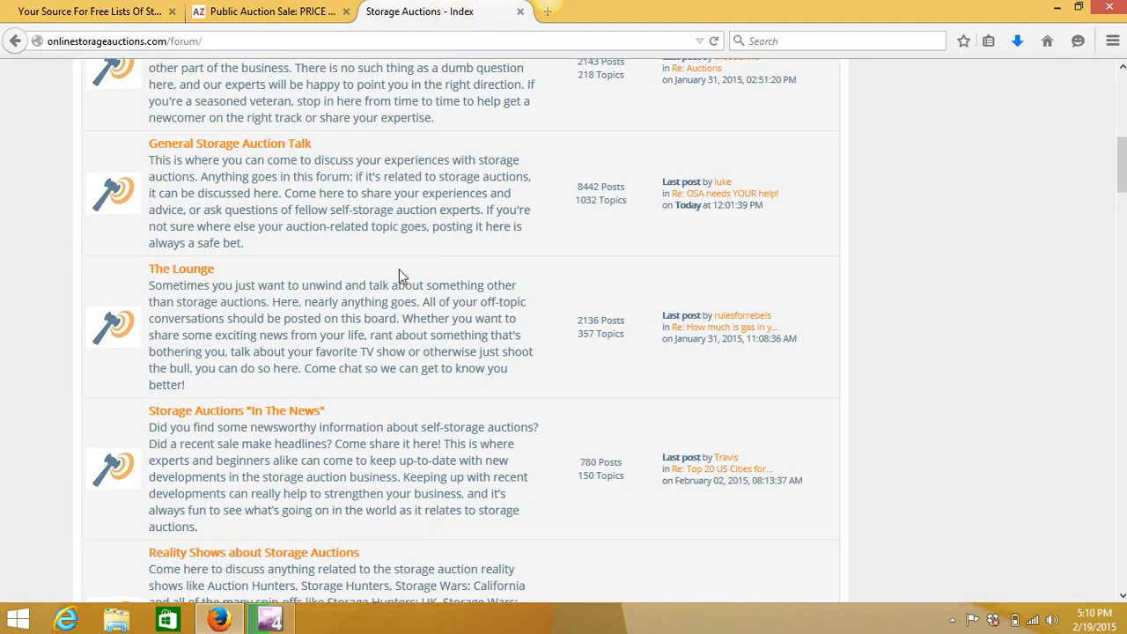
{"action": "scroll", "scroll_direction": "down", "scroll_amount": 3}
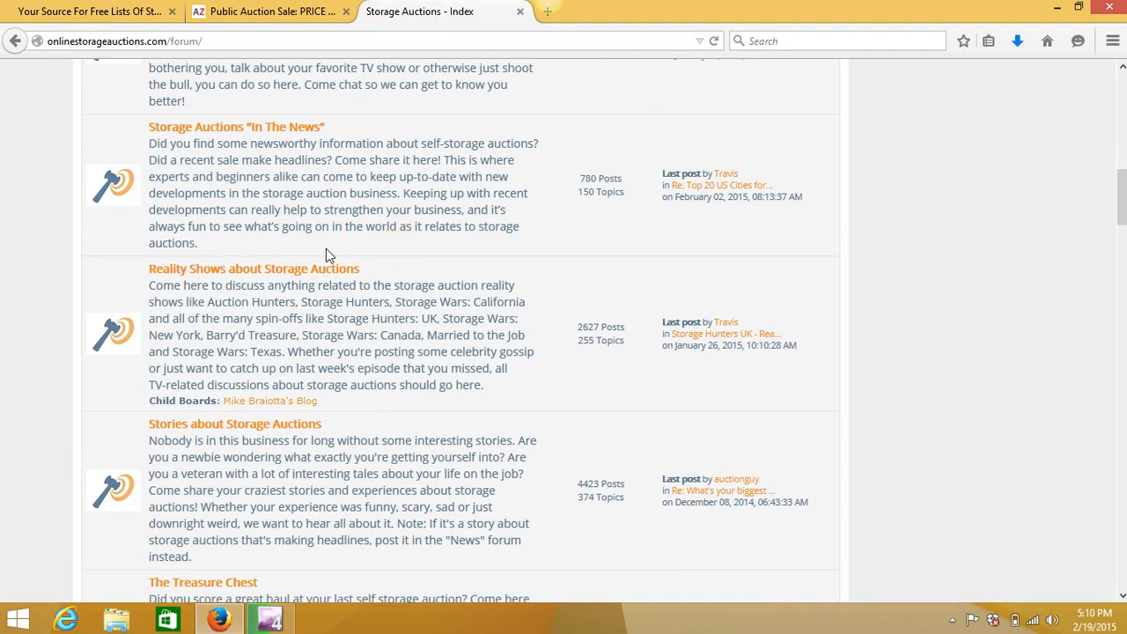
{"action": "scroll", "scroll_direction": "down", "scroll_amount": 3}
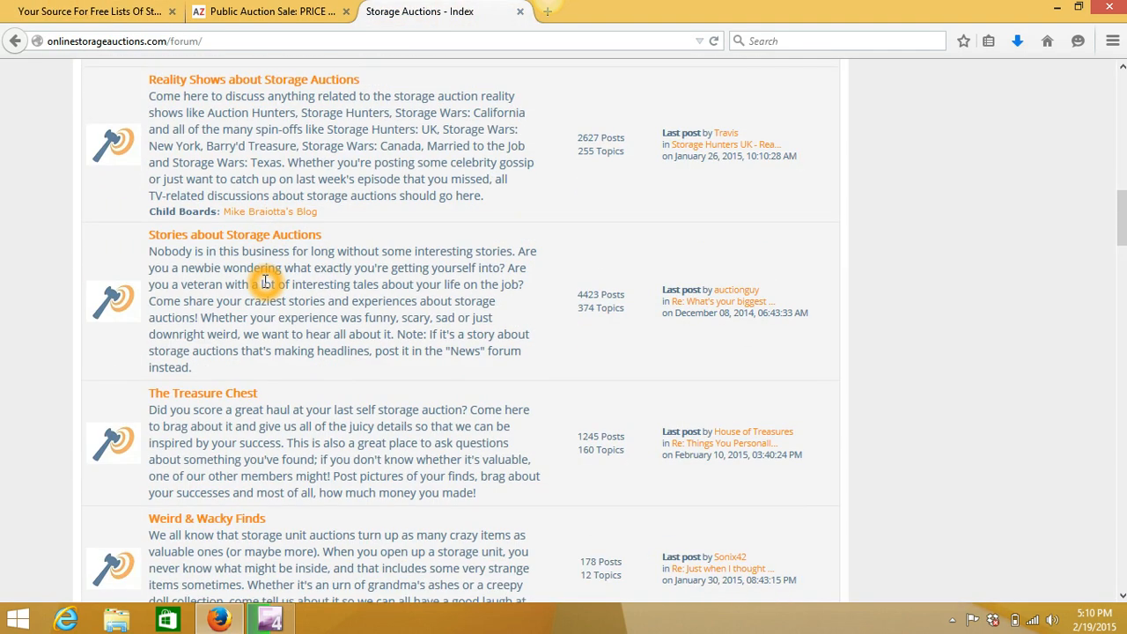
{"action": "scroll", "scroll_direction": "down", "scroll_amount": 3}
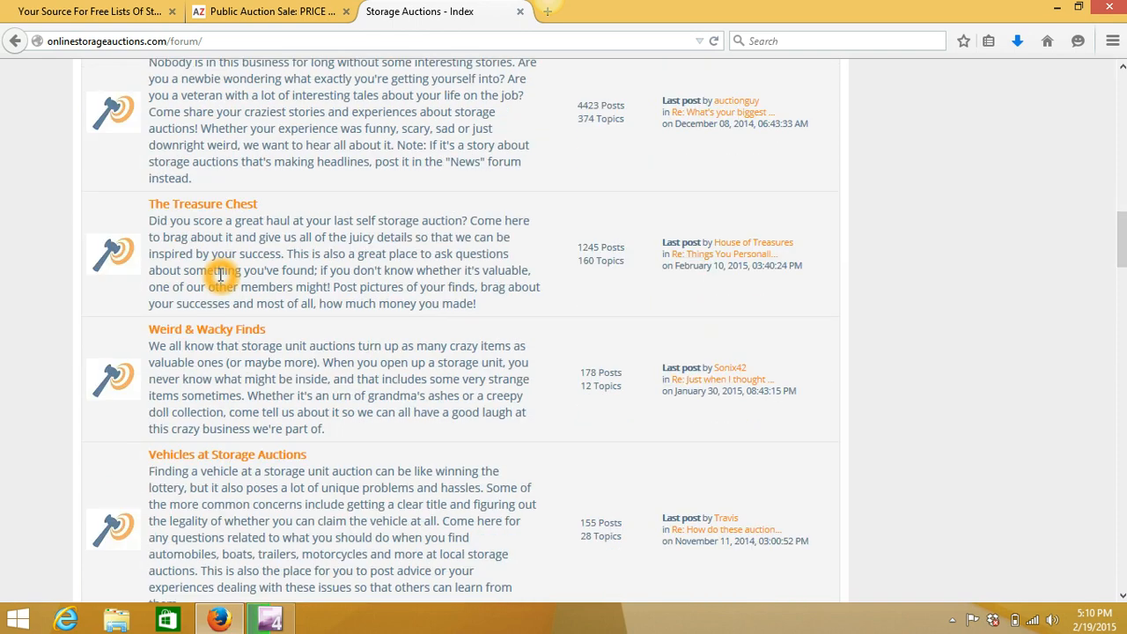
{"action": "mouse_move", "coordinate": [275, 245]}
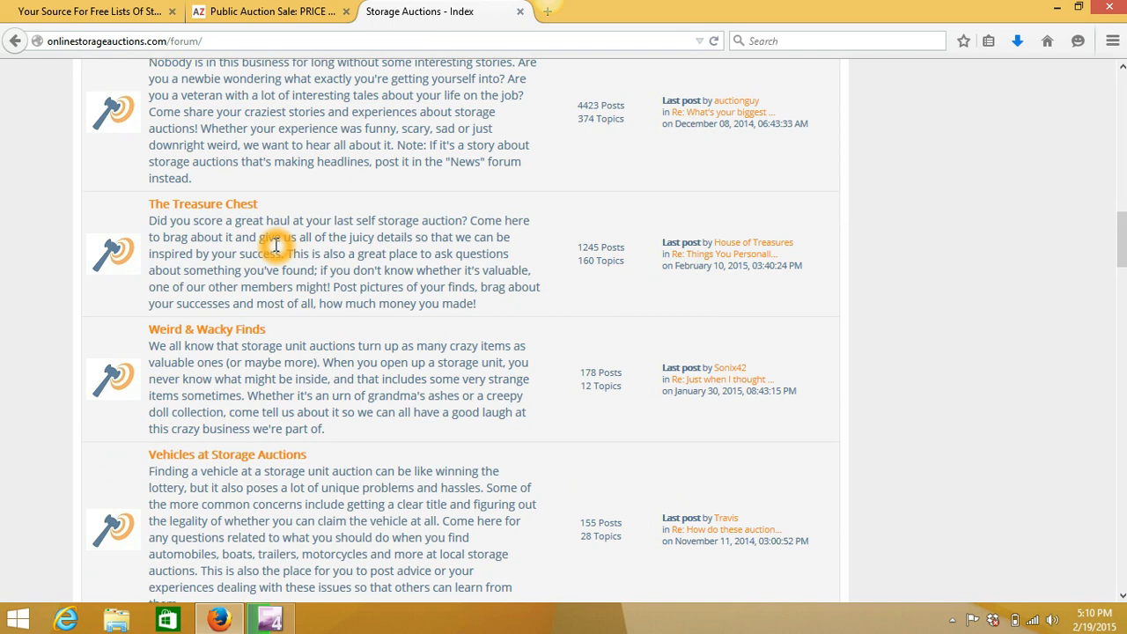
{"action": "mouse_move", "coordinate": [211, 348]}
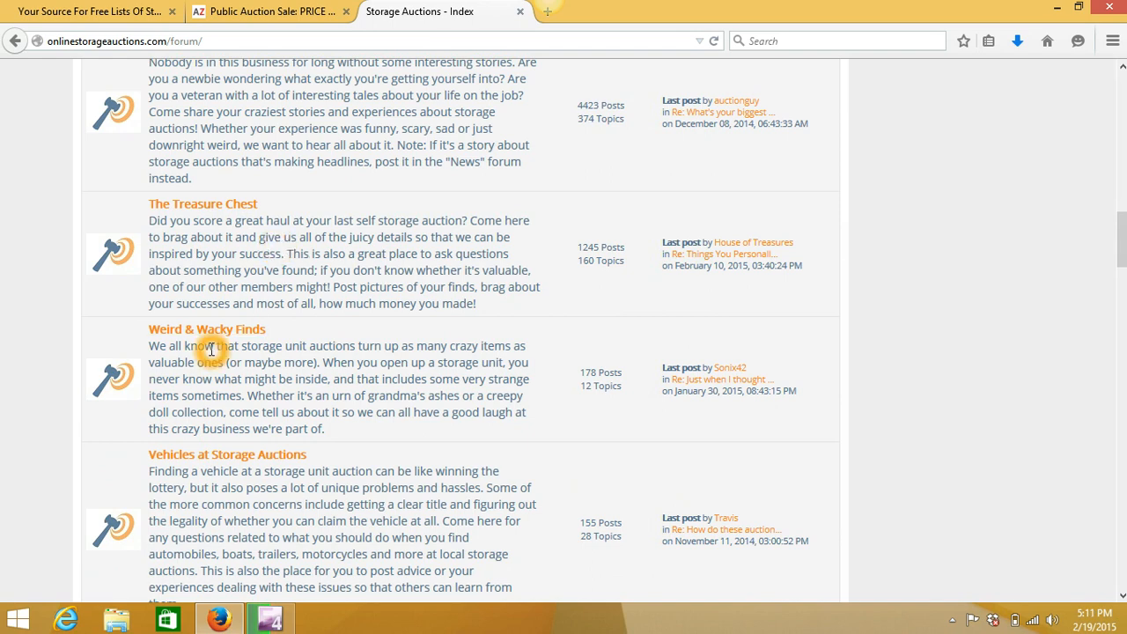
{"action": "mouse_move", "coordinate": [236, 363]}
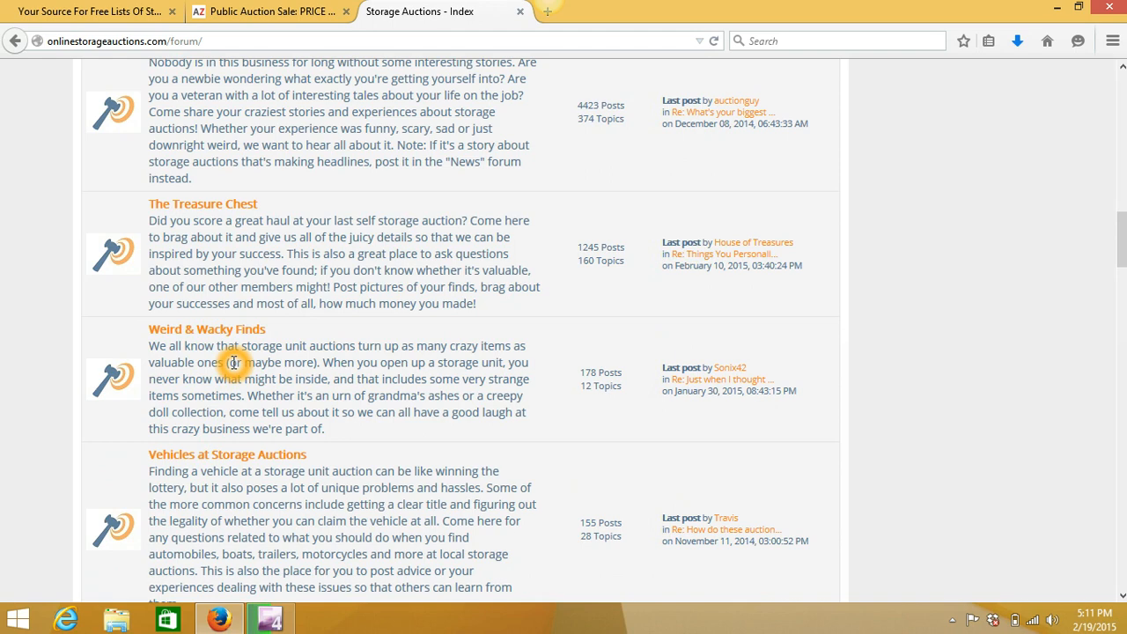
{"action": "scroll", "scroll_direction": "down", "scroll_amount": 3}
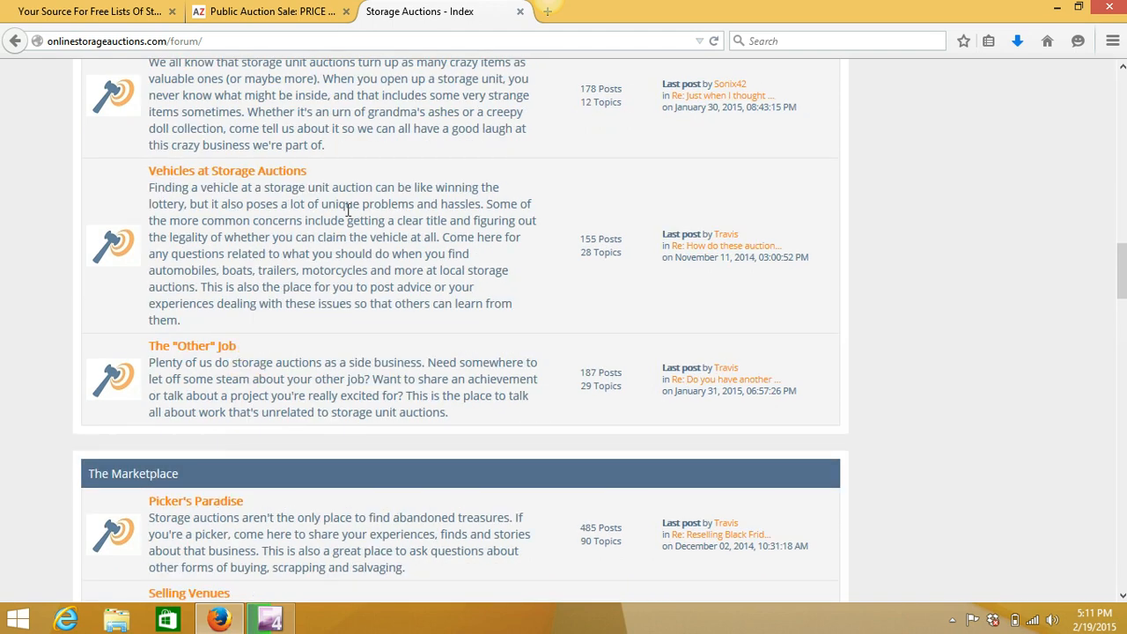
{"action": "mouse_move", "coordinate": [215, 377]}
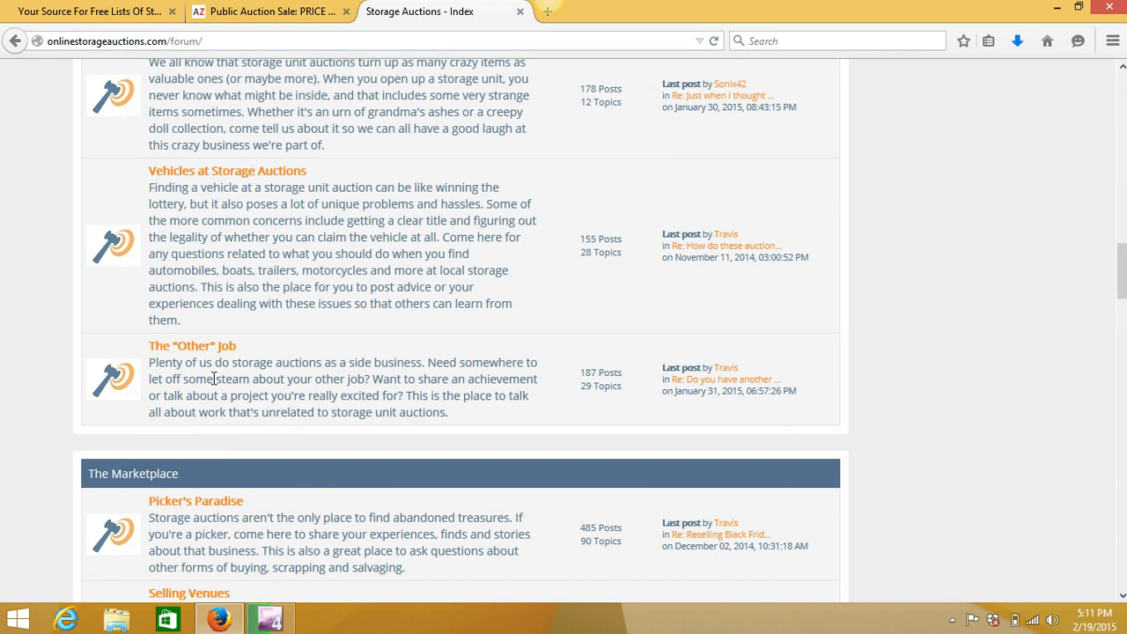
{"action": "scroll", "scroll_direction": "down", "scroll_amount": 3}
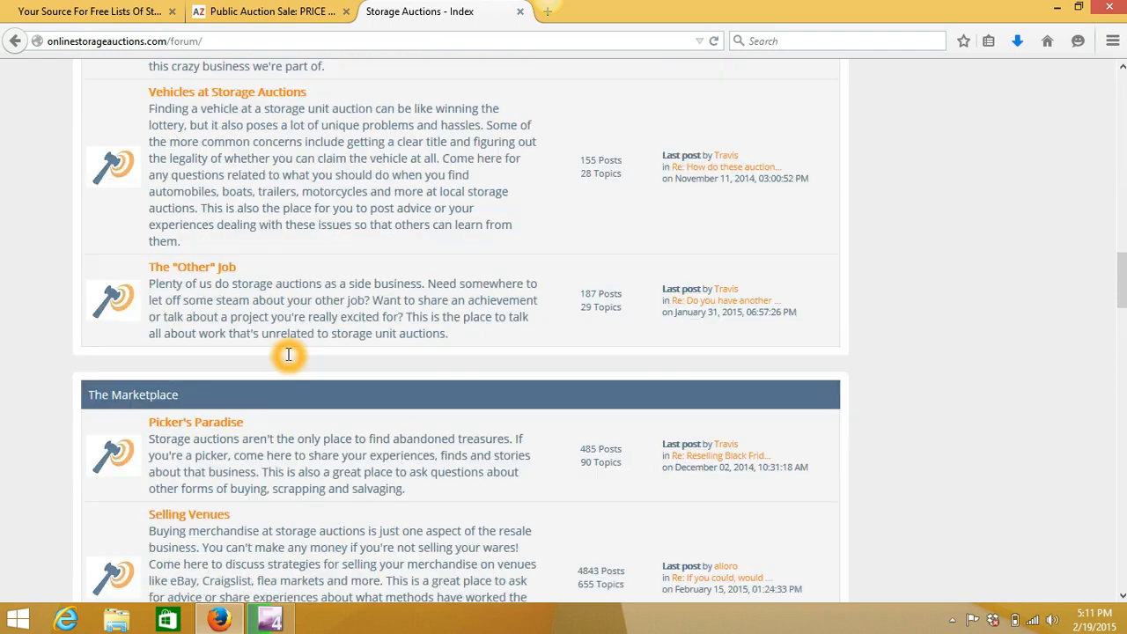
{"action": "scroll", "scroll_direction": "down", "scroll_amount": 3}
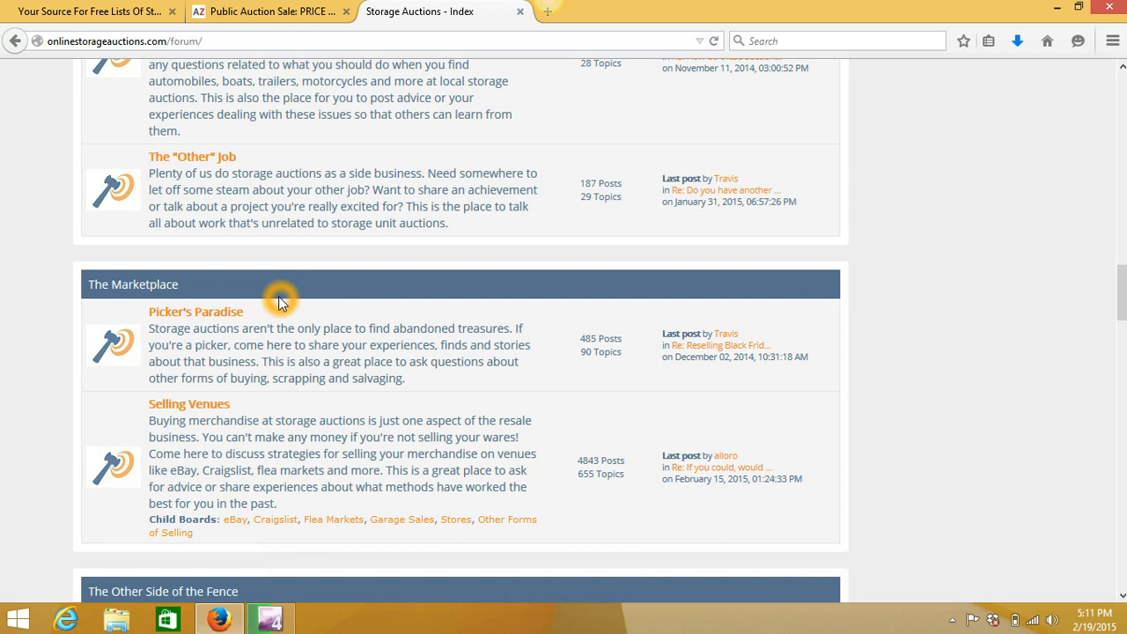
{"action": "mouse_move", "coordinate": [195, 311]}
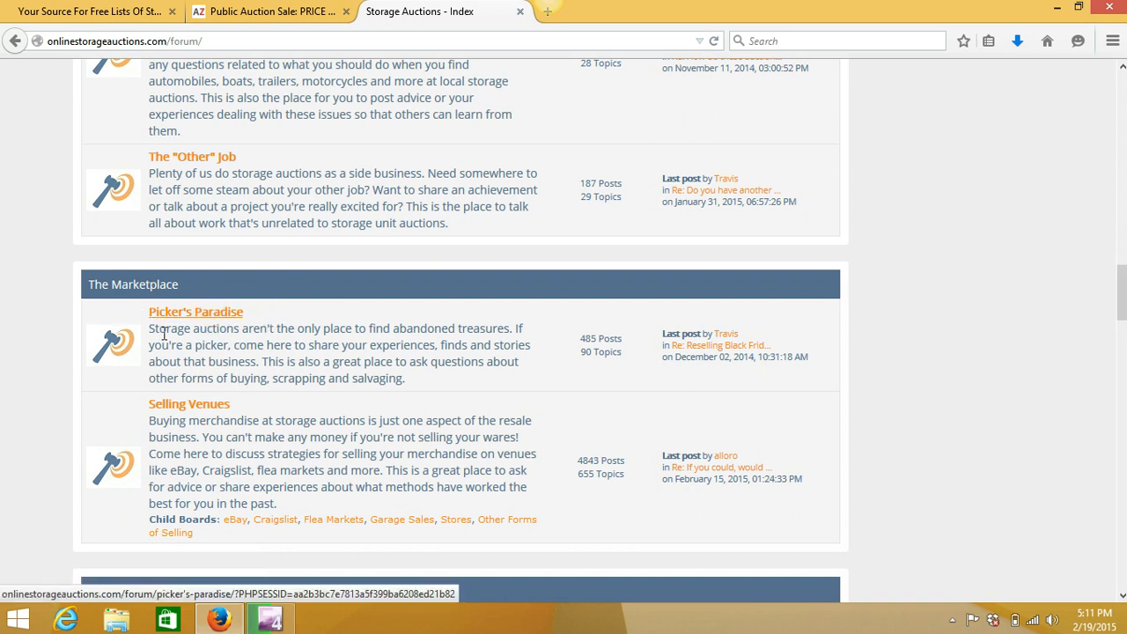
{"action": "scroll", "scroll_direction": "down", "scroll_amount": 3}
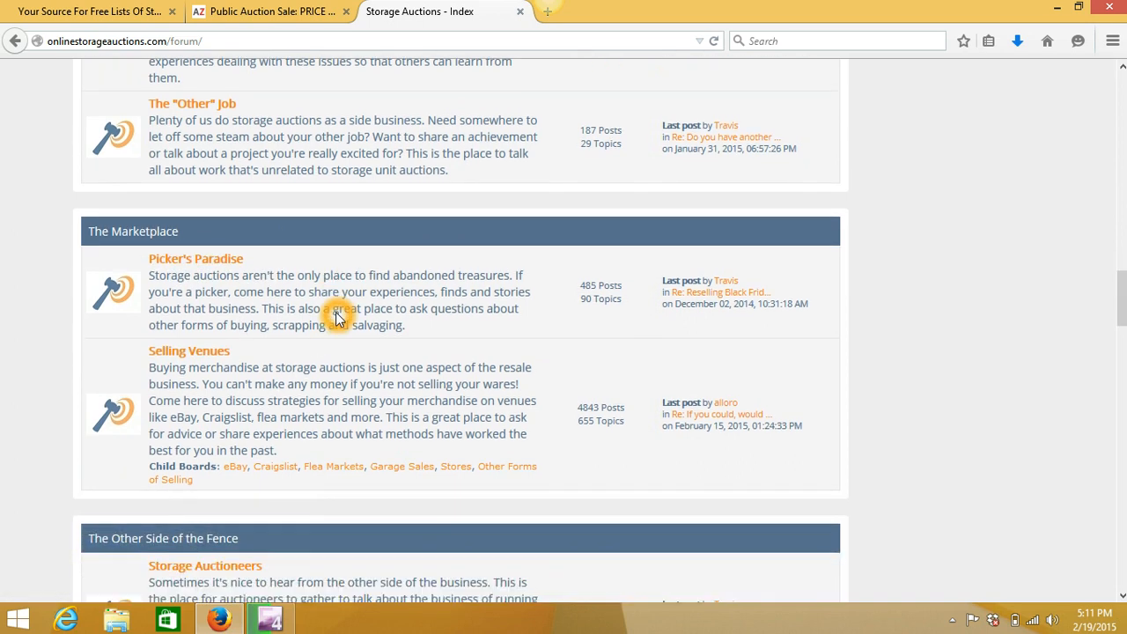
{"action": "scroll", "scroll_direction": "down", "scroll_amount": 3}
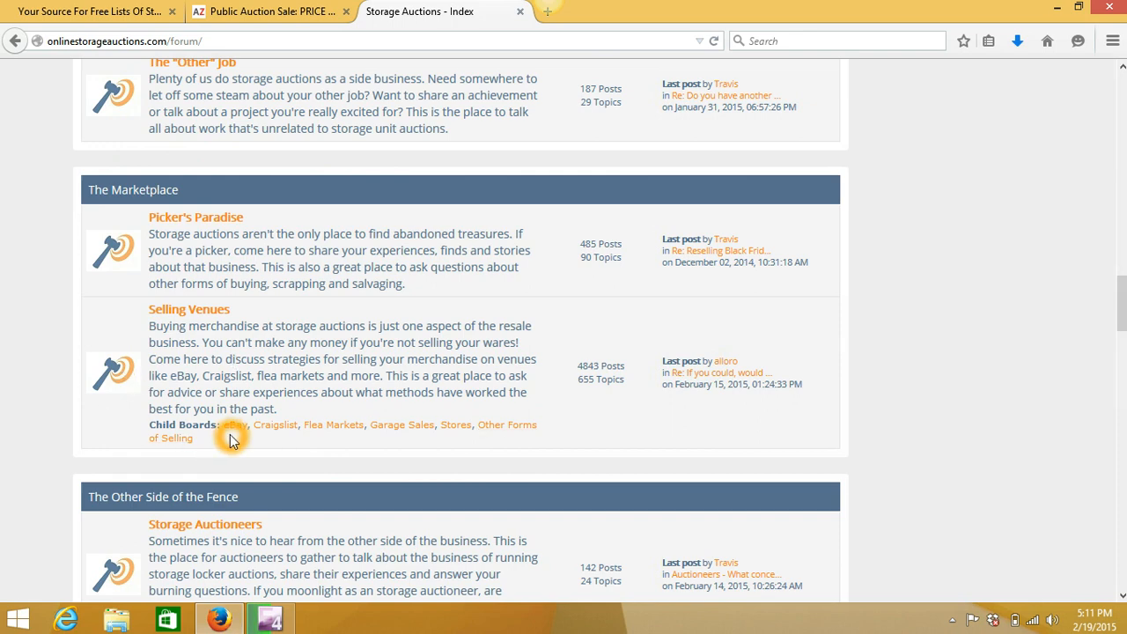
{"action": "mouse_move", "coordinate": [286, 449]}
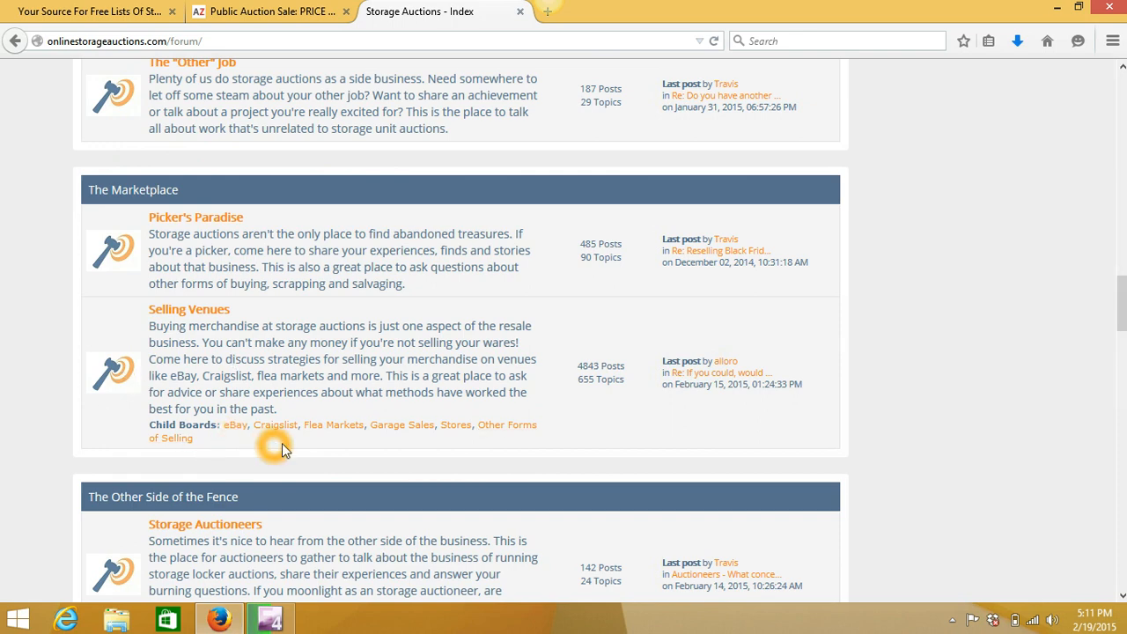
{"action": "mouse_move", "coordinate": [455, 438]}
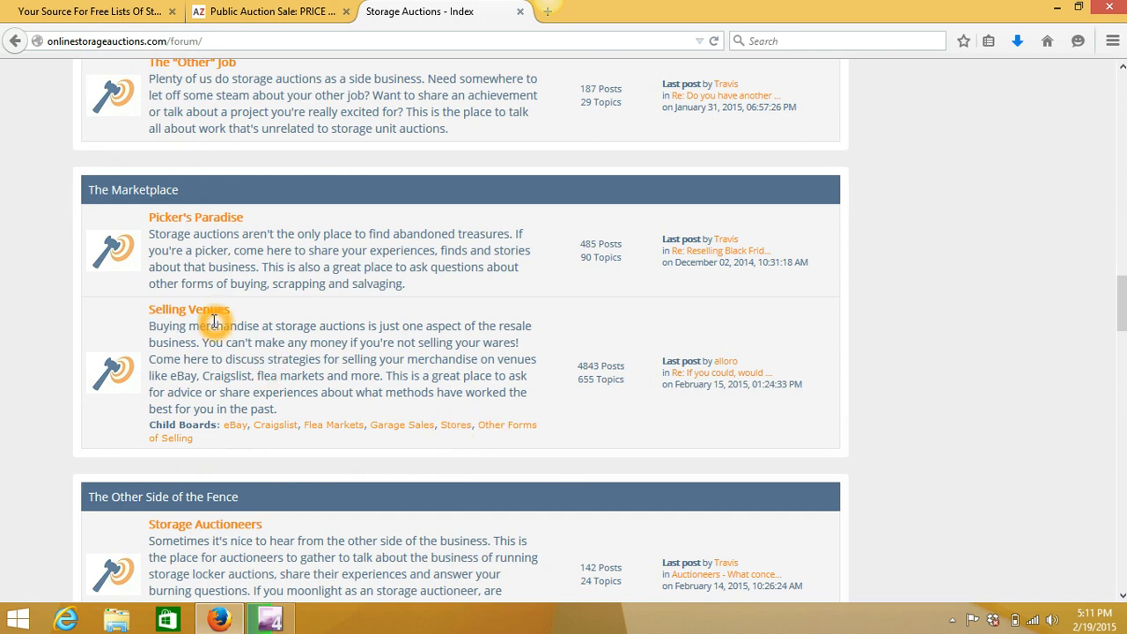
{"action": "mouse_move", "coordinate": [284, 430]}
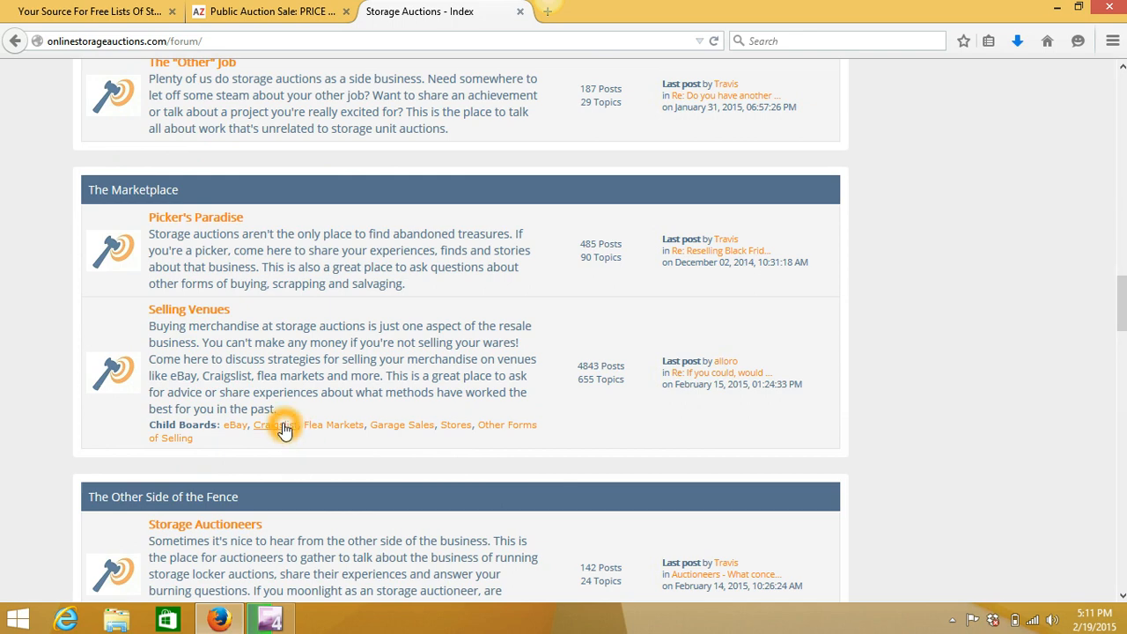
{"action": "mouse_move", "coordinate": [289, 444]}
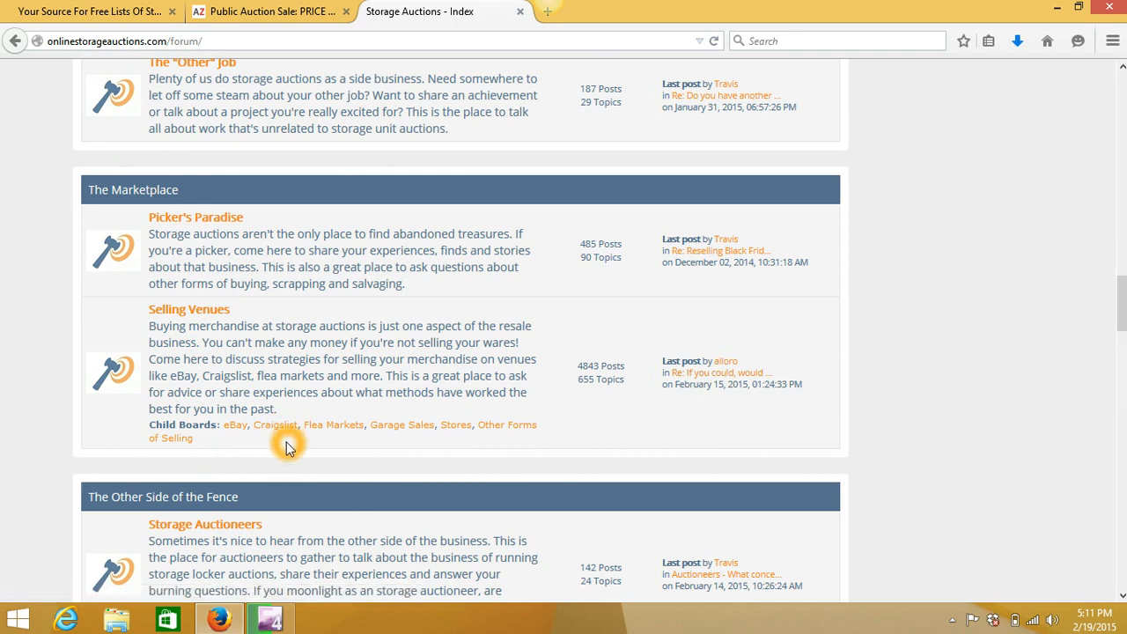
{"action": "scroll", "scroll_direction": "down", "scroll_amount": 3}
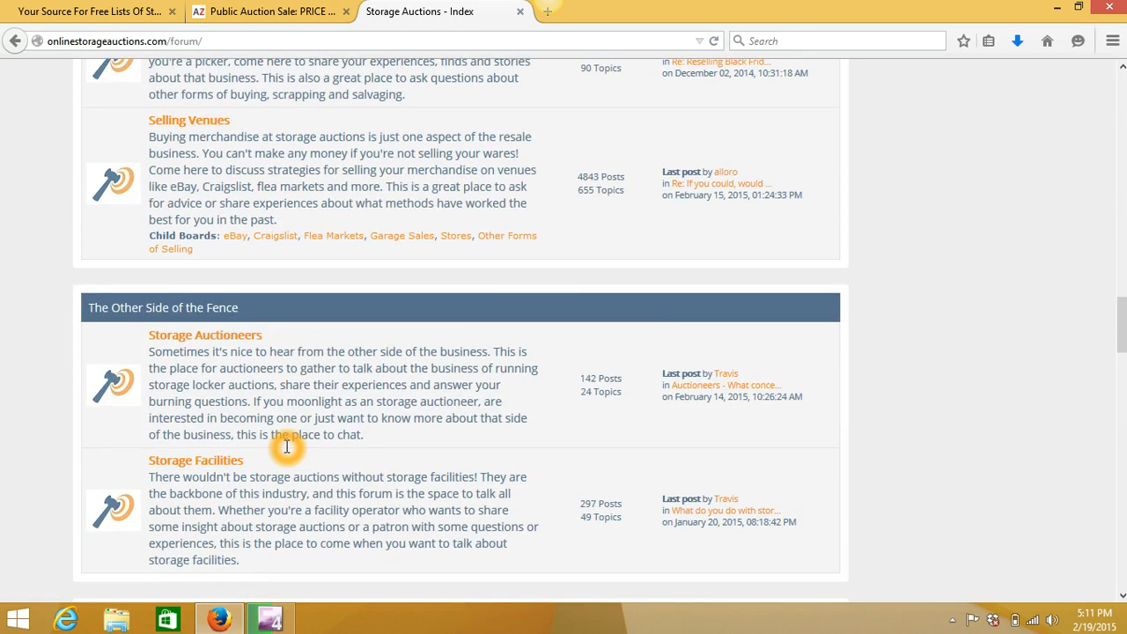
{"action": "scroll", "scroll_direction": "down", "scroll_amount": 3}
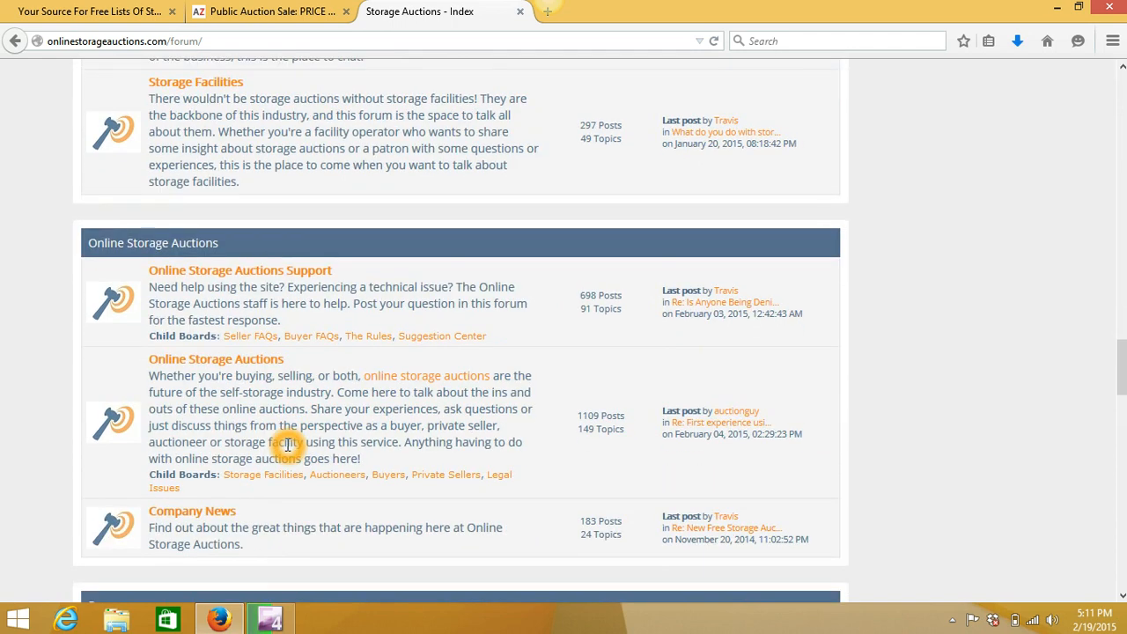
{"action": "scroll", "scroll_direction": "down", "scroll_amount": 3}
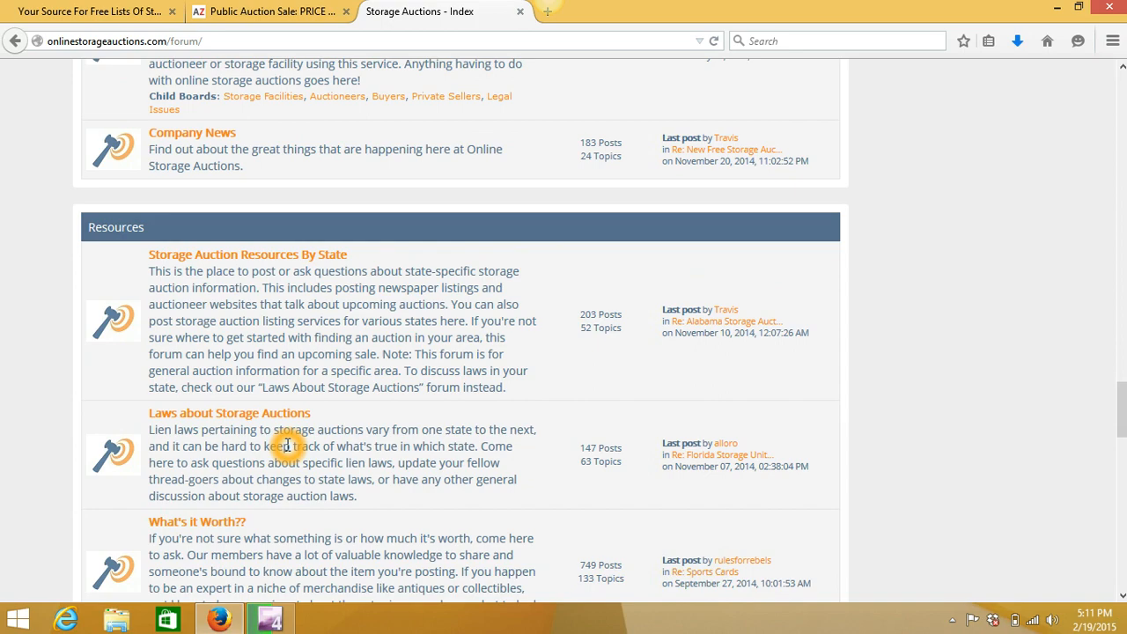
{"action": "scroll", "scroll_direction": "down", "scroll_amount": 3}
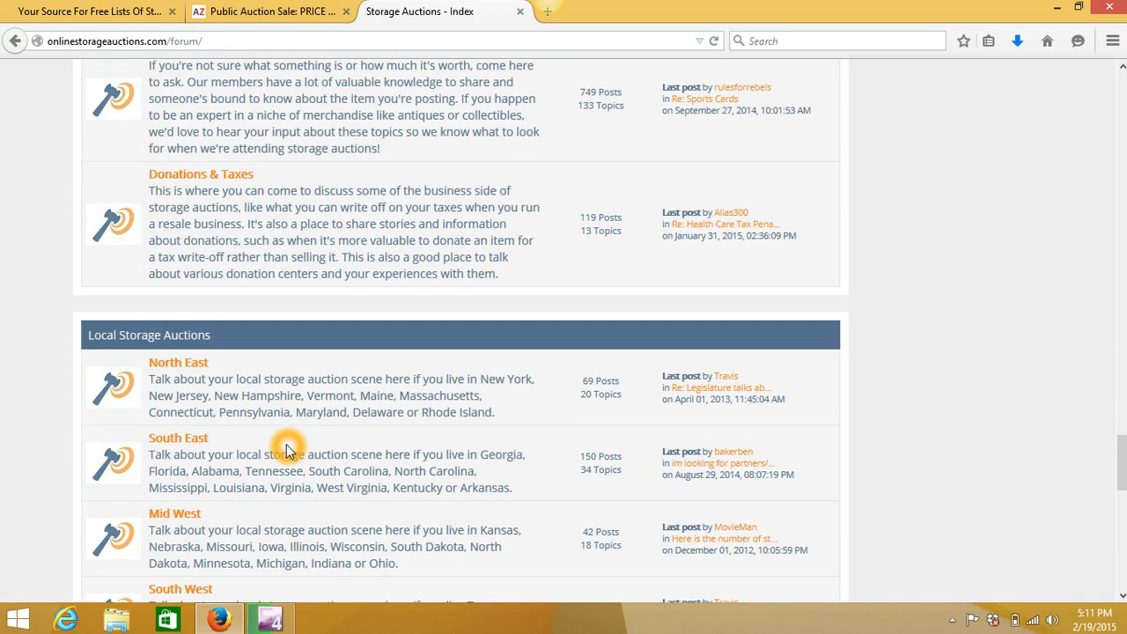
{"action": "scroll", "scroll_direction": "down", "scroll_amount": 3}
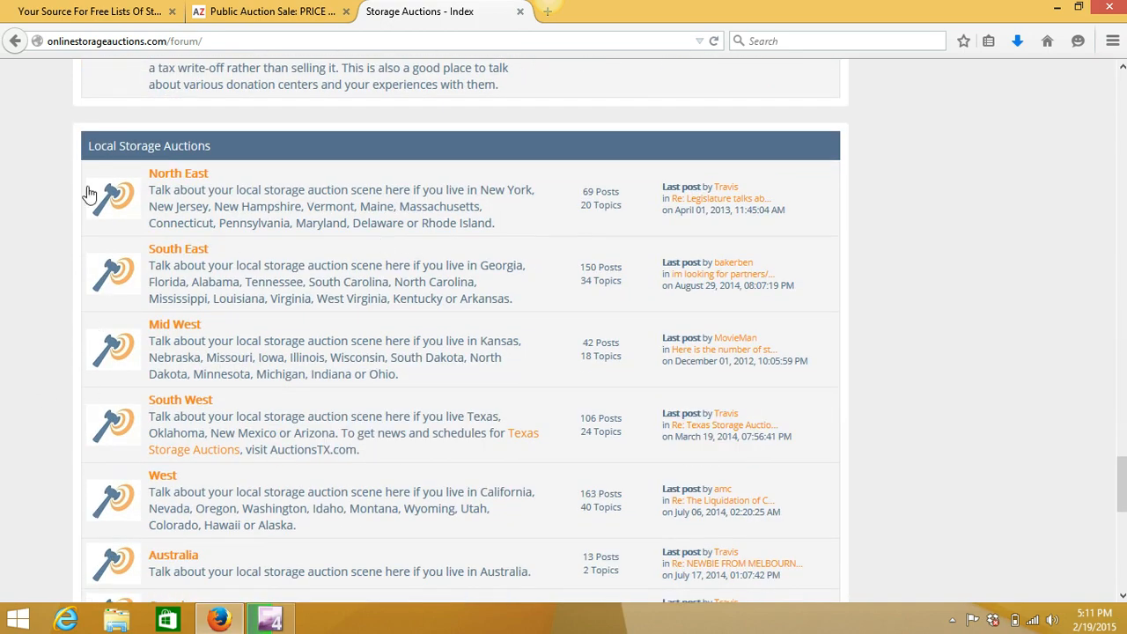
{"action": "scroll", "scroll_direction": "up", "scroll_amount": 3}
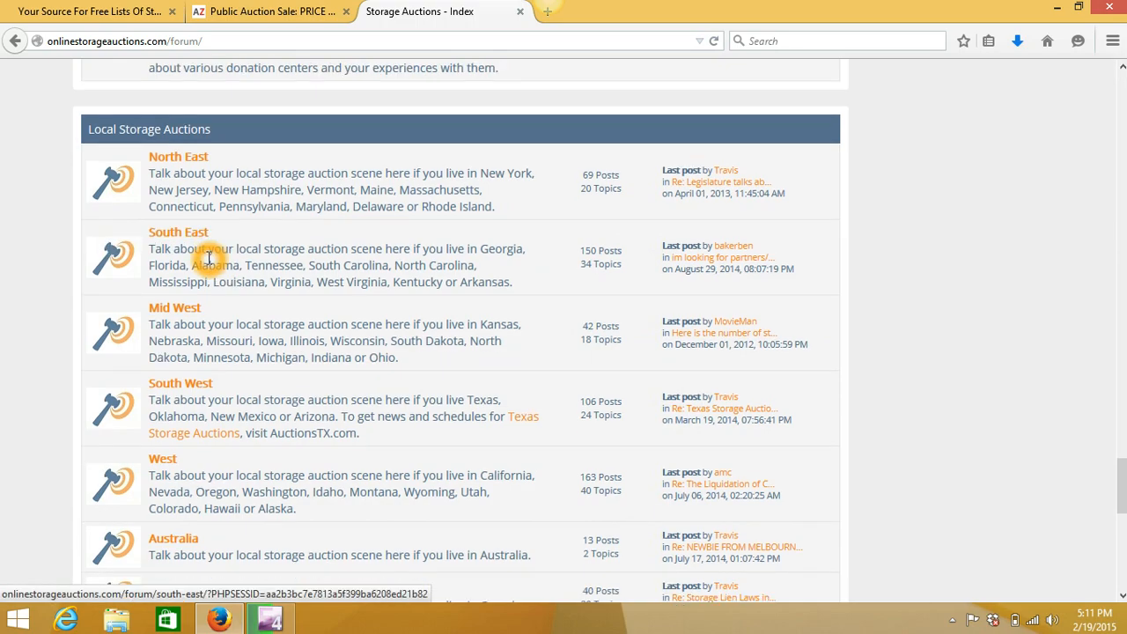
{"action": "scroll", "scroll_direction": "down", "scroll_amount": 3}
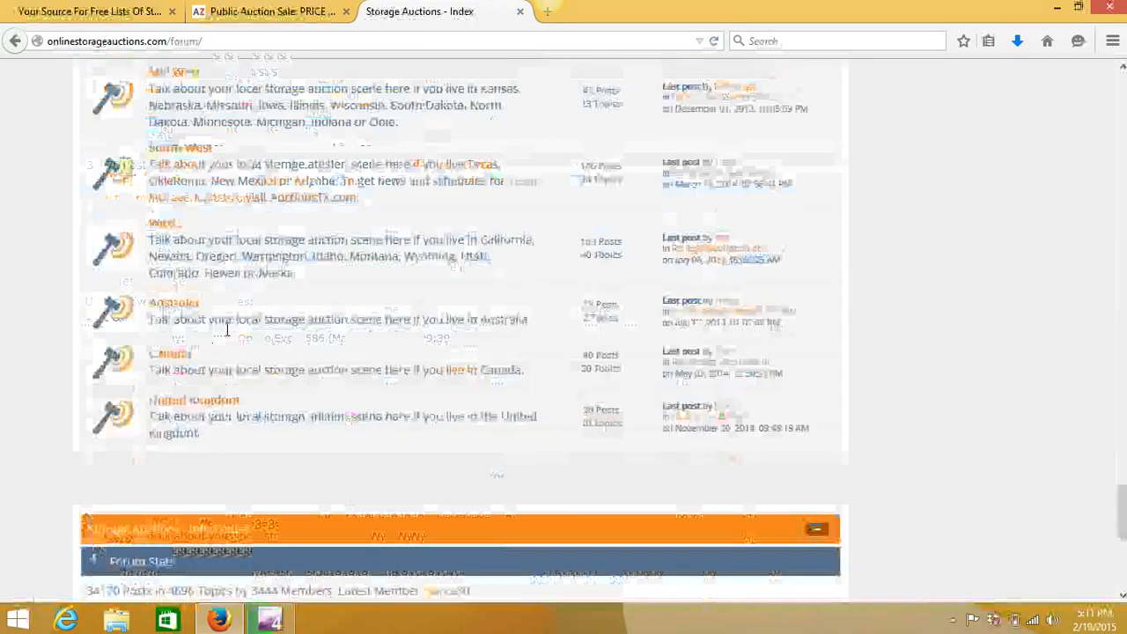
{"action": "scroll", "scroll_direction": "up", "scroll_amount": 3}
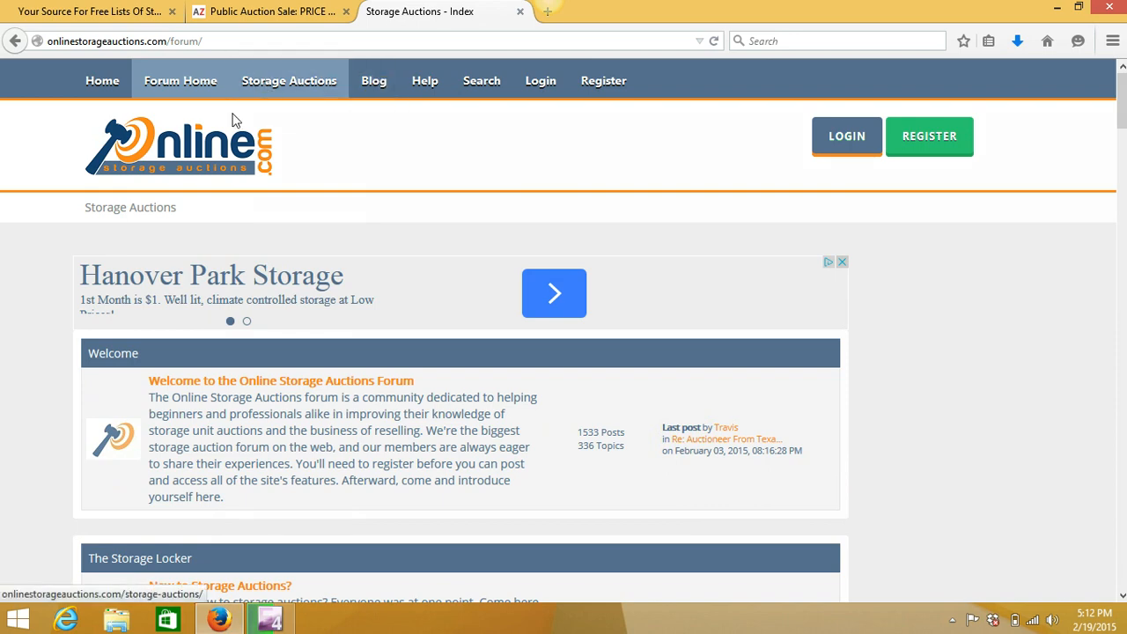
Step: Glance down the forum boards and return the index to its top
{"action": "scroll", "scroll_direction": "down", "scroll_amount": 3}
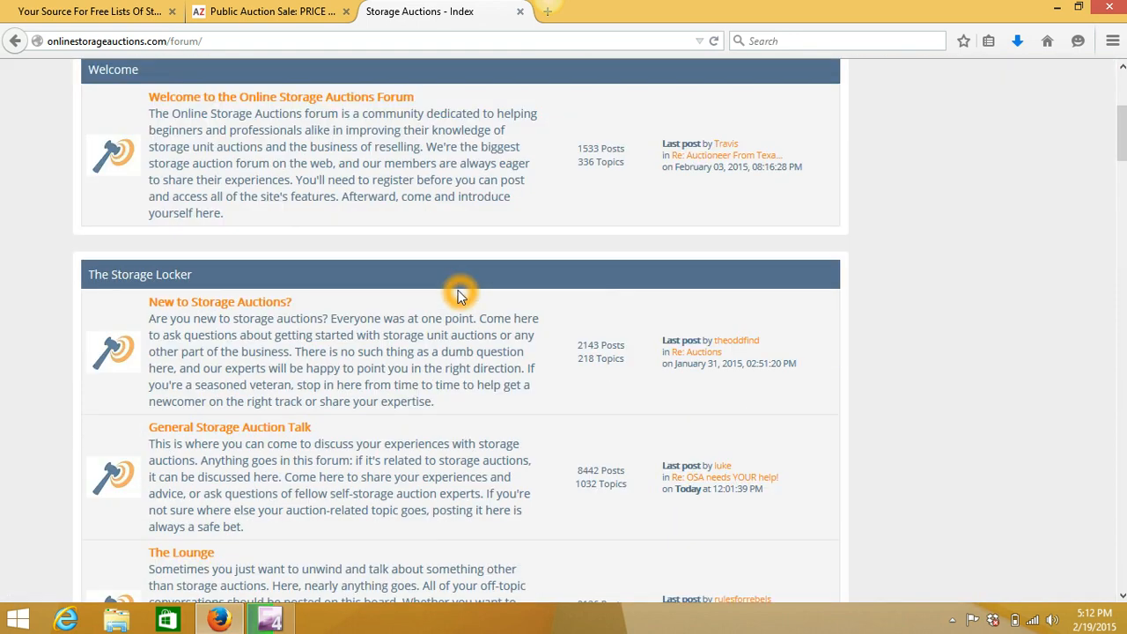
{"action": "mouse_move", "coordinate": [386, 359]}
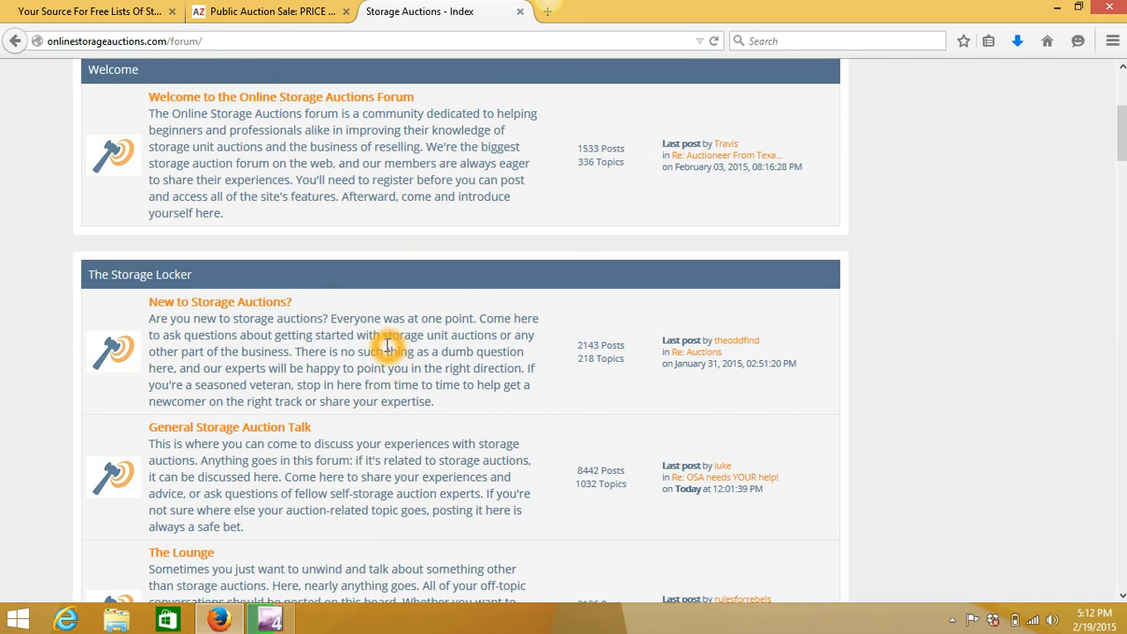
{"action": "scroll", "scroll_direction": "up", "scroll_amount": 3}
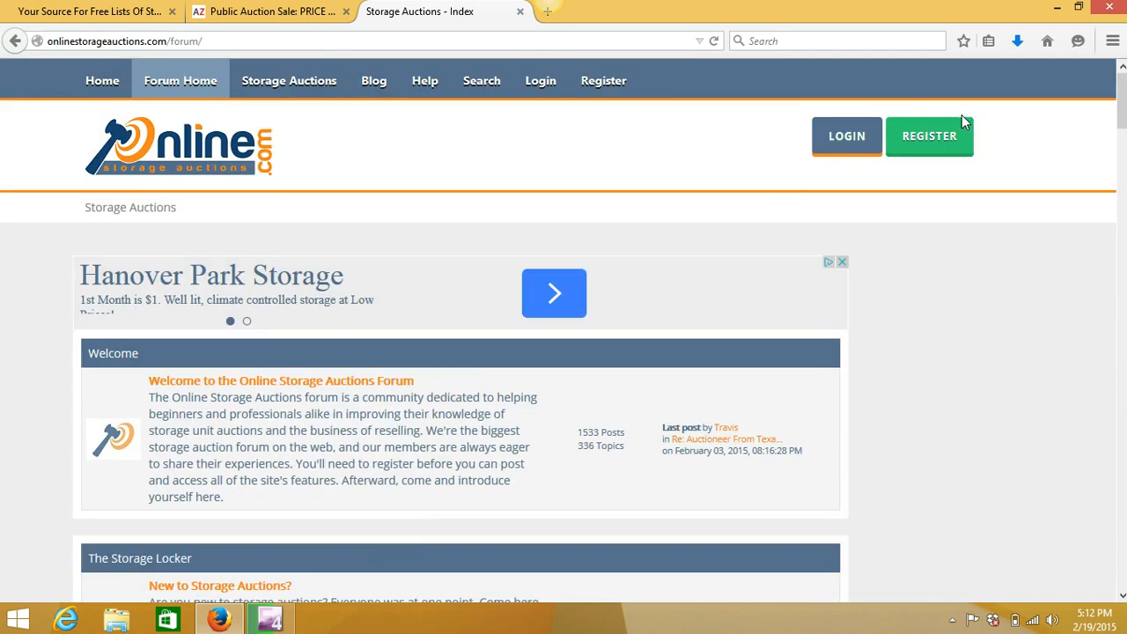
{"action": "mouse_move", "coordinate": [919, 176]}
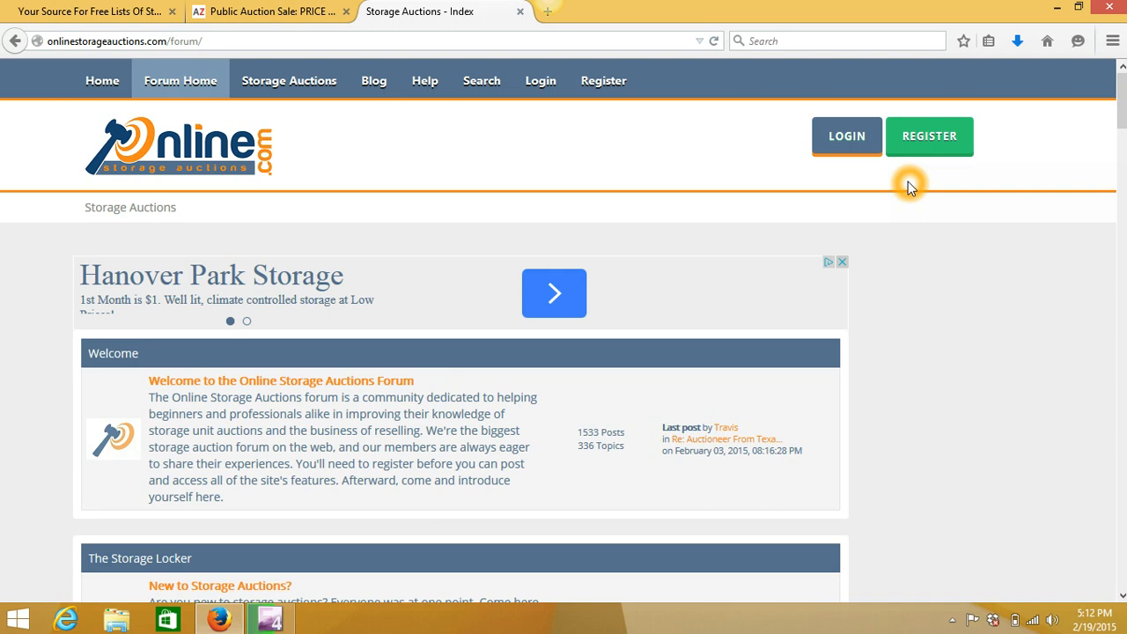
{"action": "mouse_move", "coordinate": [843, 28]}
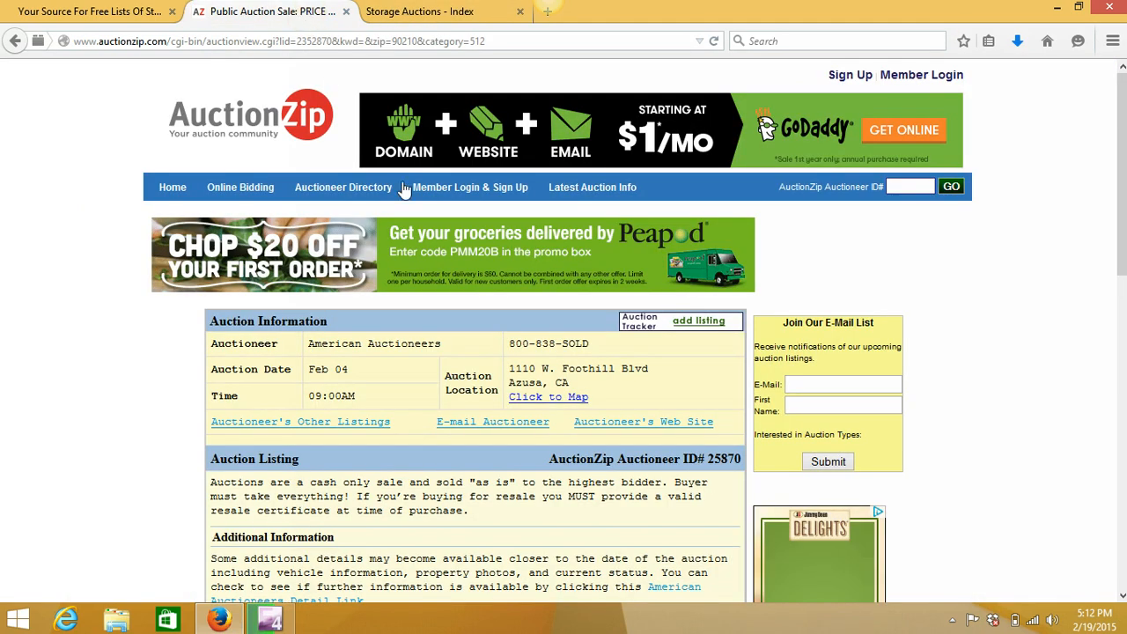
Step: Browse American Auctioneers' other listings and view the Feb 24 A-1 Paramount auction at 14908 Downey Avenue
{"action": "scroll", "scroll_direction": "down", "scroll_amount": 3}
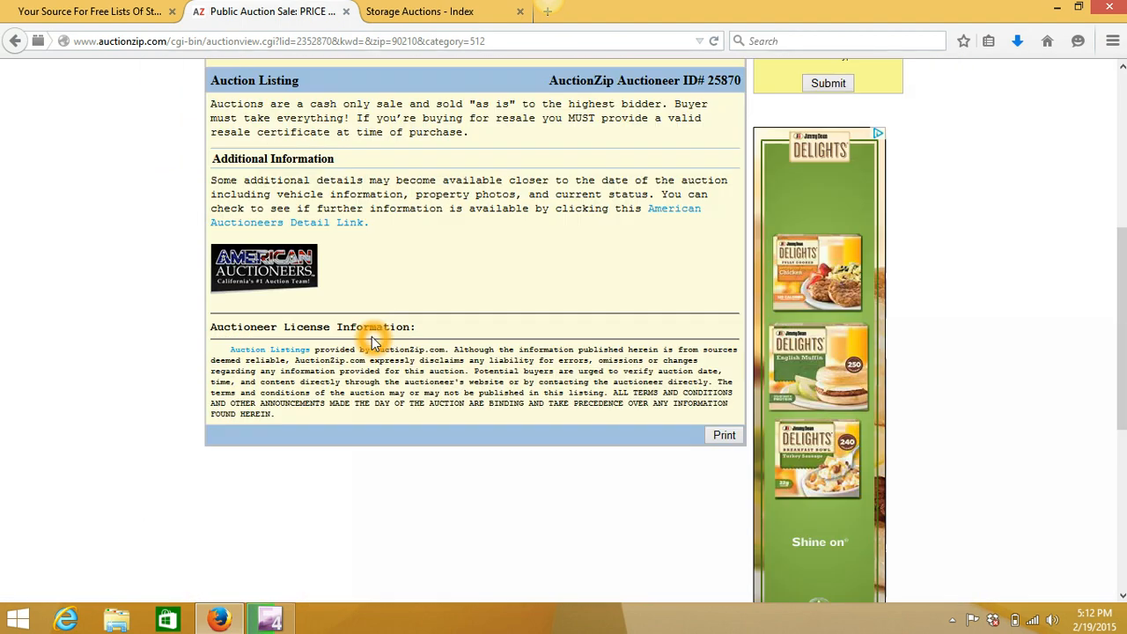
{"action": "scroll", "scroll_direction": "up", "scroll_amount": 3}
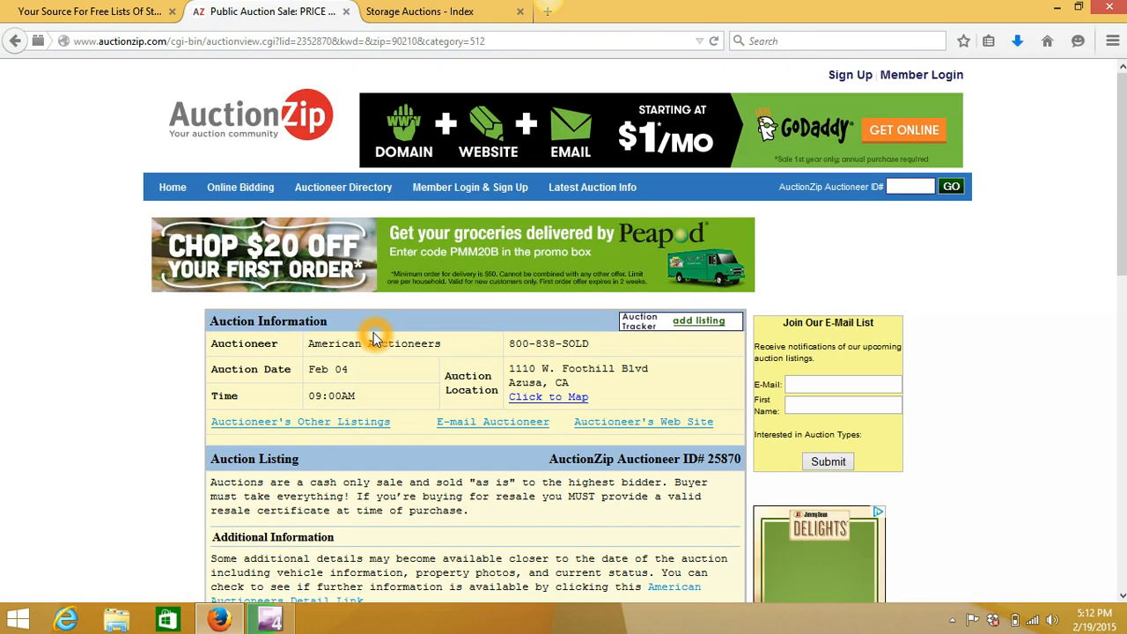
{"action": "scroll", "scroll_direction": "down", "scroll_amount": 3}
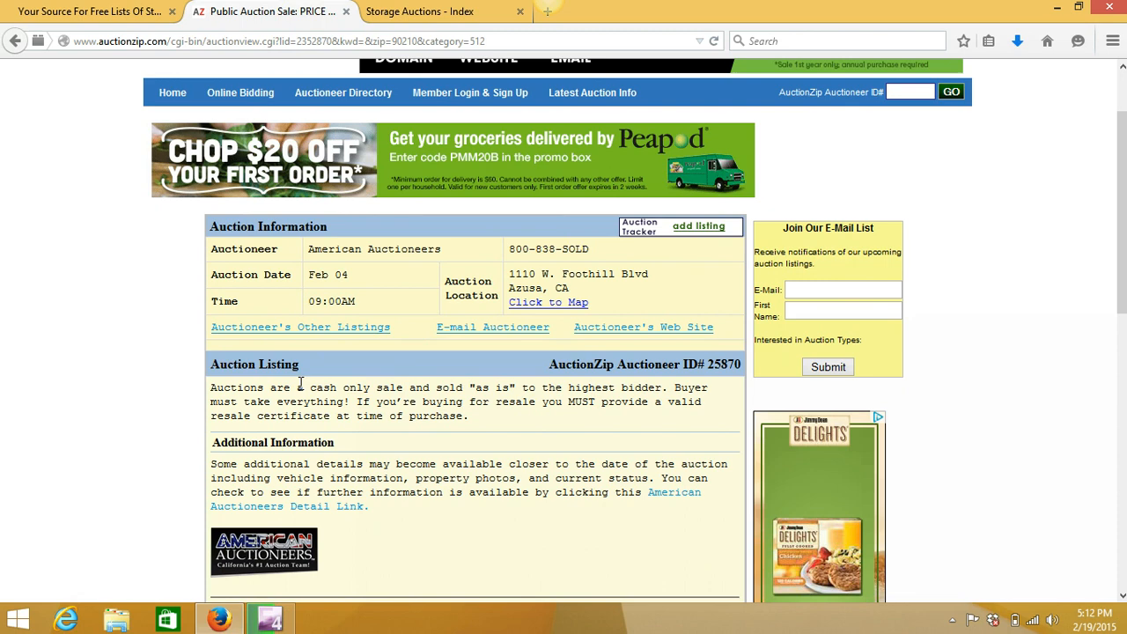
{"action": "left_click", "coordinate": [299, 326]}
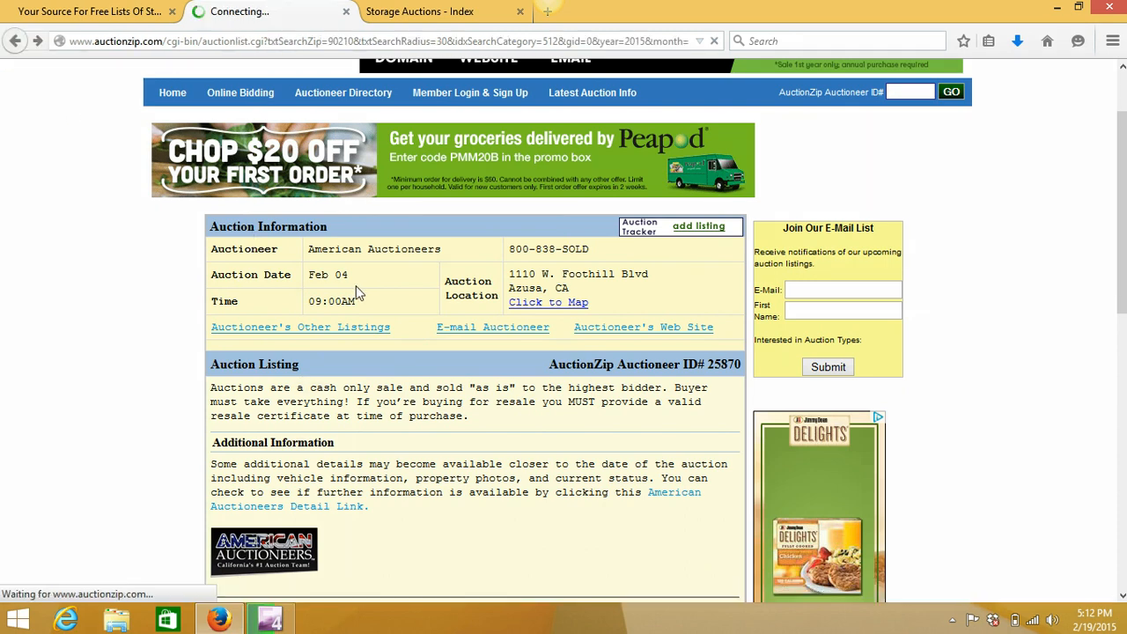
{"action": "left_click", "coordinate": [300, 326]}
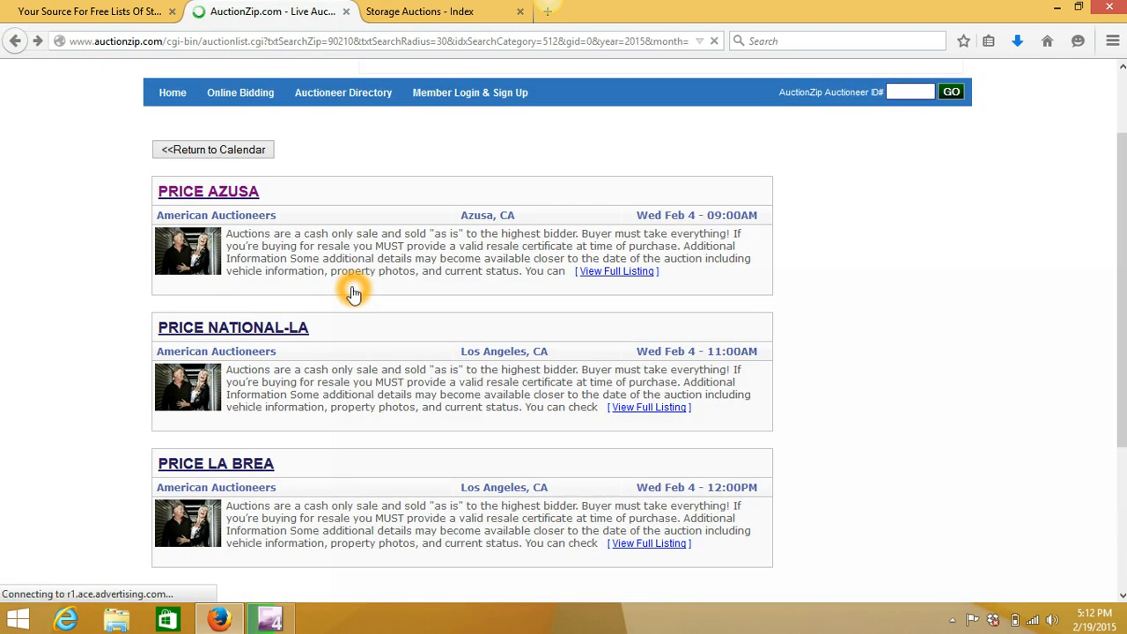
{"action": "scroll", "scroll_direction": "down", "scroll_amount": 3}
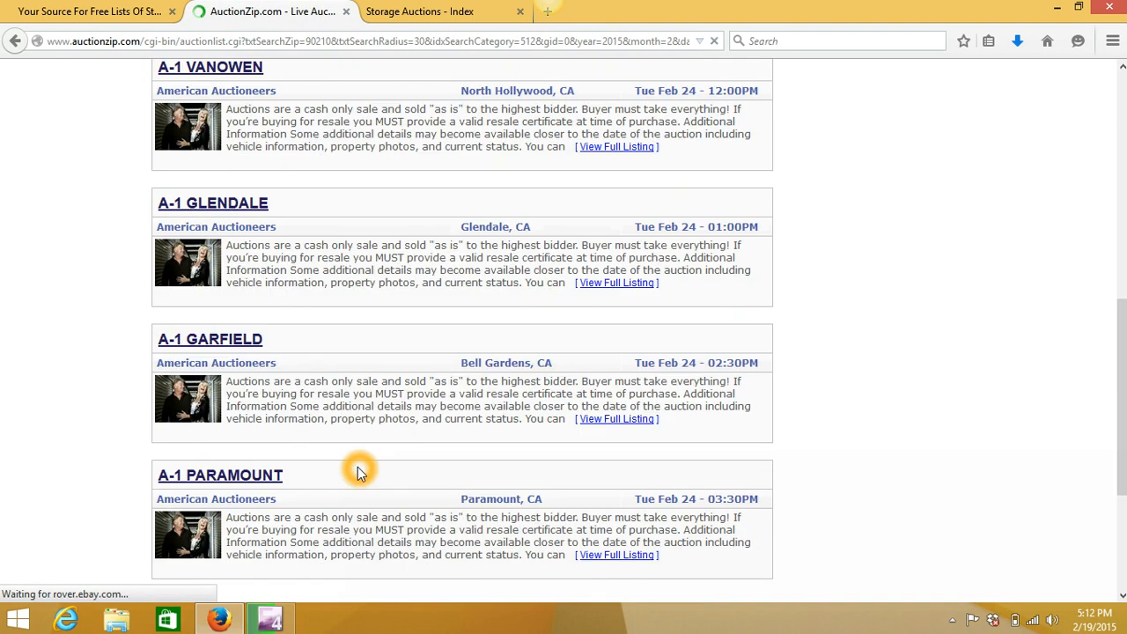
{"action": "scroll", "scroll_direction": "down", "scroll_amount": 3}
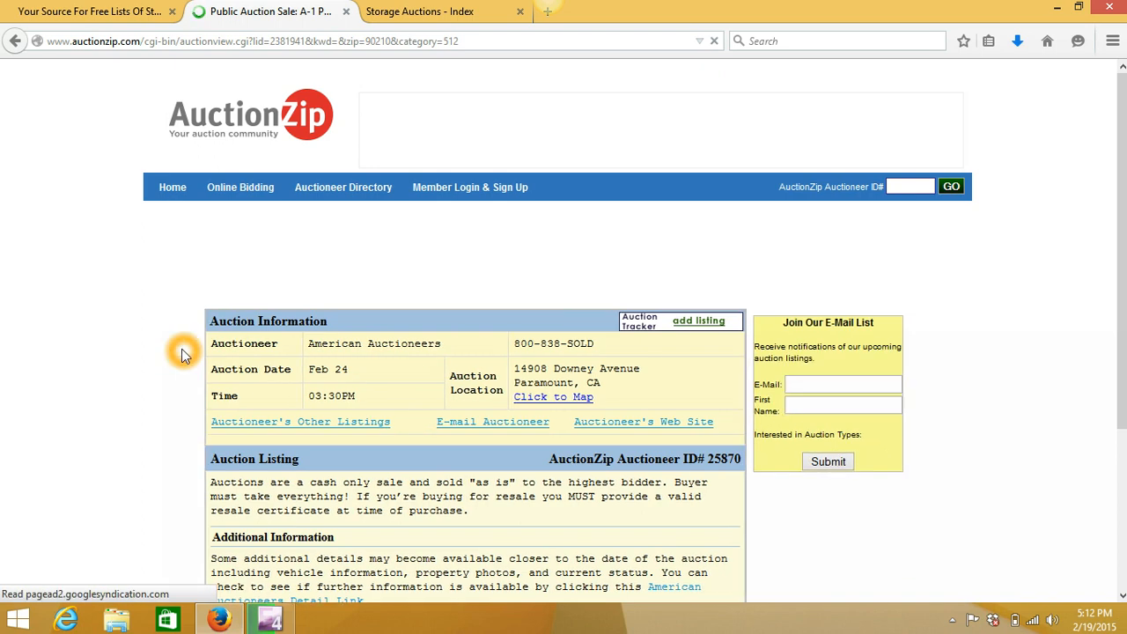
{"action": "scroll", "scroll_direction": "down", "scroll_amount": 3}
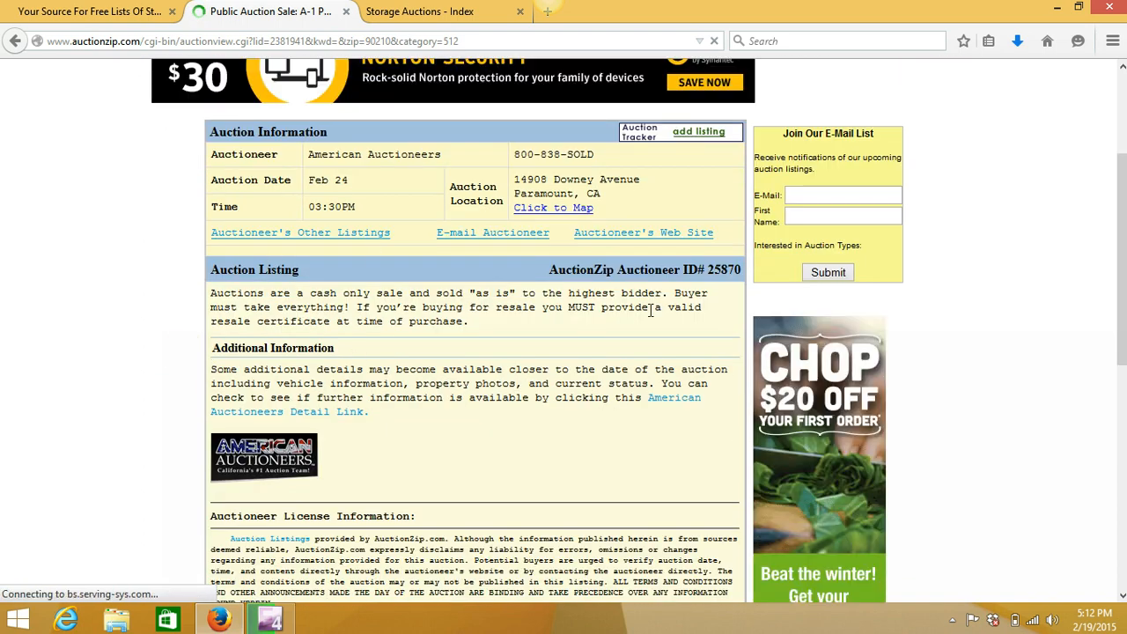
{"action": "mouse_move", "coordinate": [16, 41]}
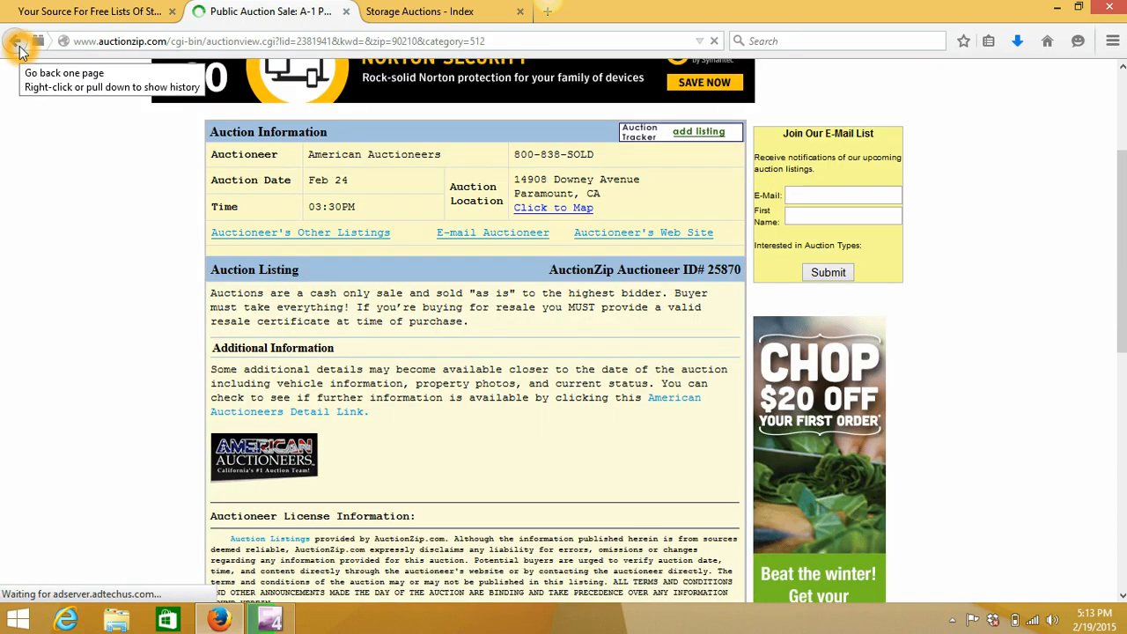
{"action": "left_click", "coordinate": [14, 41]}
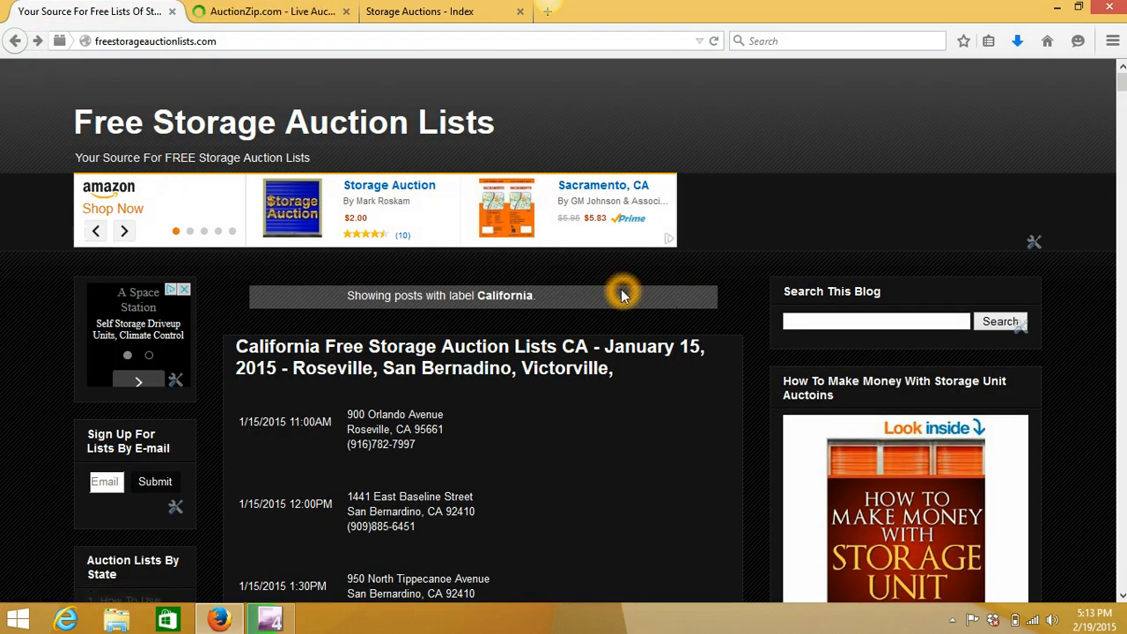
{"action": "mouse_move", "coordinate": [694, 295]}
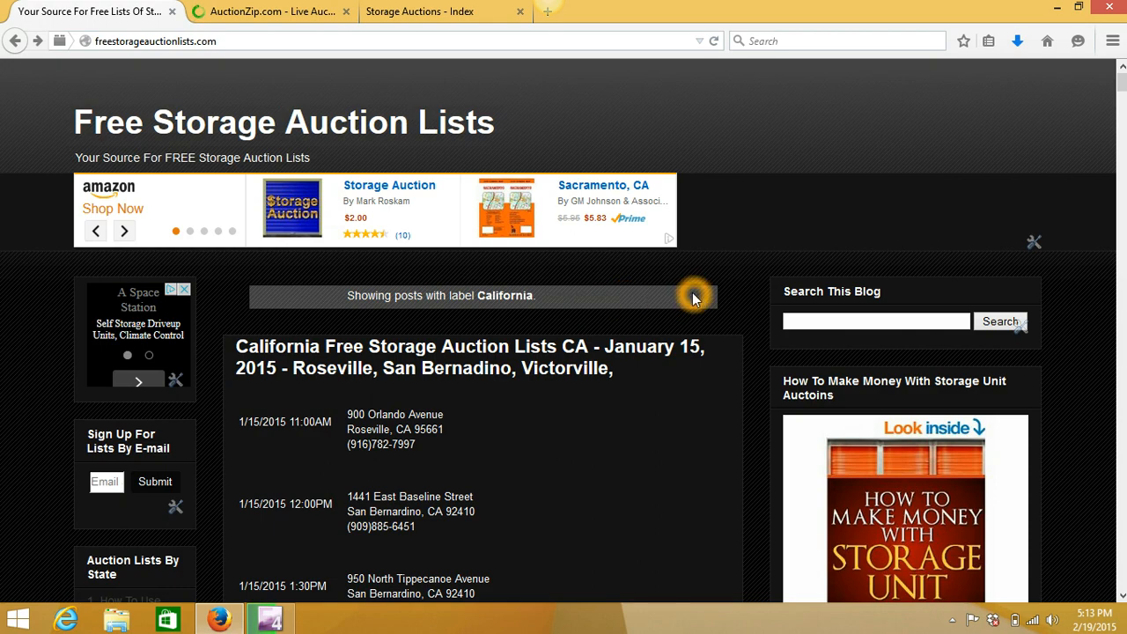
Step: Scroll the California label page to the January 15, 2015 auction addresses beside the book recommendation
{"action": "scroll", "scroll_direction": "down", "scroll_amount": 3}
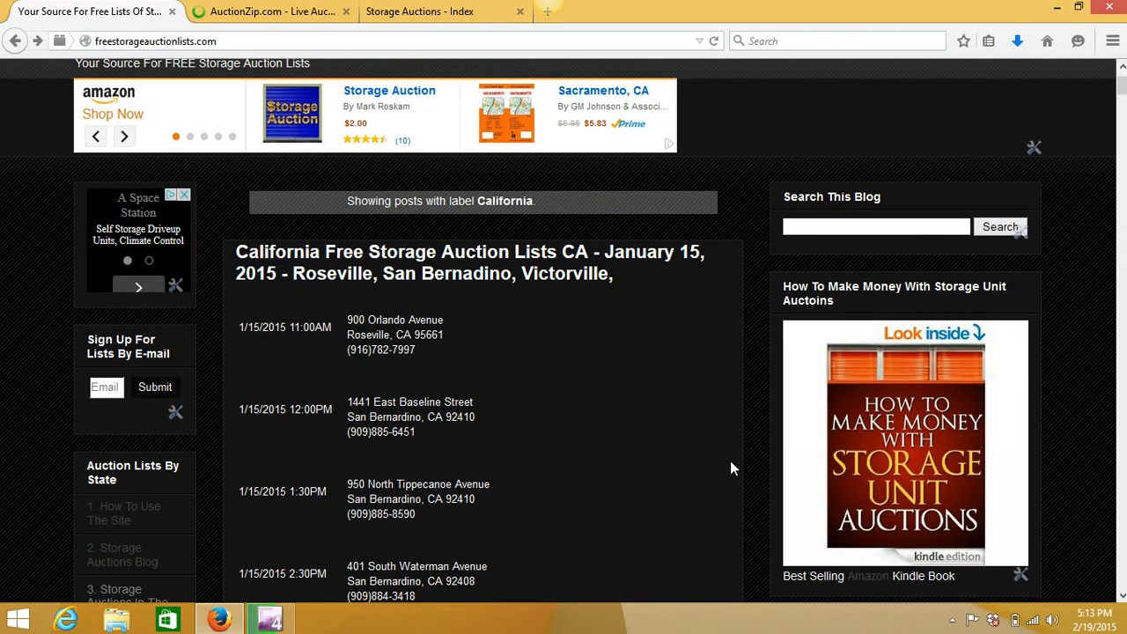
{"action": "mouse_move", "coordinate": [877, 345]}
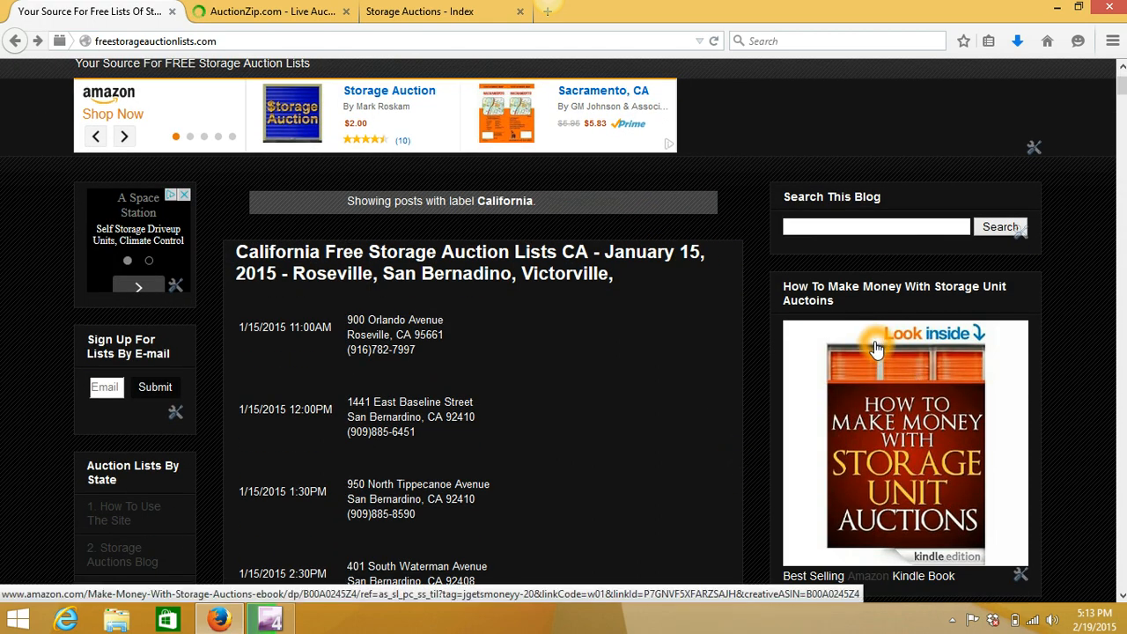
{"action": "mouse_move", "coordinate": [777, 338]}
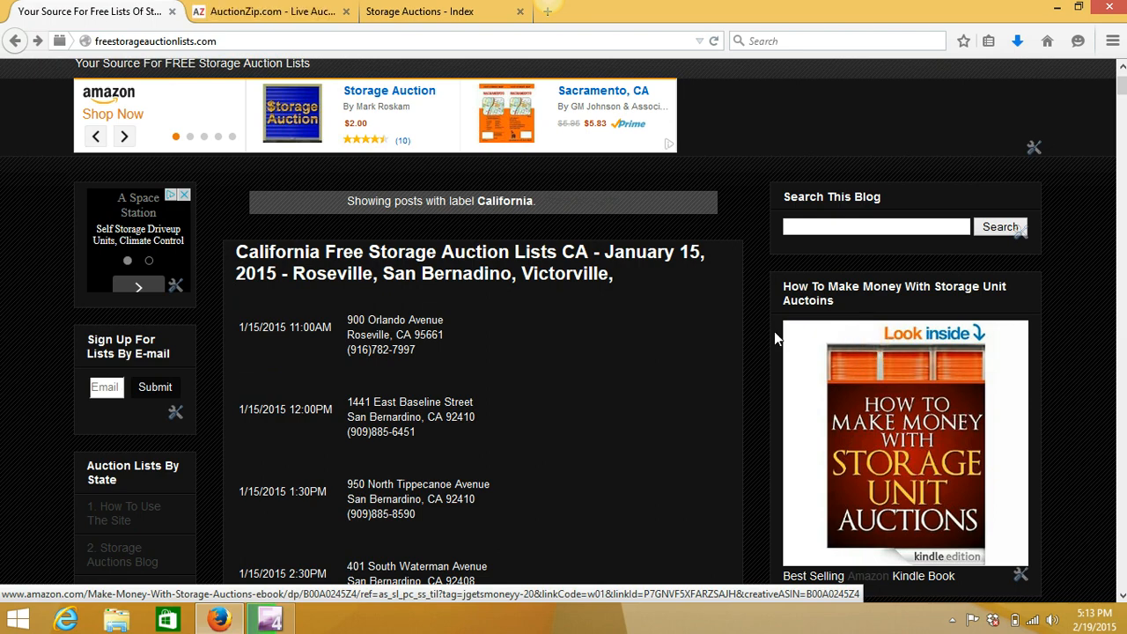
{"action": "mouse_move", "coordinate": [465, 31]}
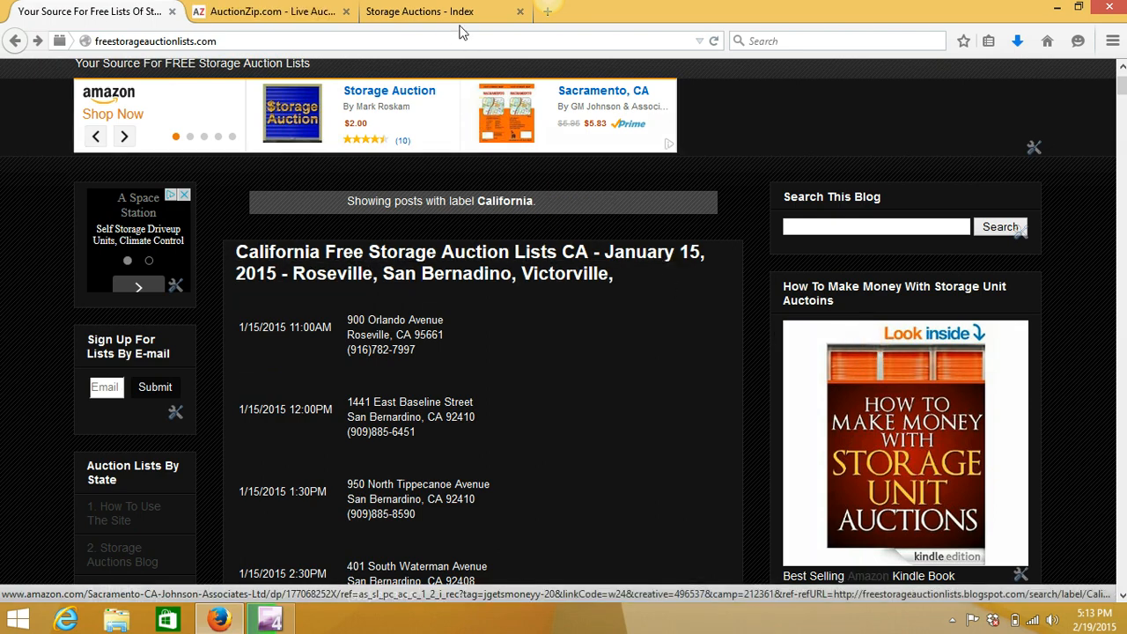